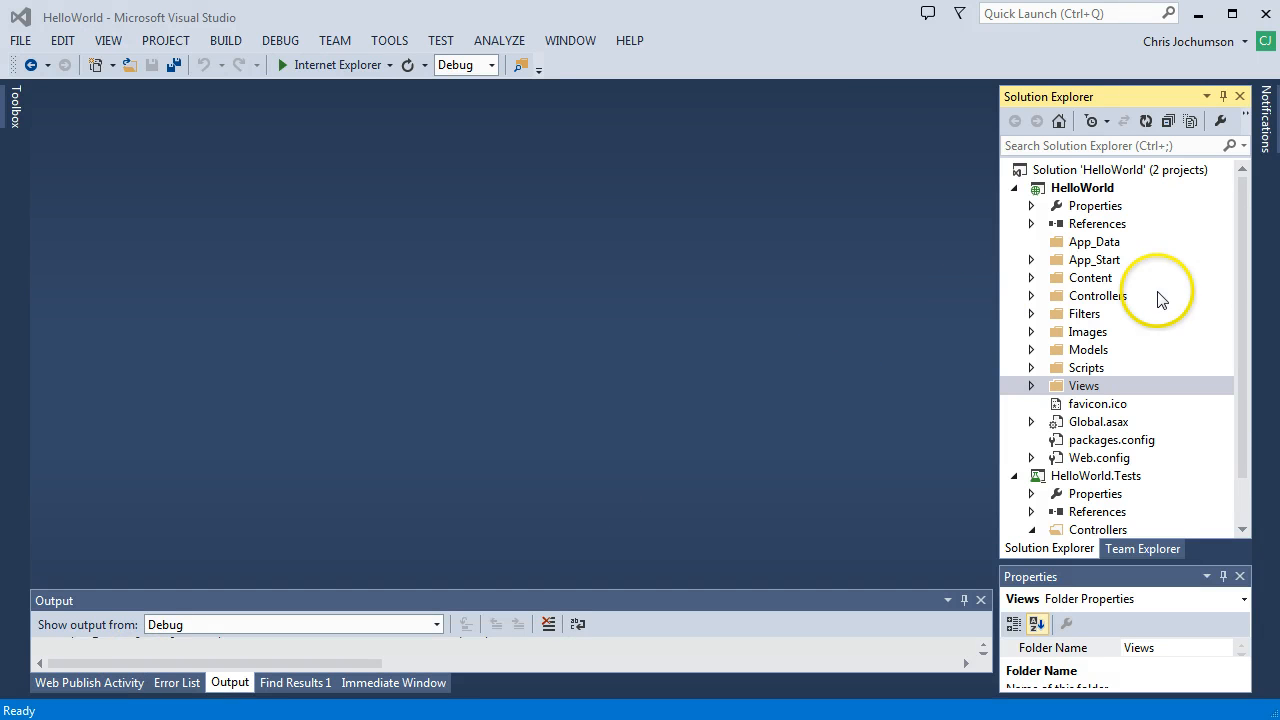
mouse_move(1206, 296)
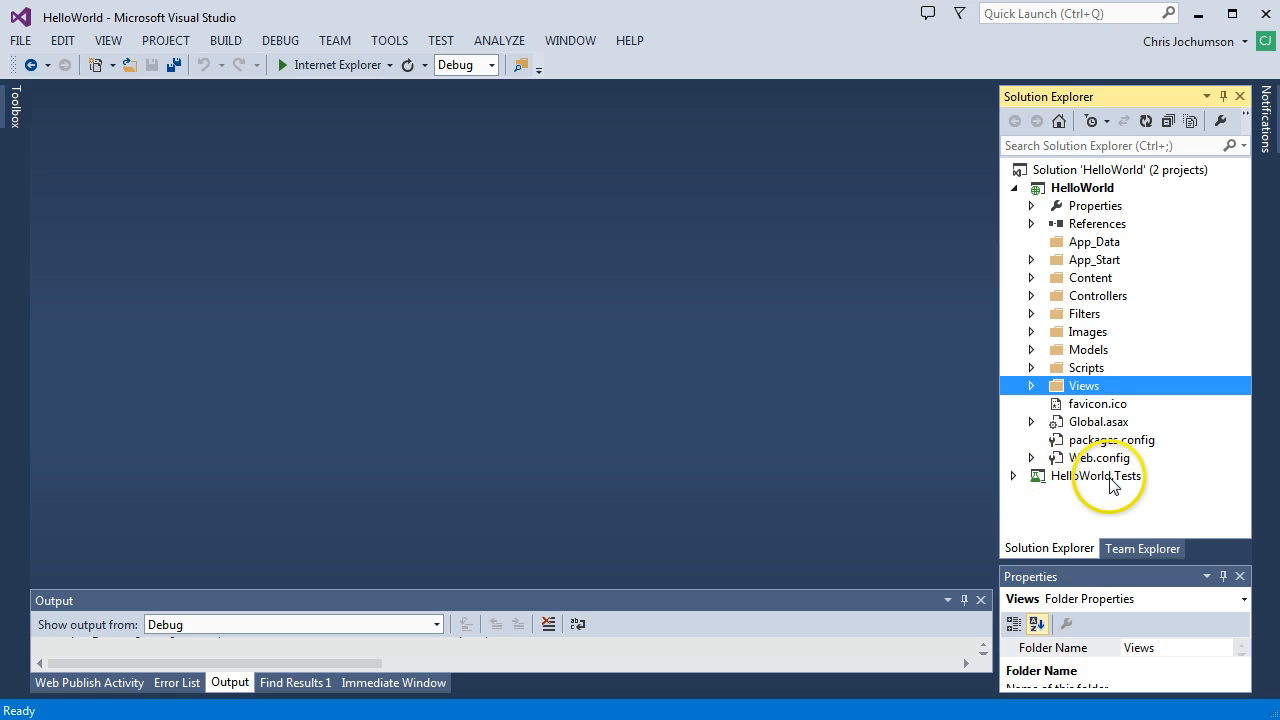
Step: Collapse HelloWorld.Tests and point out HelloWorld's Controllers, Models and Views folders in Solution Explorer
left_click(1096, 476)
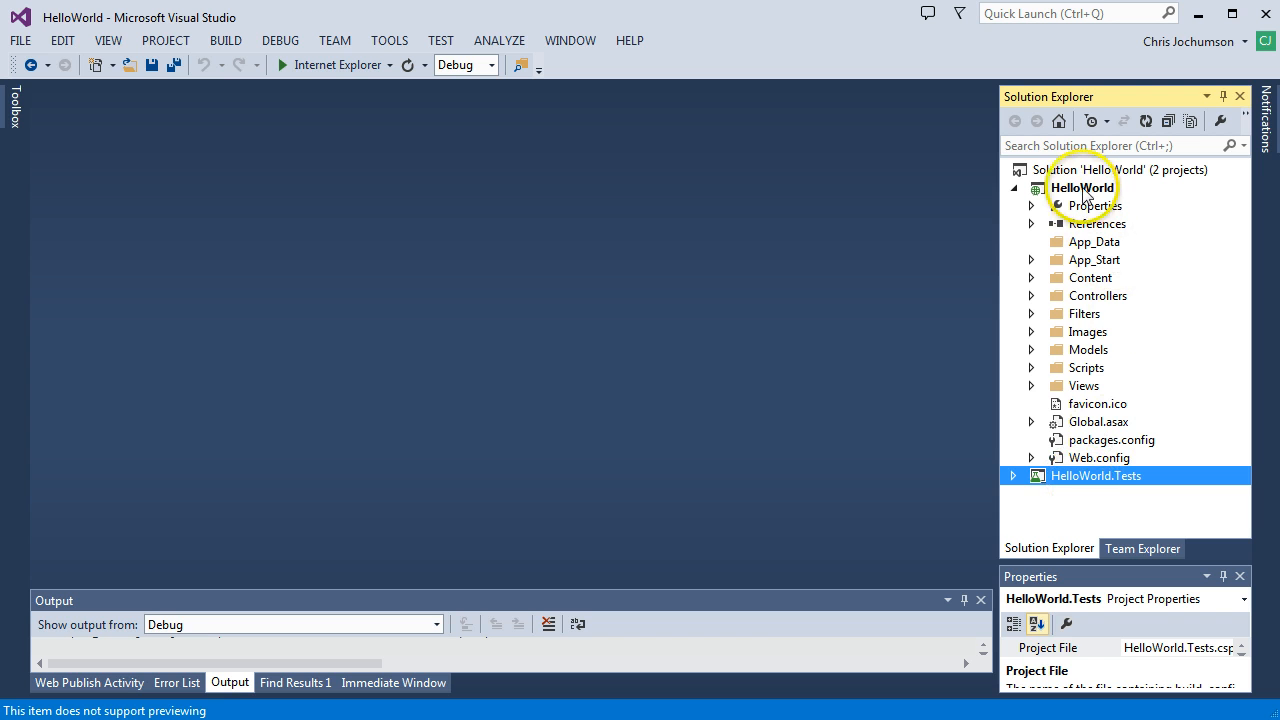
left_click(1082, 188)
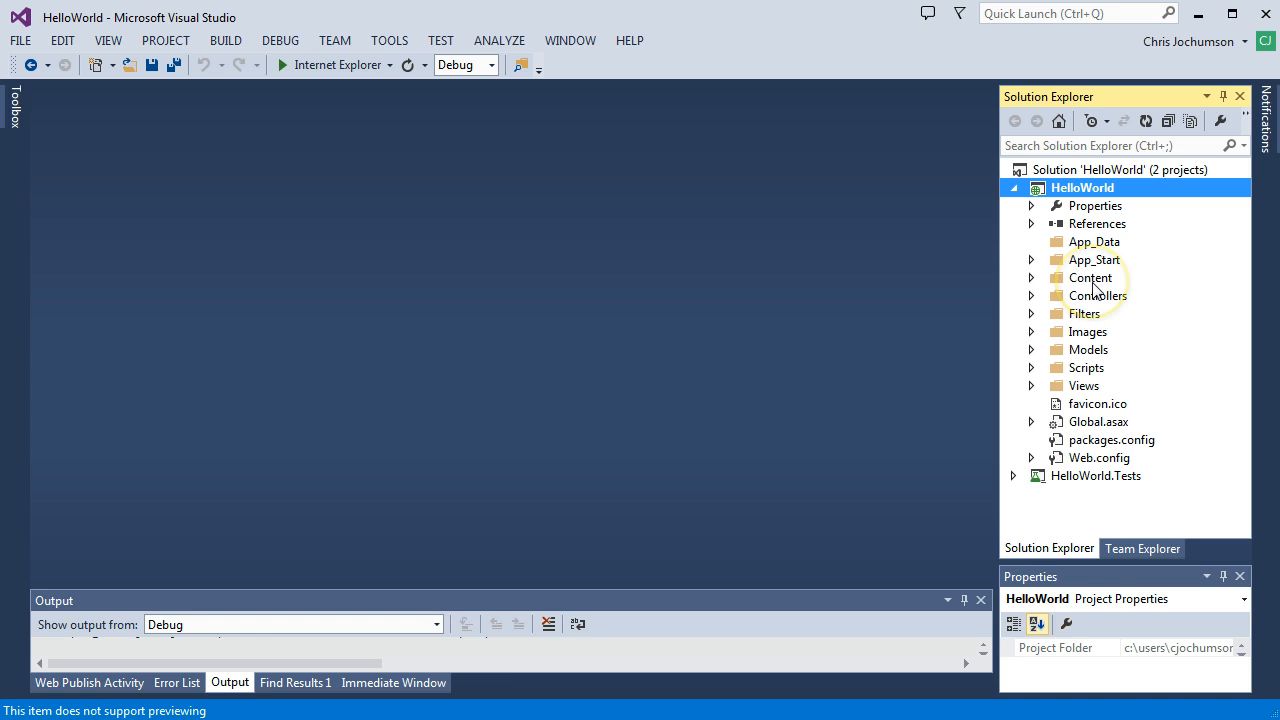
mouse_move(1096, 296)
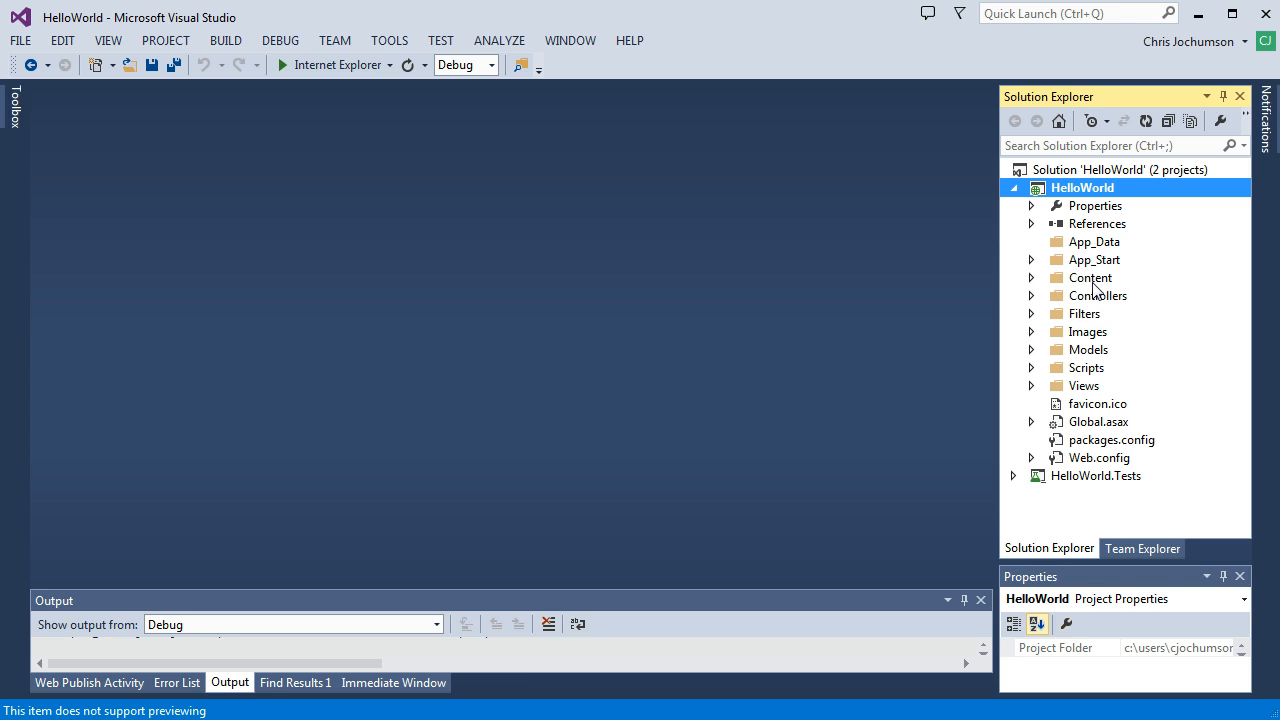
left_click(1098, 296)
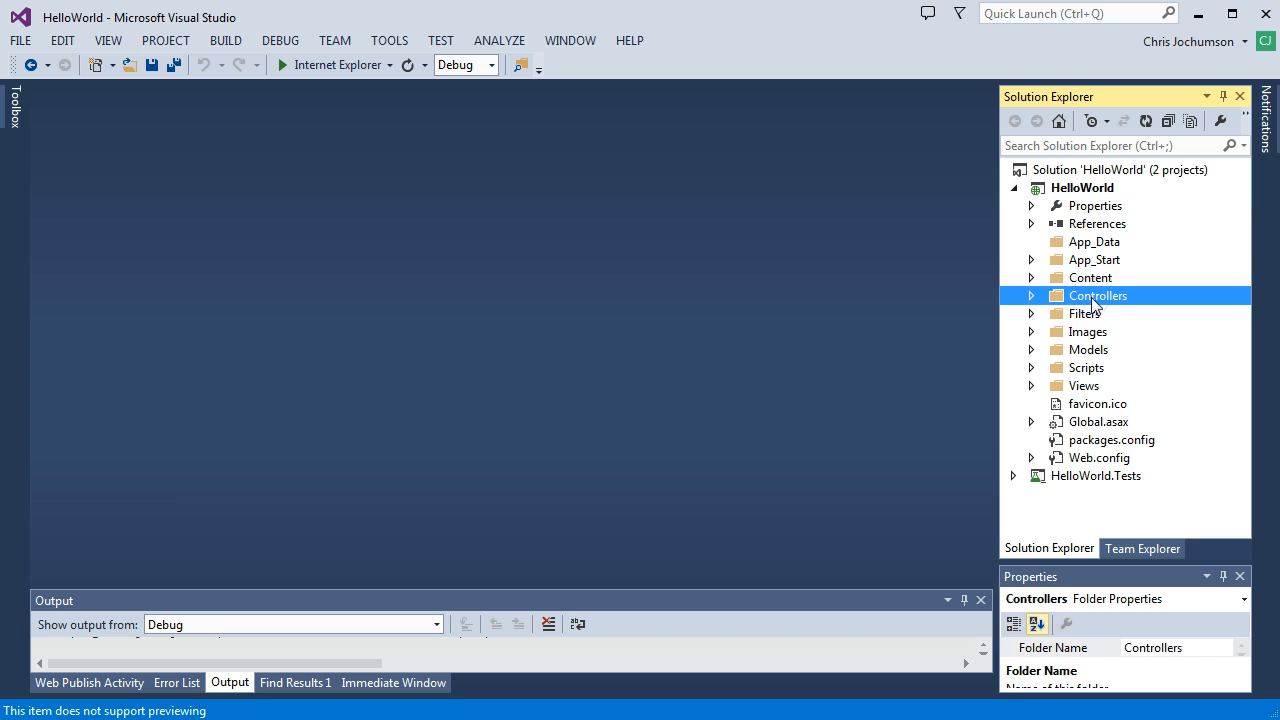
left_click(1088, 348)
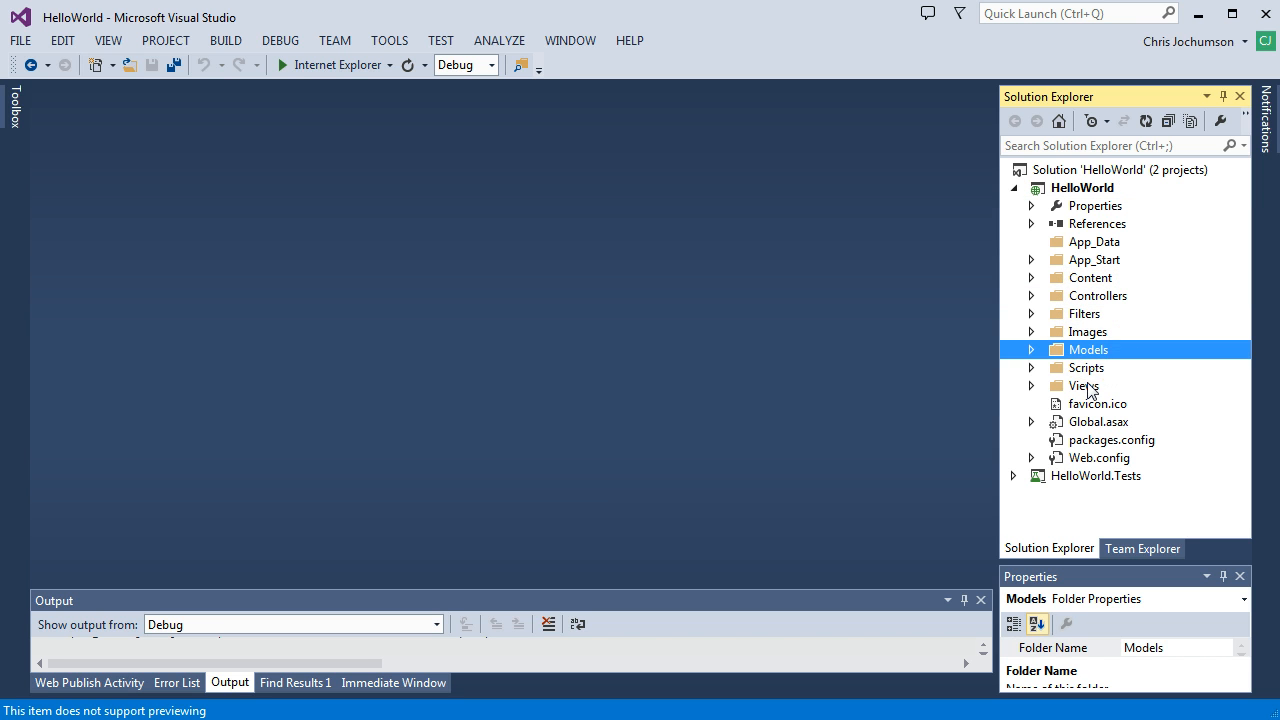
left_click(1084, 384)
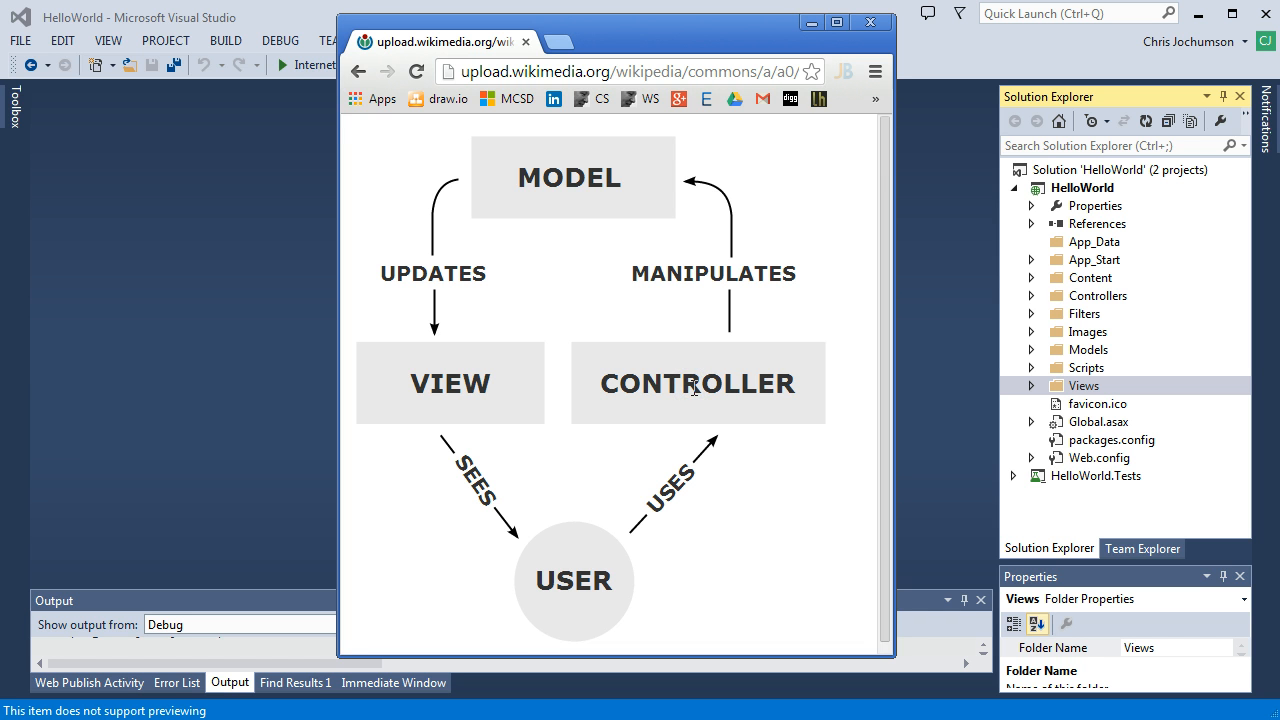
Step: Bring the MVC diagram to the front in Chrome and point out its Model box
left_click(572, 588)
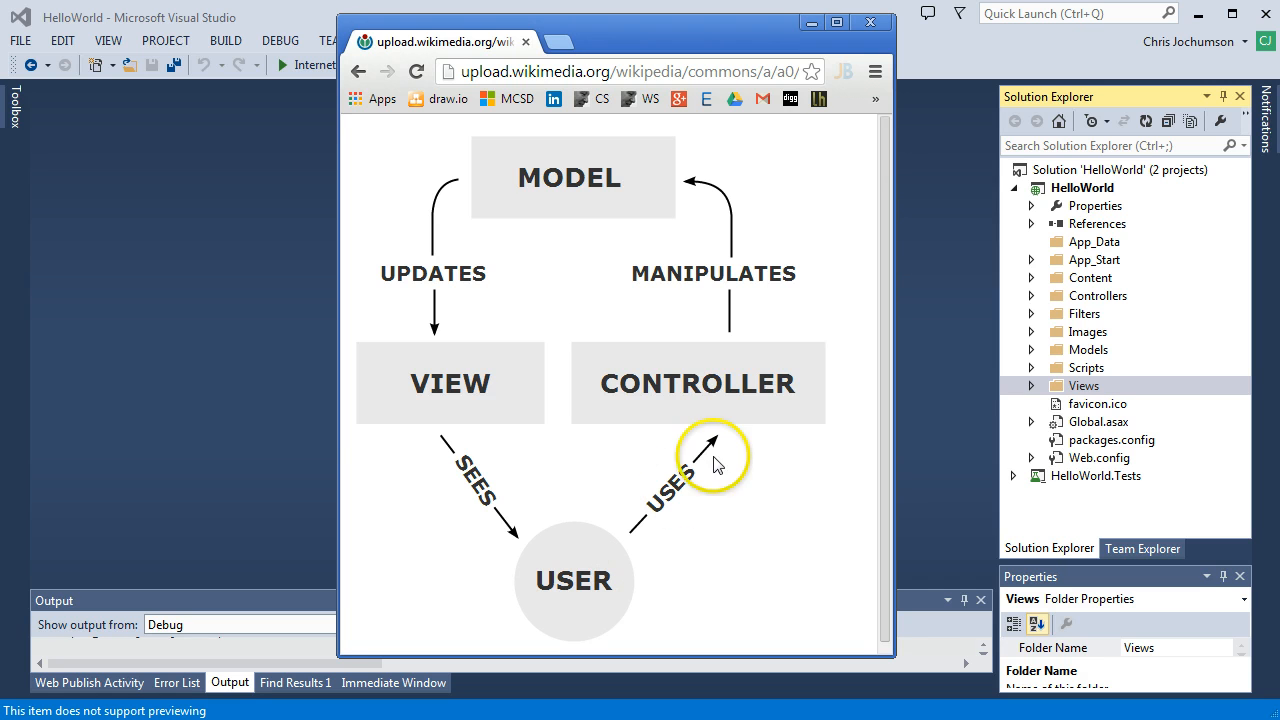
mouse_move(724, 396)
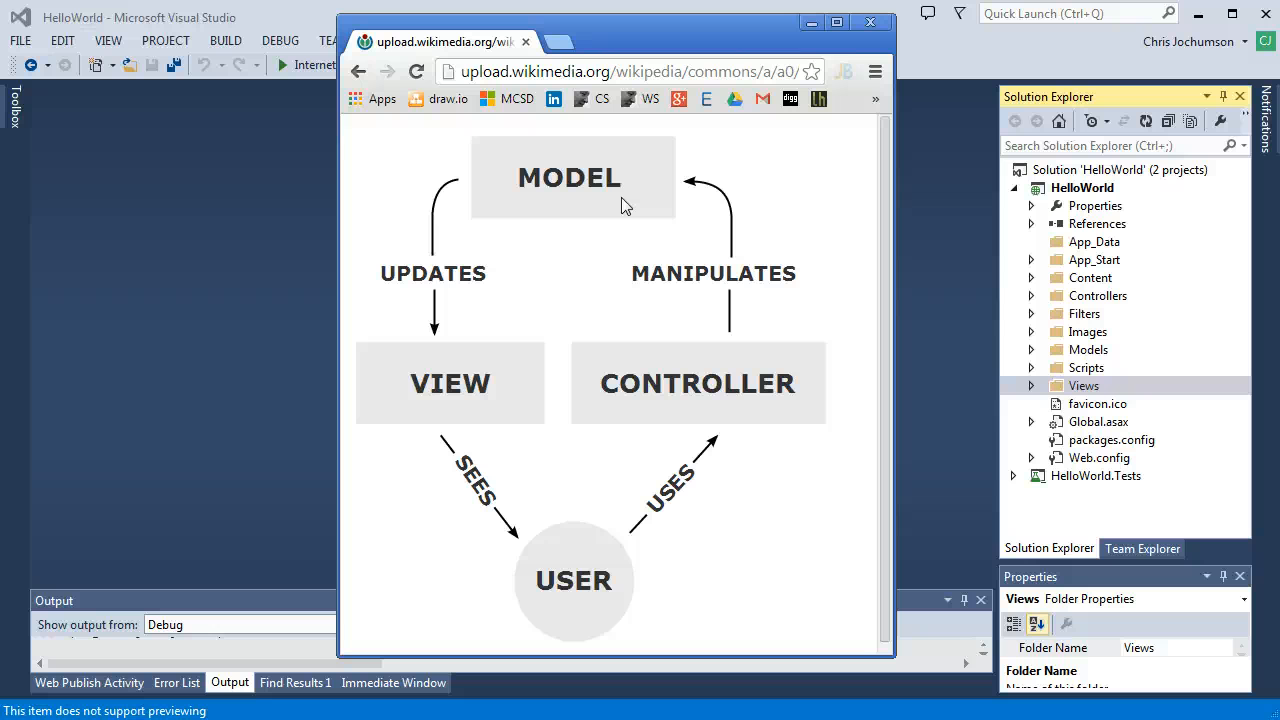
left_click(570, 180)
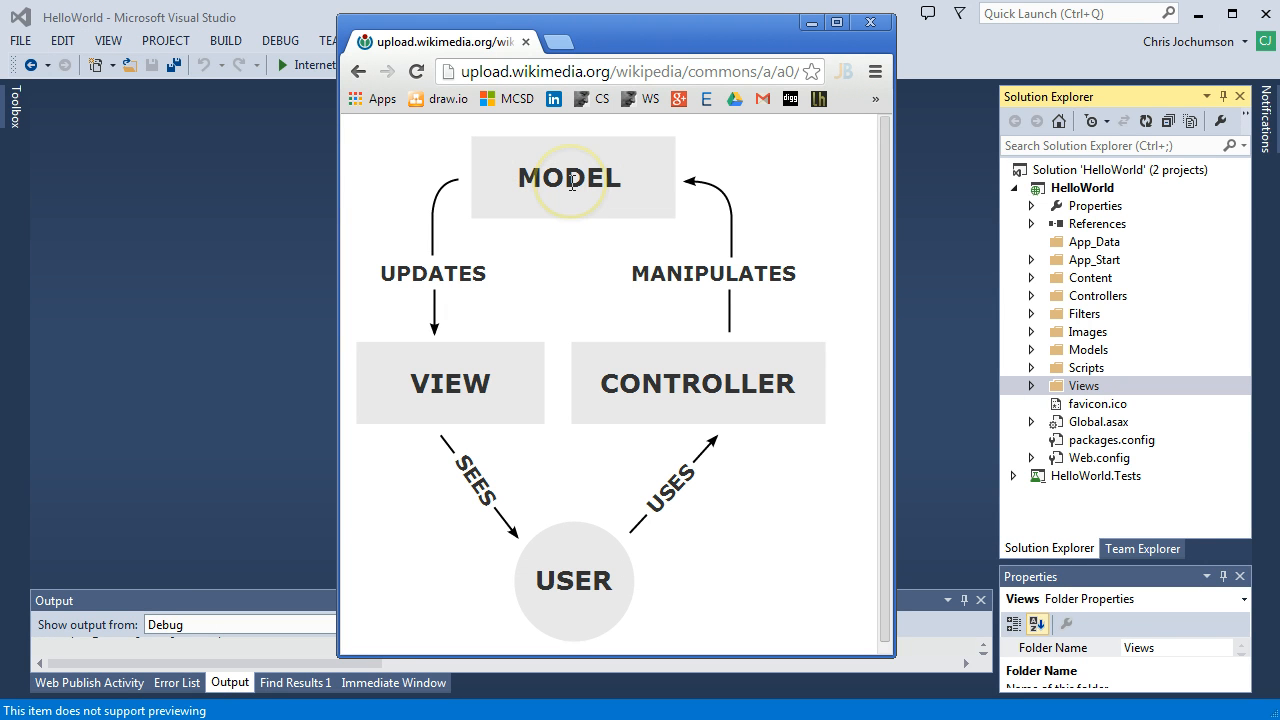
mouse_move(468, 392)
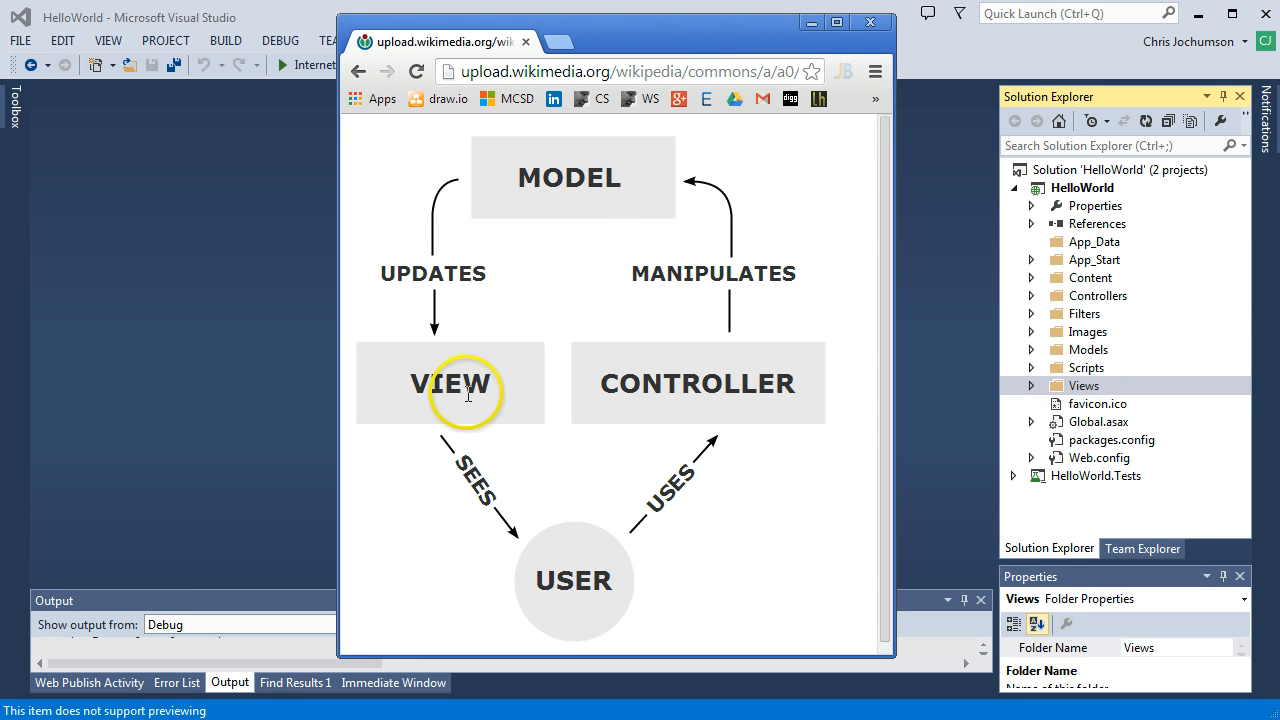
mouse_move(532, 206)
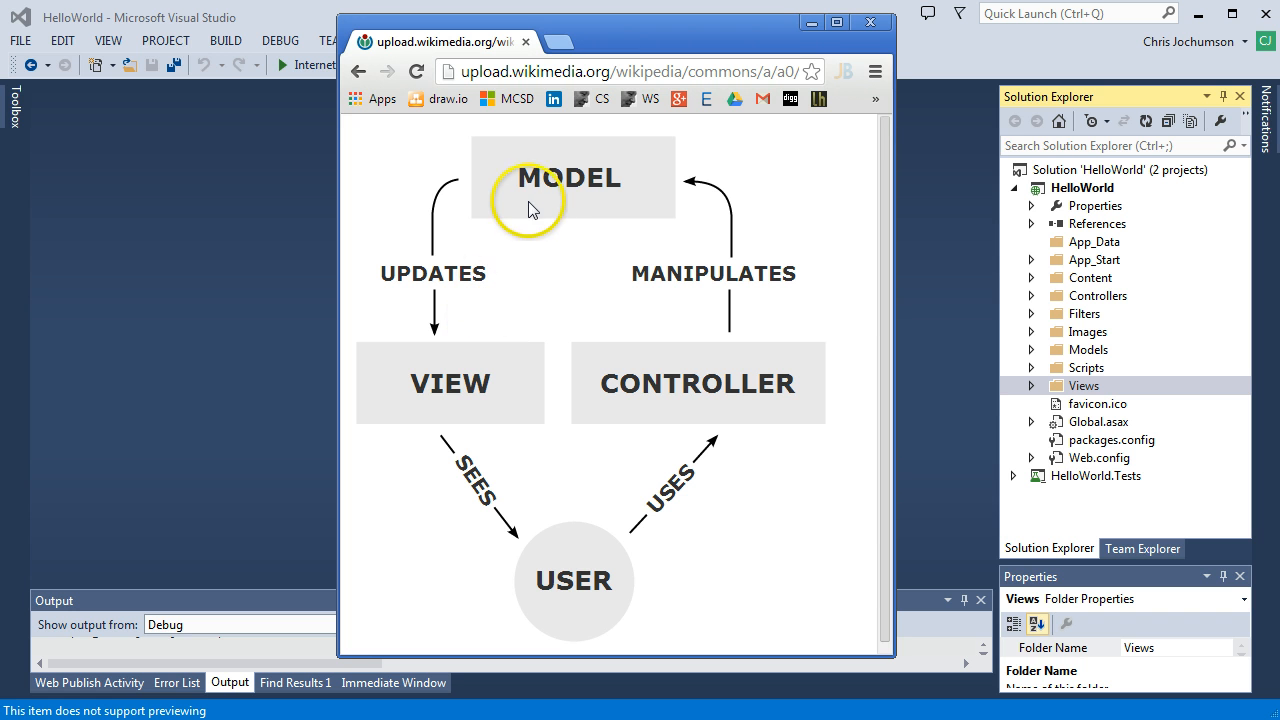
mouse_move(464, 374)
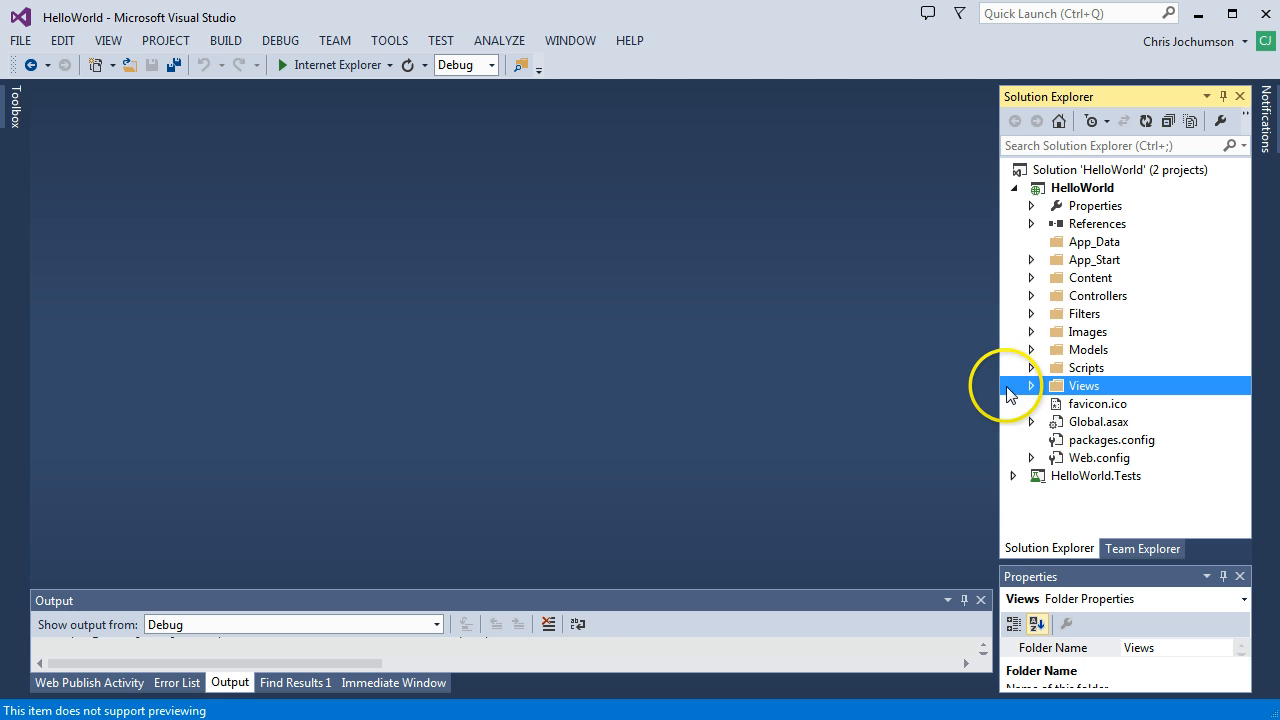
Step: Expand Controllers to show AccountController.cs and HomeController.cs, then run the app in Internet Explorer
left_click(1032, 296)
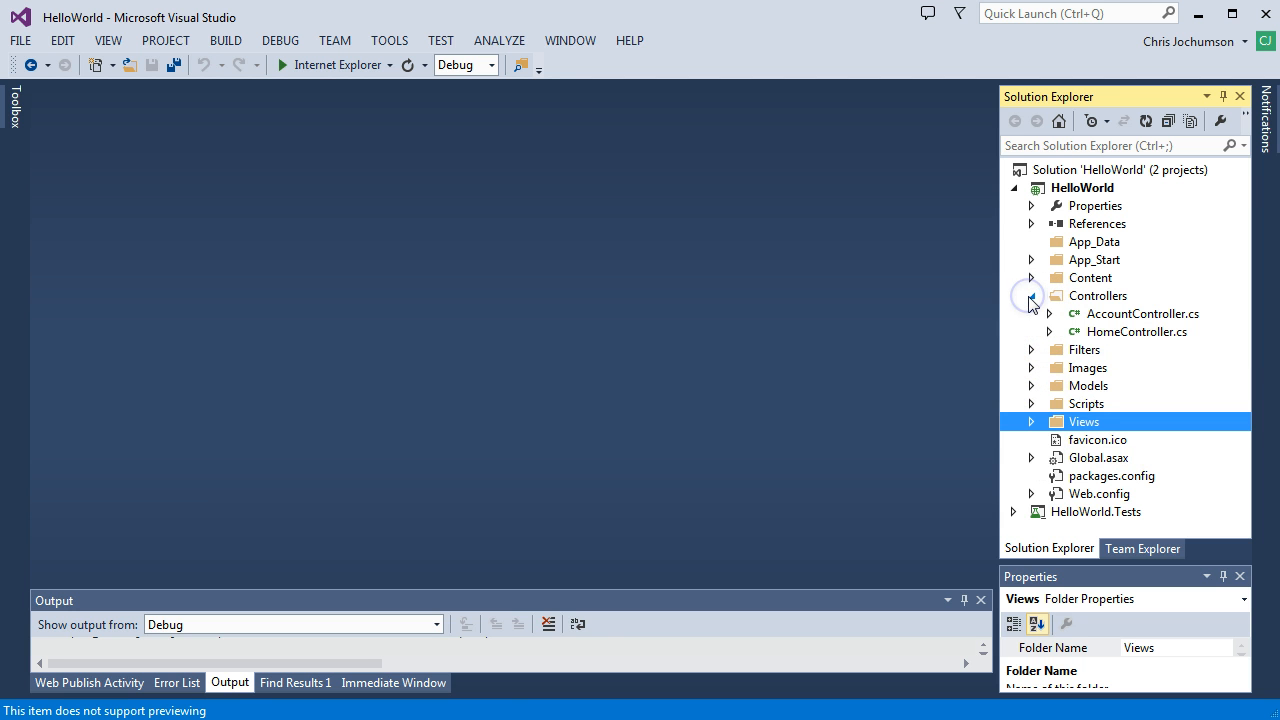
left_click(1032, 296)
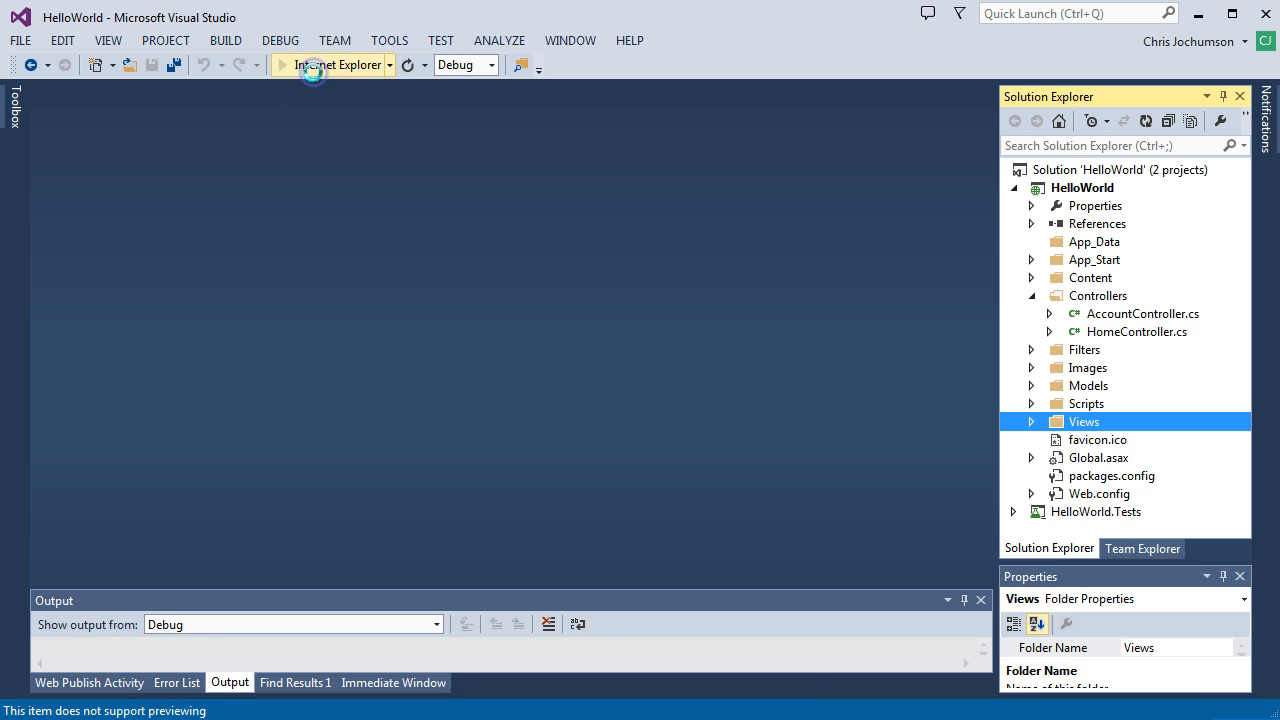
left_click(304, 64)
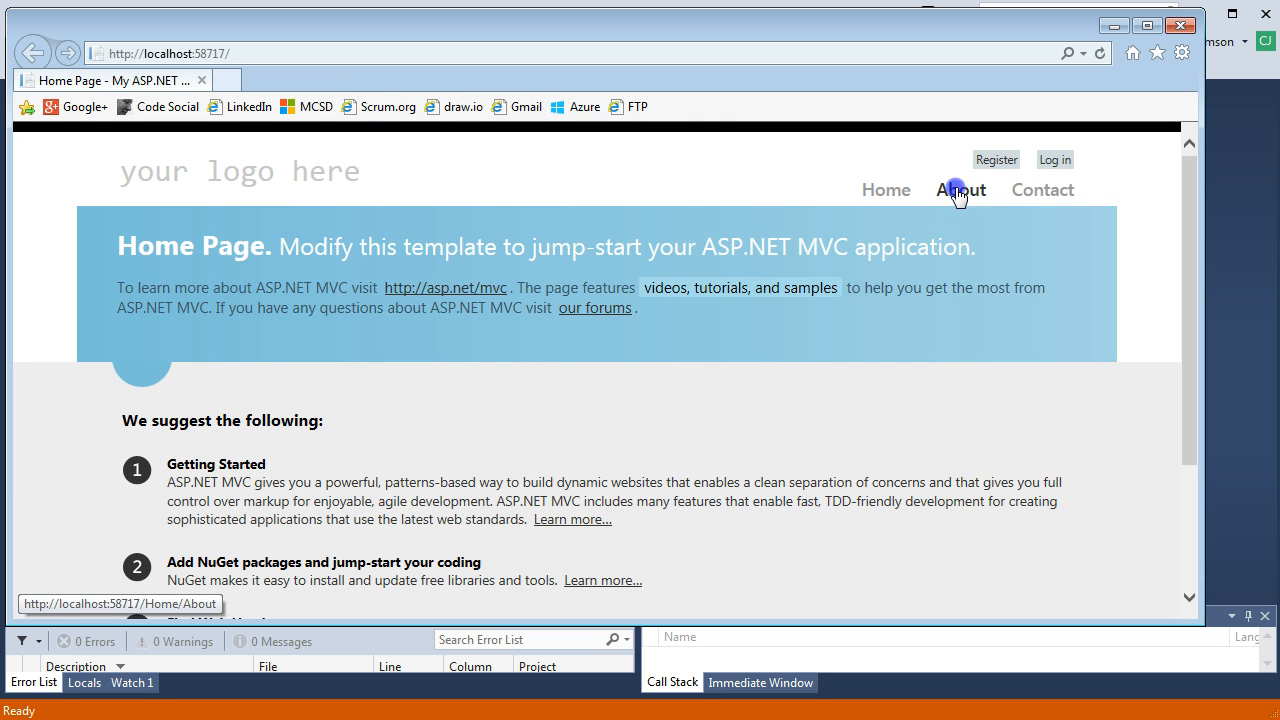
Step: Navigate to the About page and highlight the Home and About parts of localhost:58717/Home/About
left_click(960, 190)
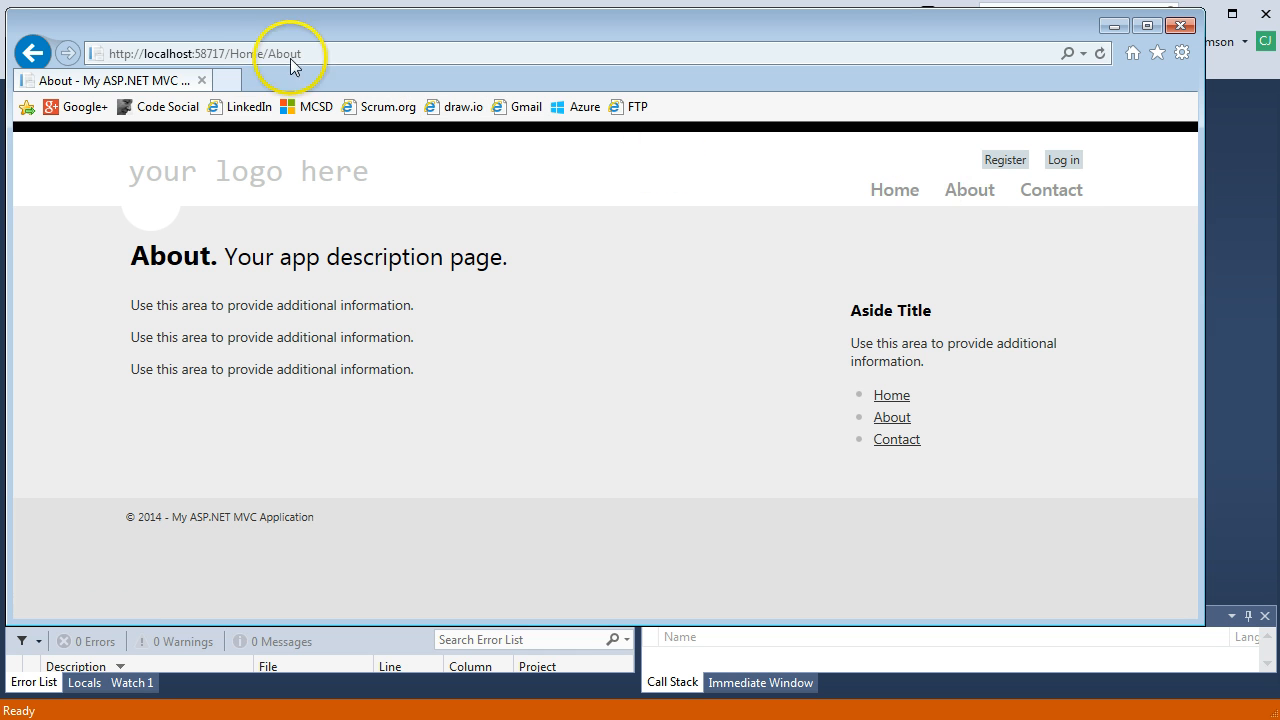
double_click(288, 52)
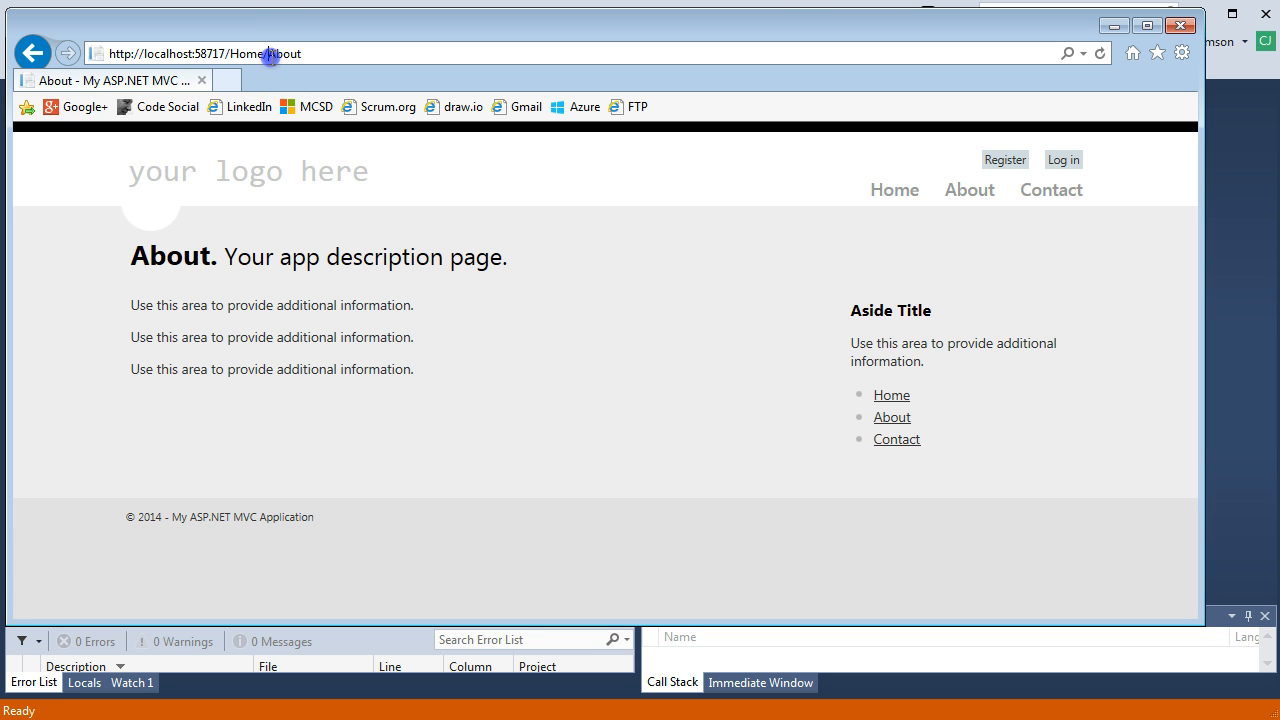
double_click(284, 52)
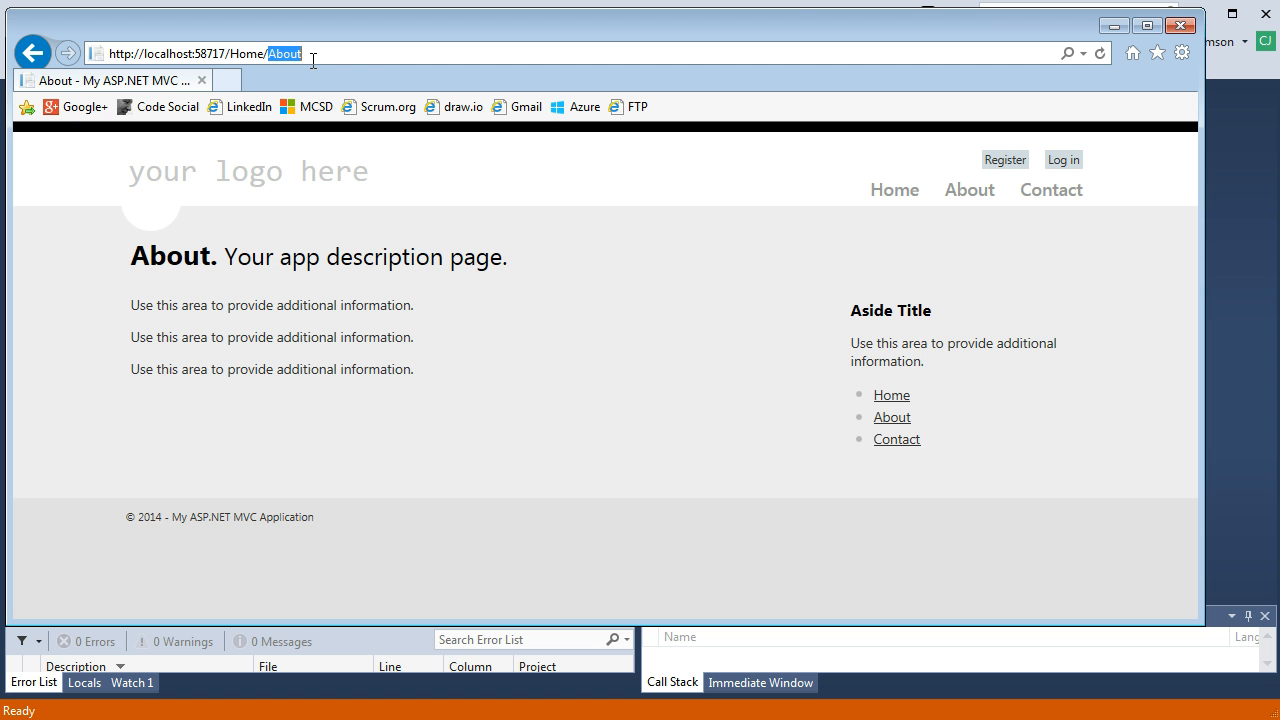
mouse_move(1112, 26)
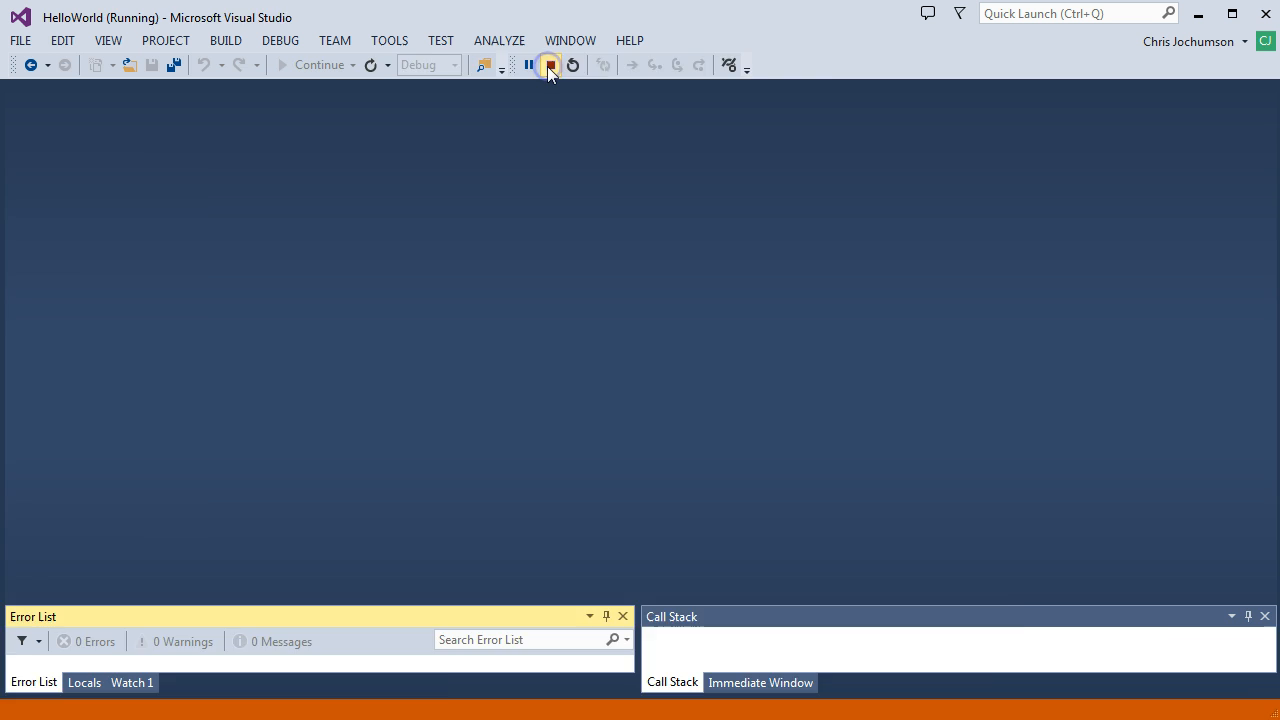
Step: Stop debugging and open HomeController.cs showing the Index, About and Contact actions
left_click(548, 64)
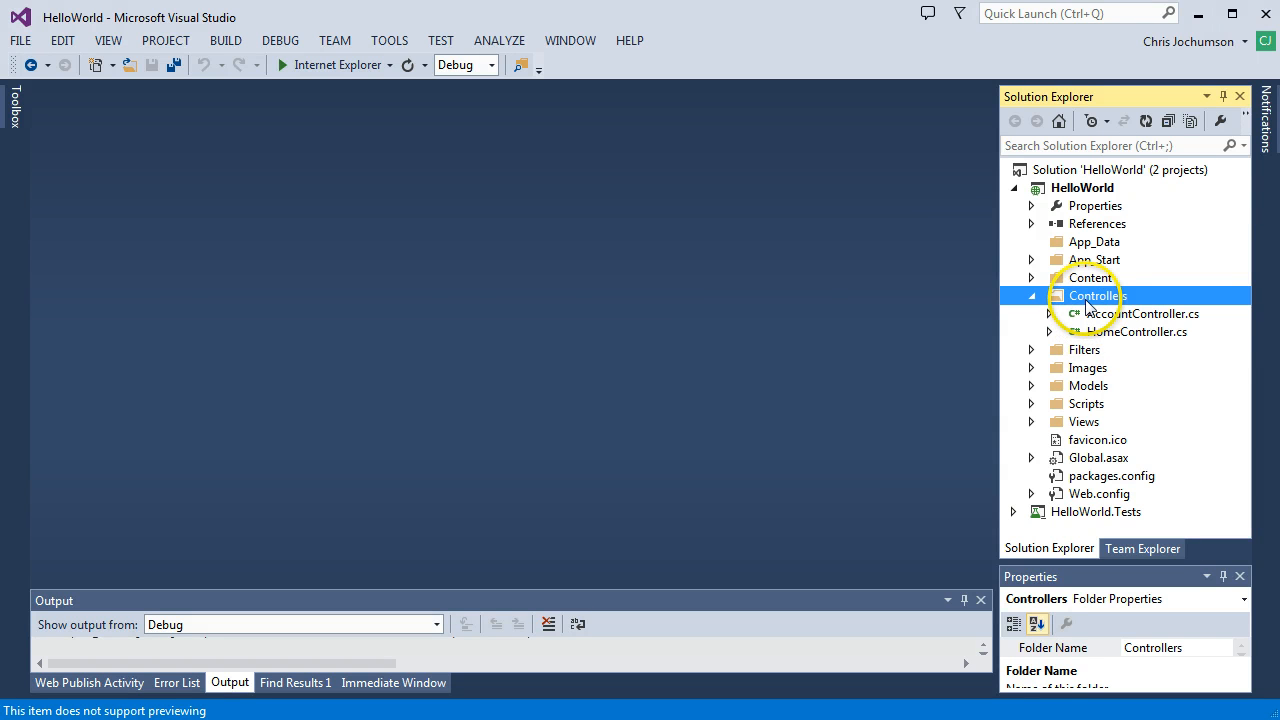
double_click(1136, 332)
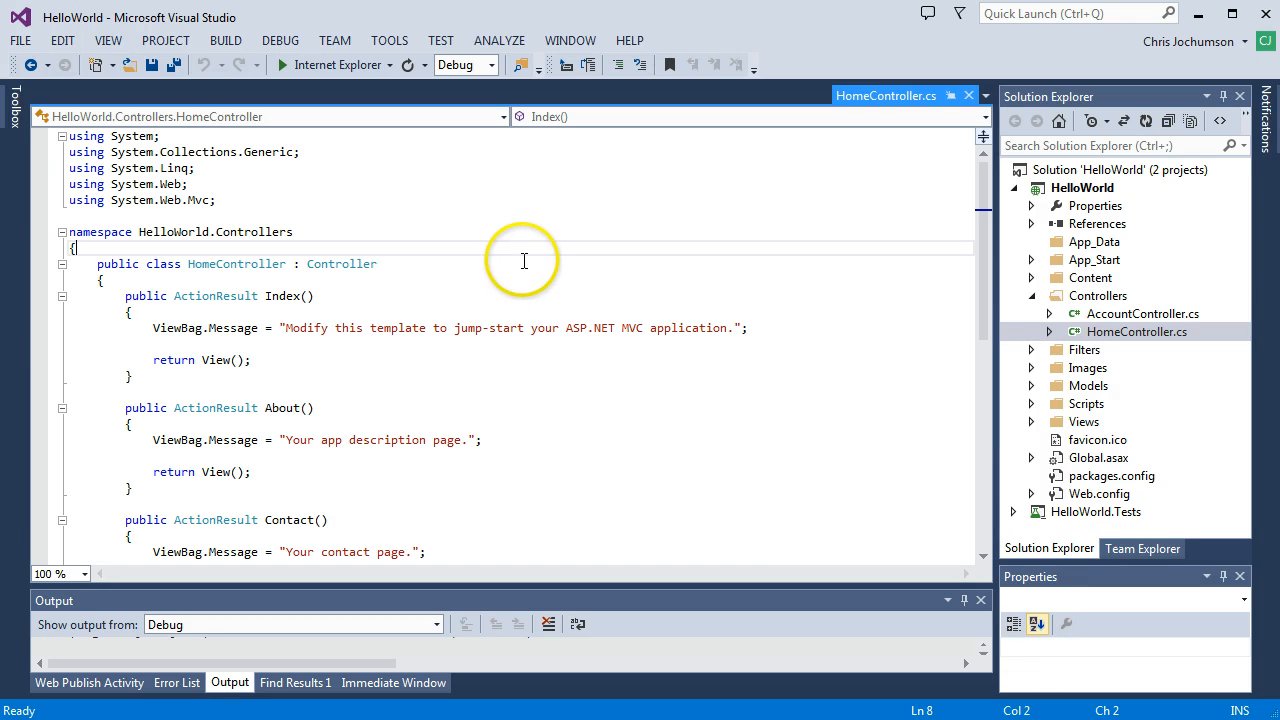
mouse_move(350, 374)
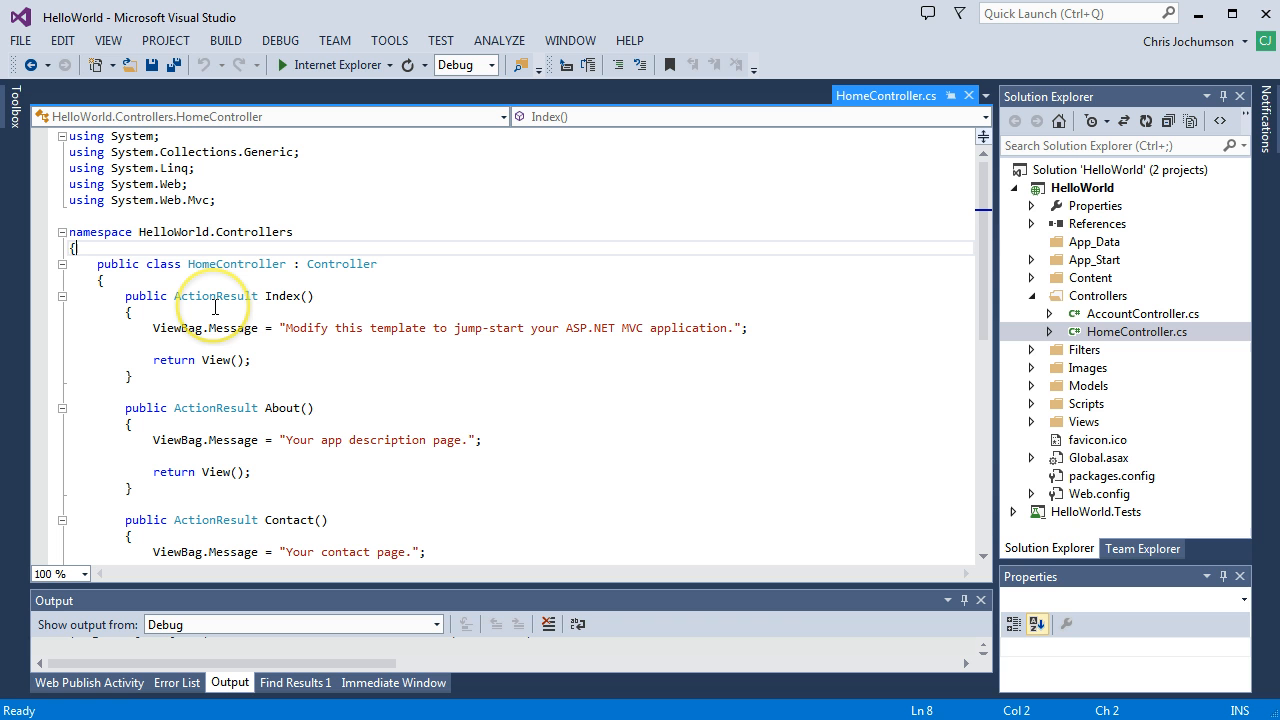
mouse_move(280, 312)
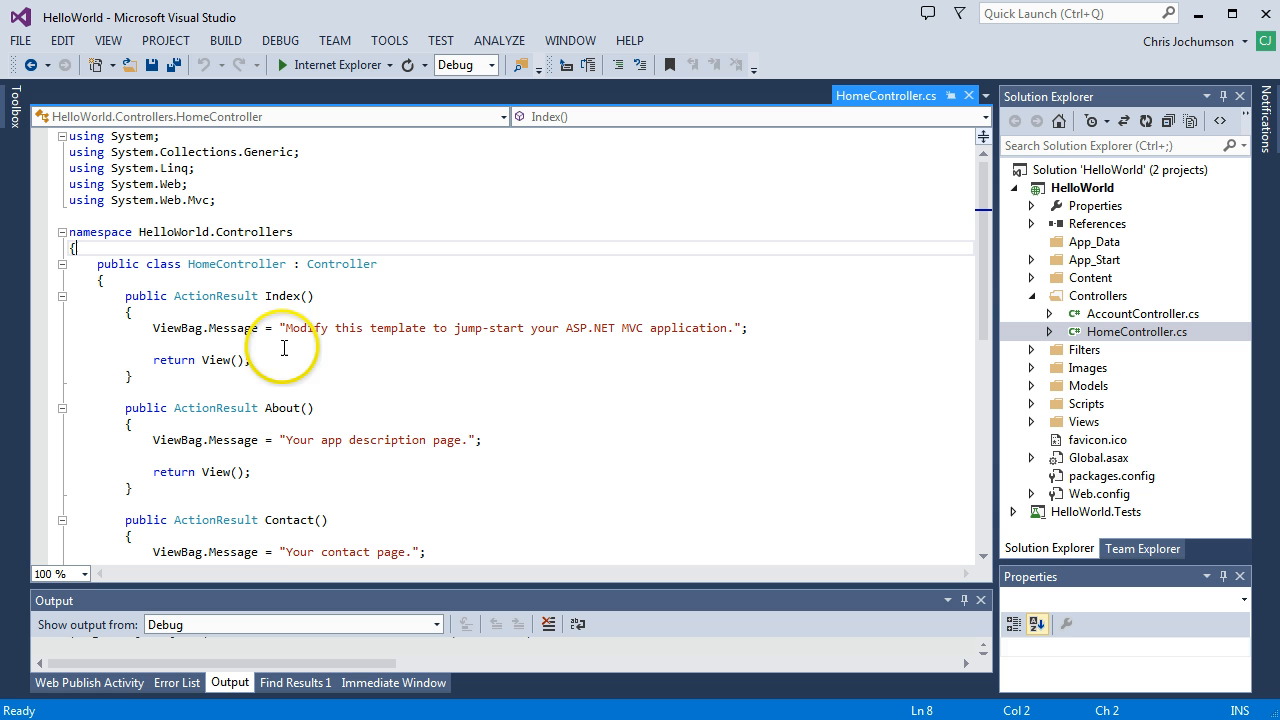
mouse_move(392, 456)
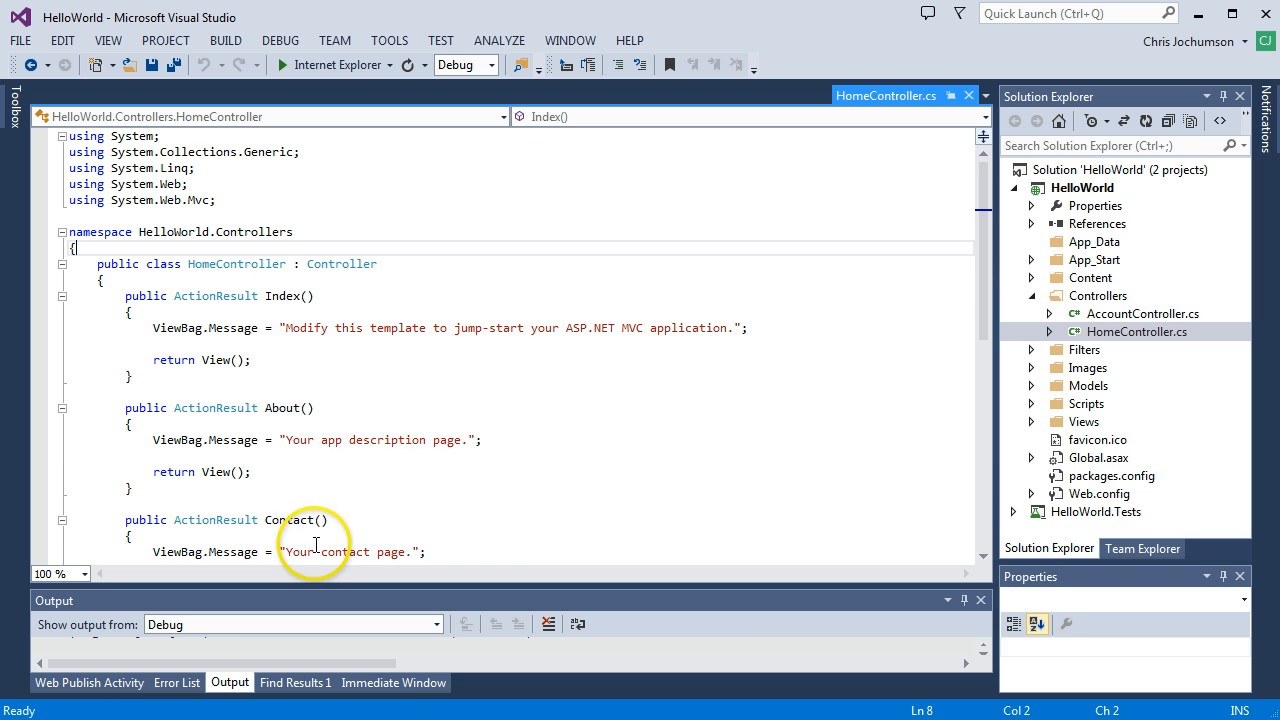
mouse_move(544, 492)
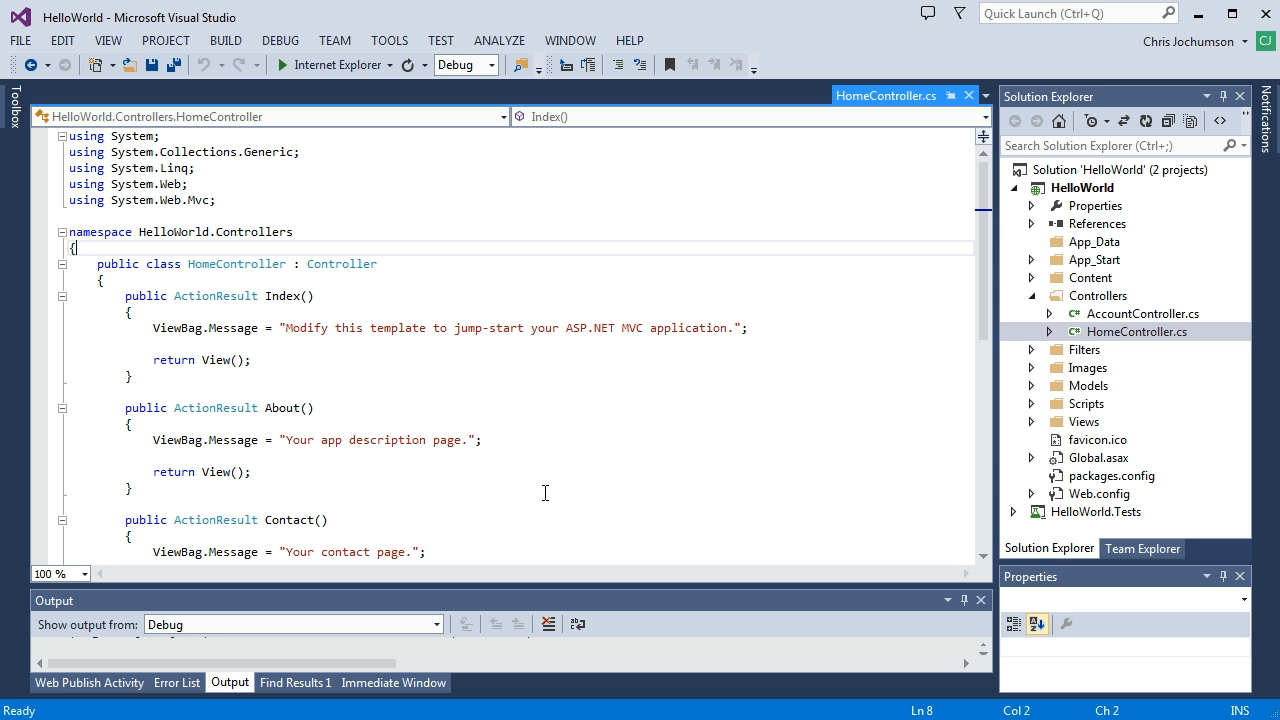
scroll("down", 3)
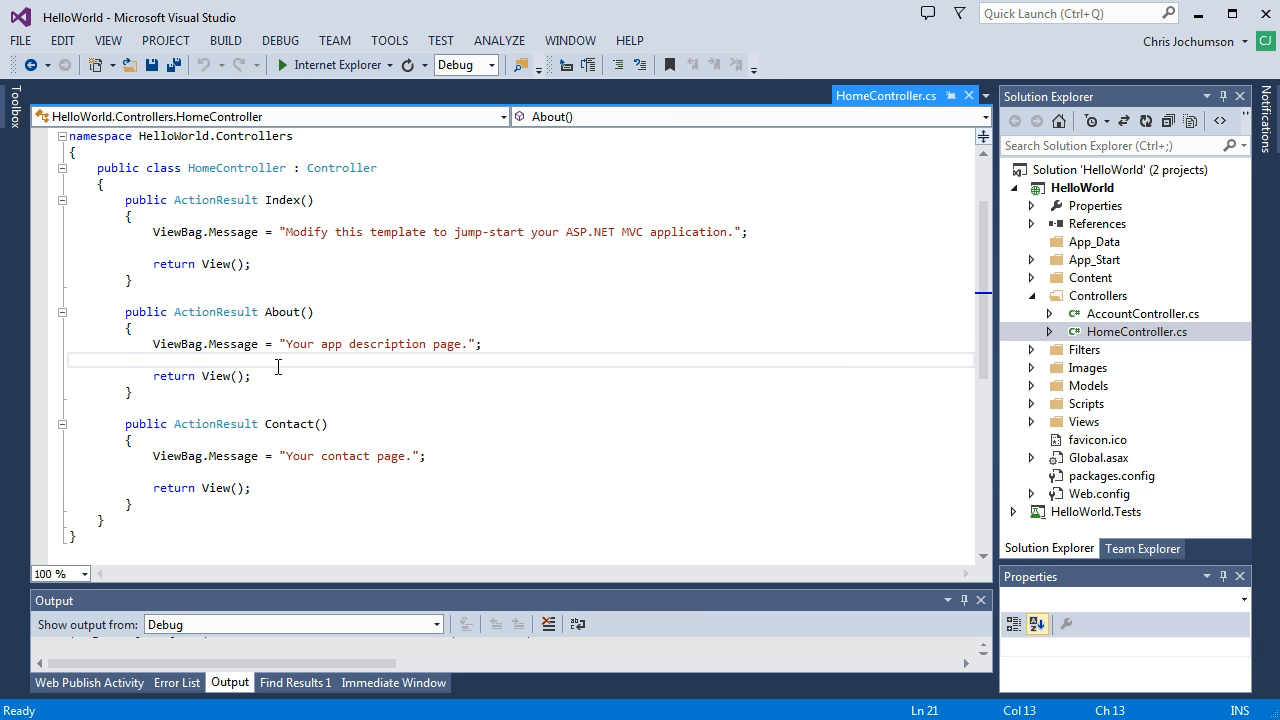
scroll("down", 3)
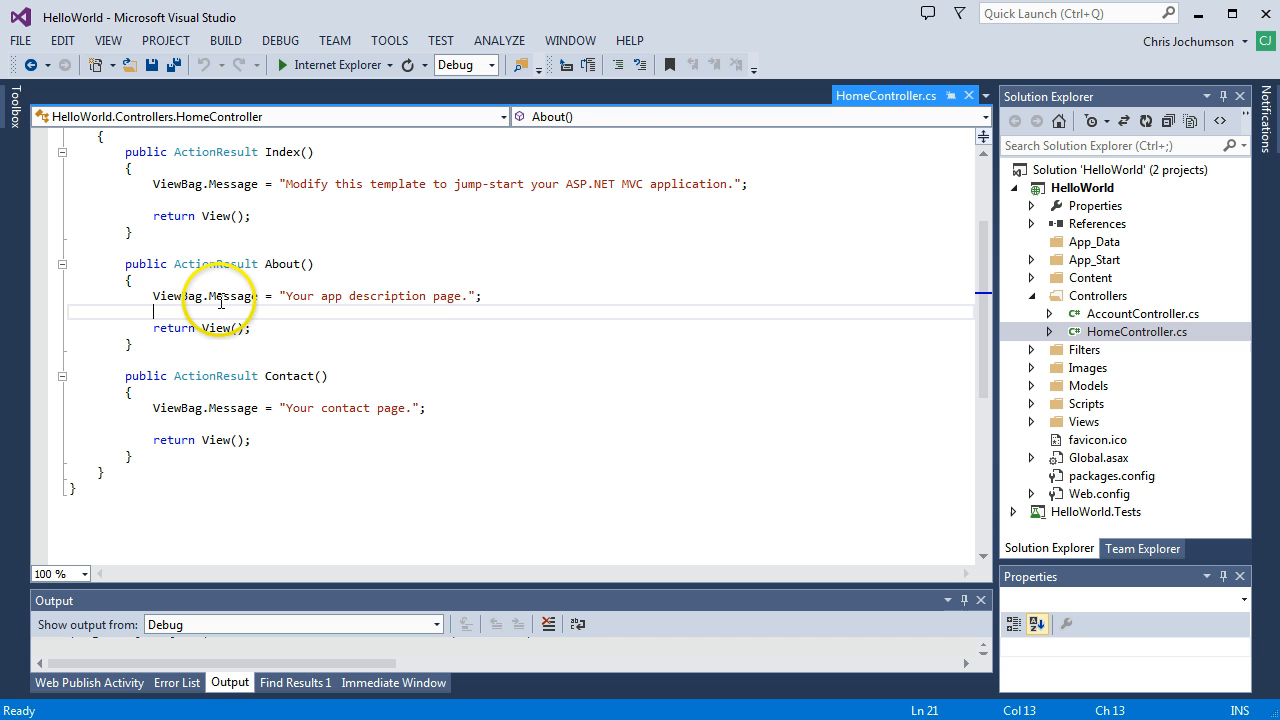
mouse_move(176, 296)
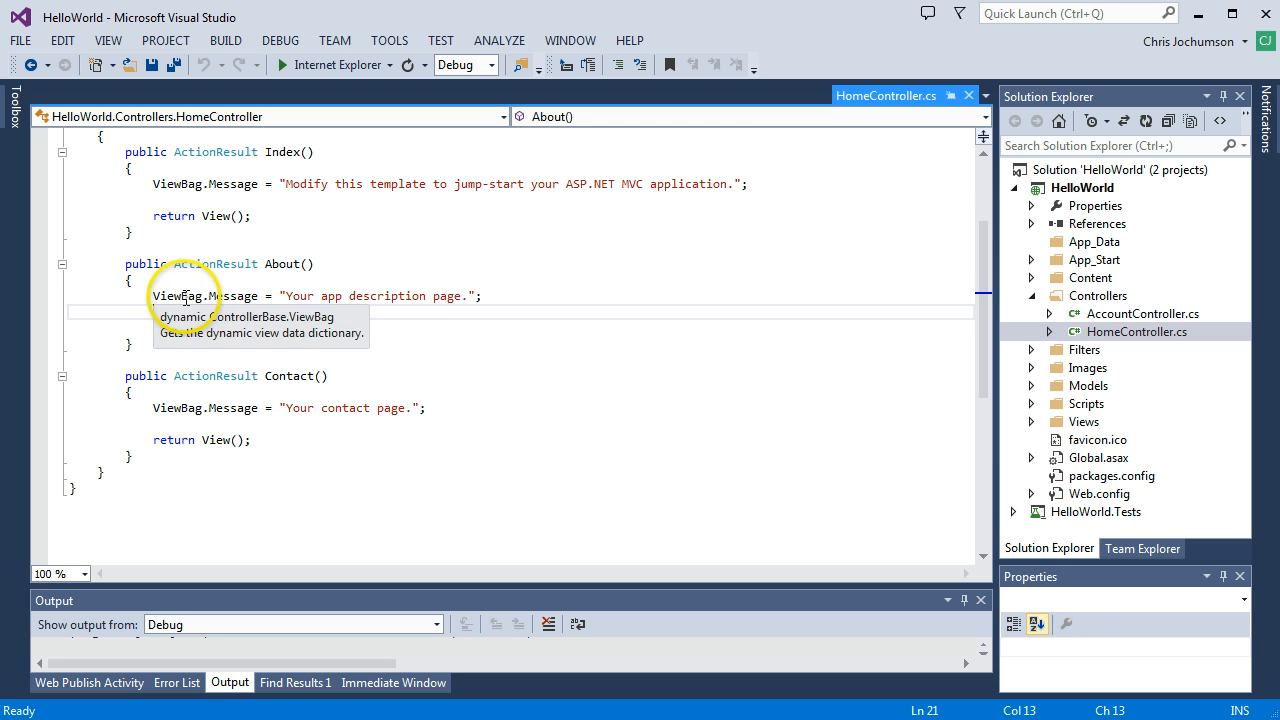
mouse_move(320, 312)
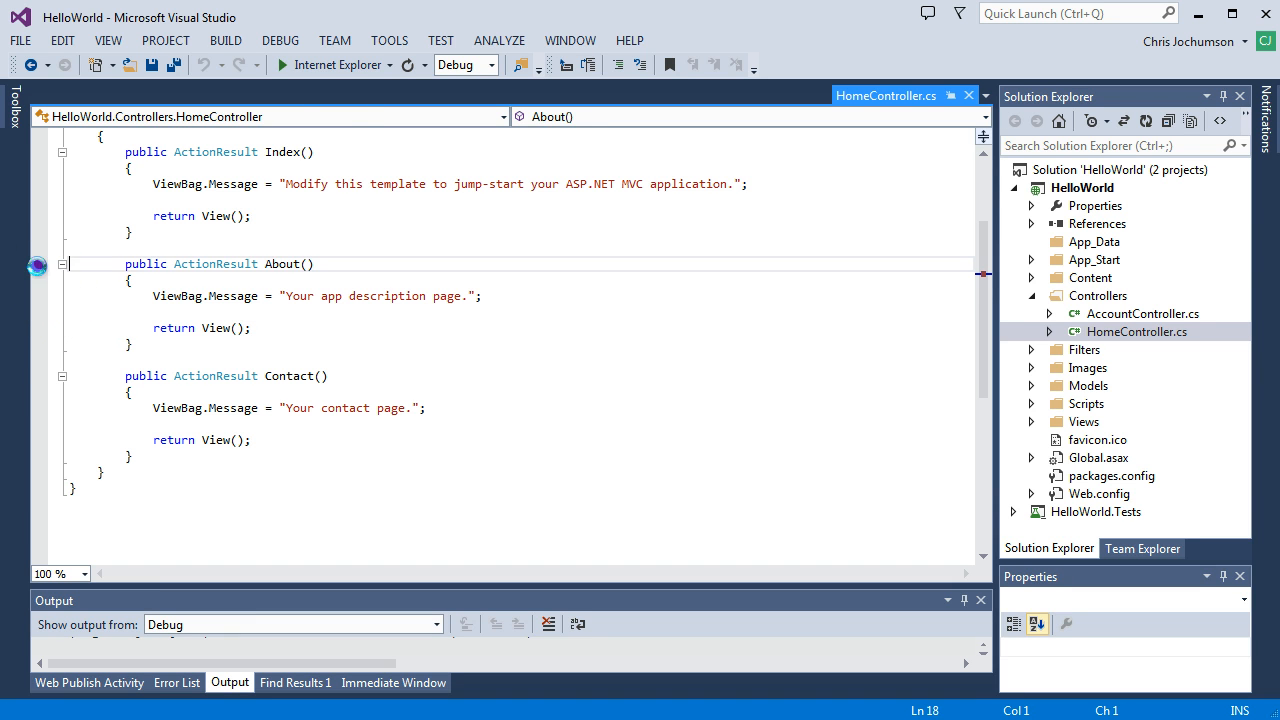
Step: Launch the HelloWorld app under the debugger with the About() breakpoint set
left_click(38, 264)
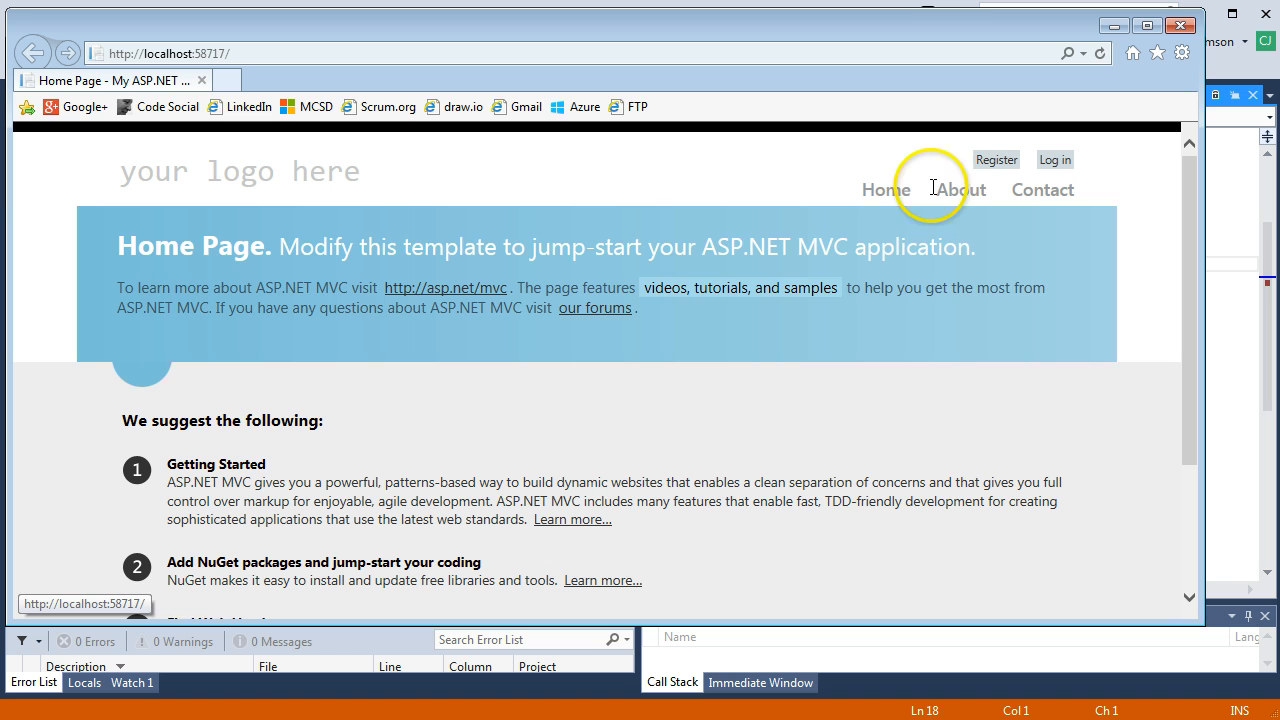
mouse_move(960, 188)
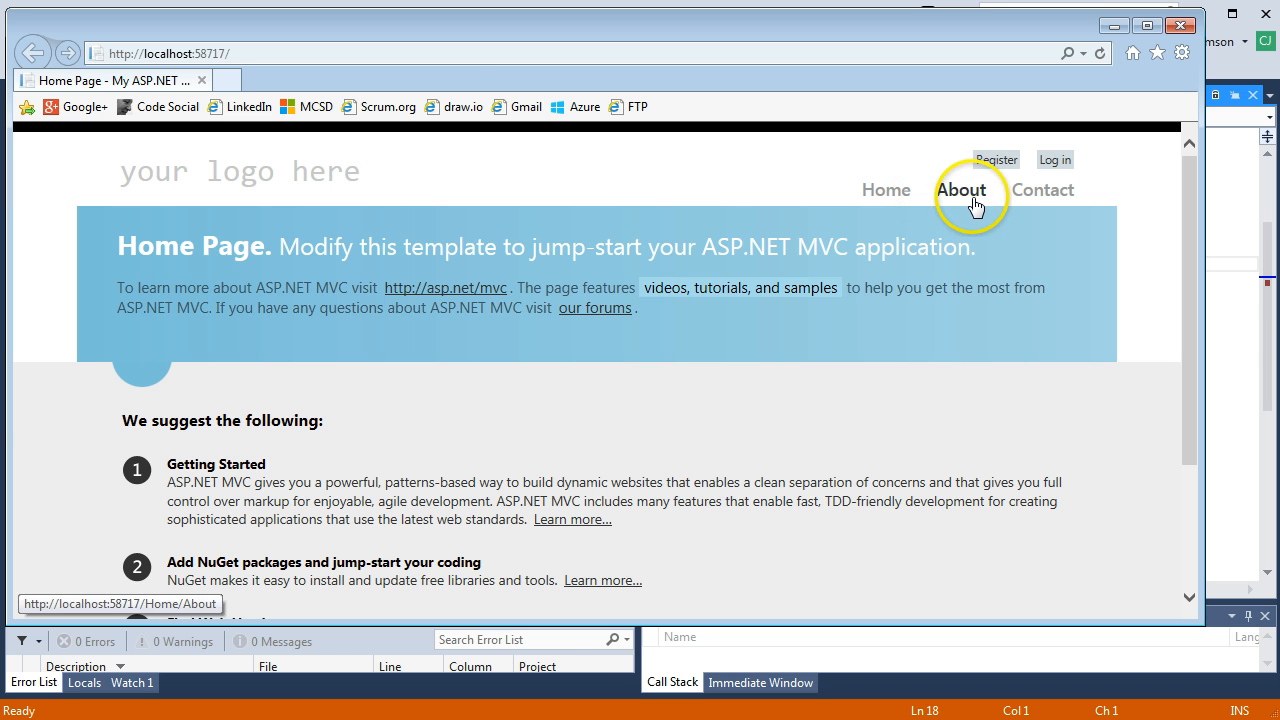
Step: Request the About page so execution pauses at the About() breakpoint
left_click(960, 188)
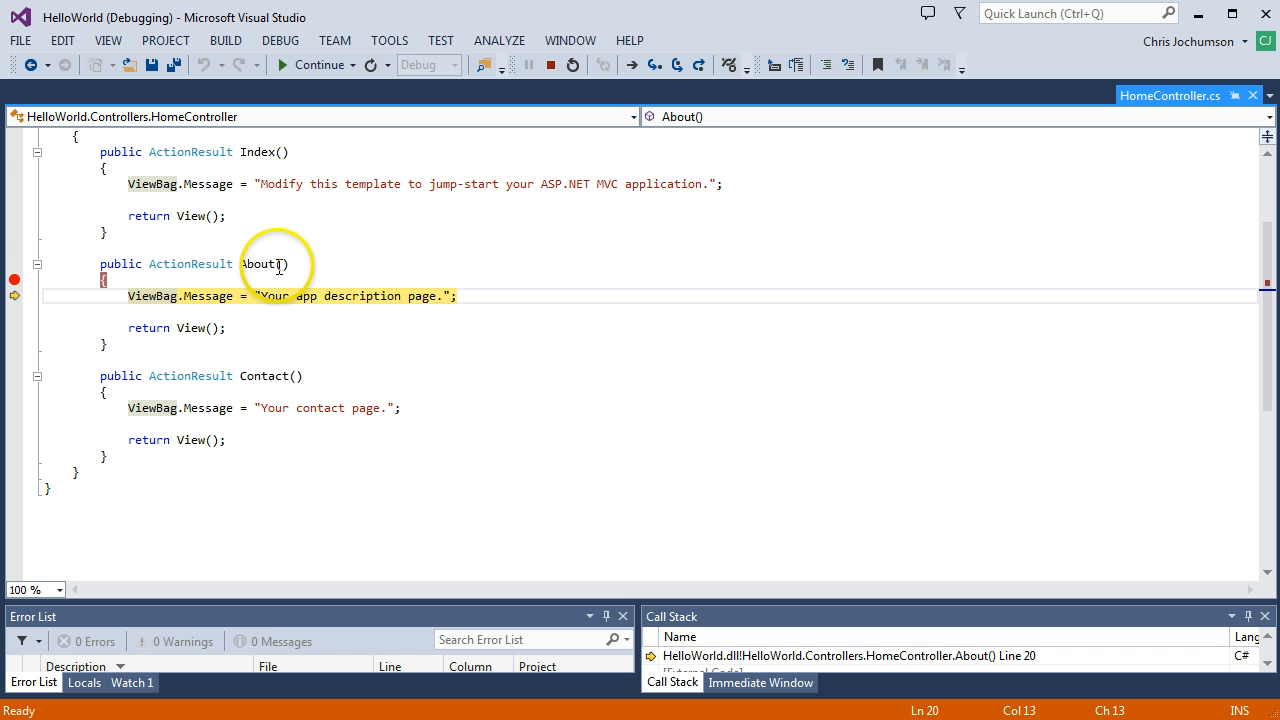
mouse_move(184, 264)
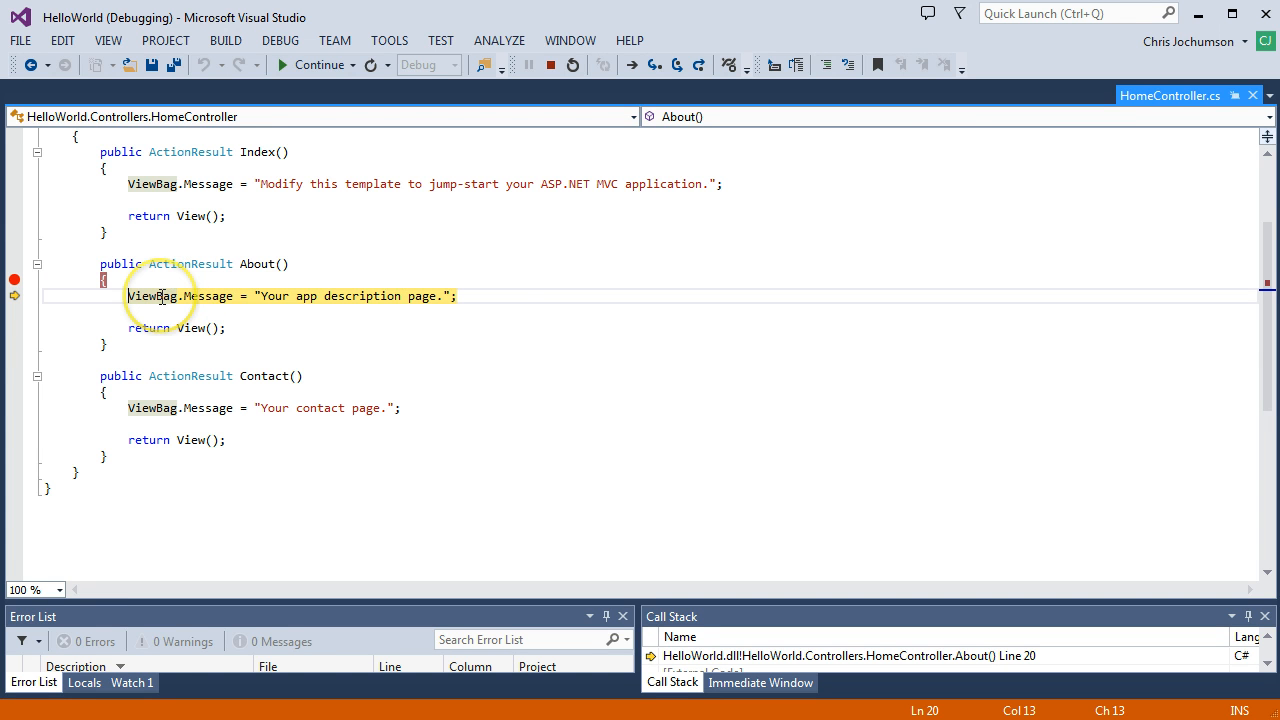
mouse_move(320, 304)
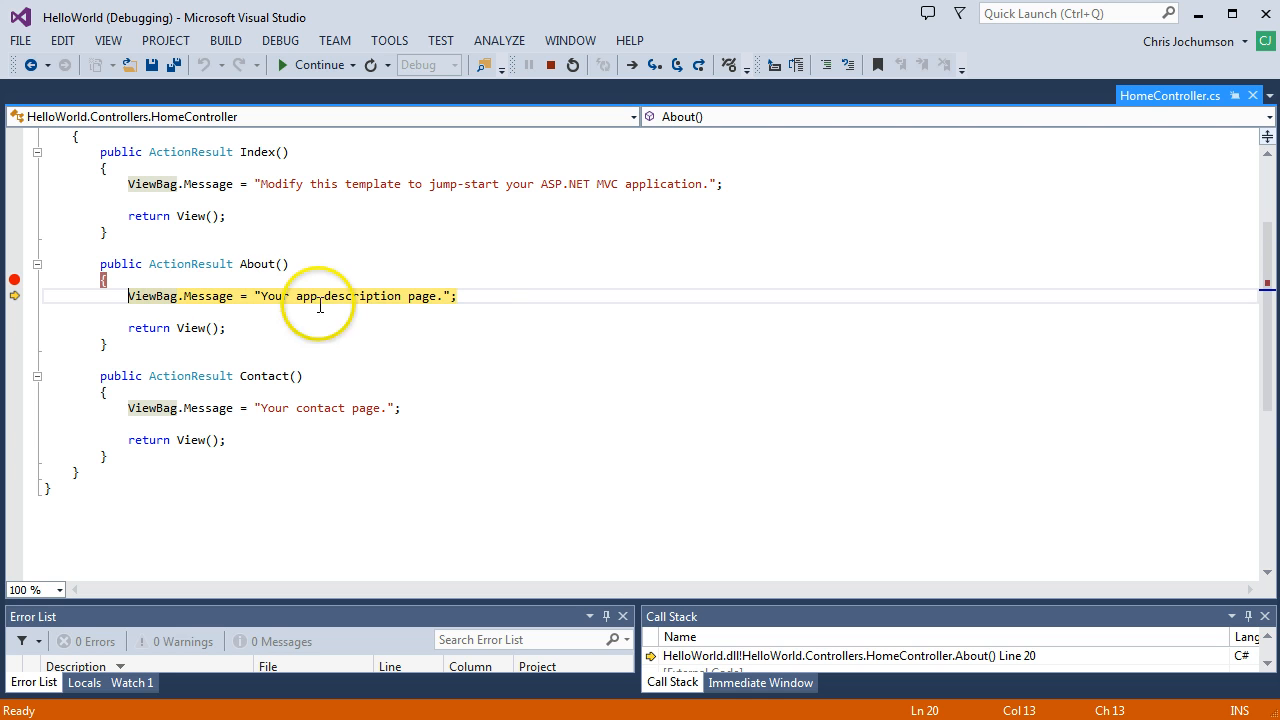
mouse_move(280, 356)
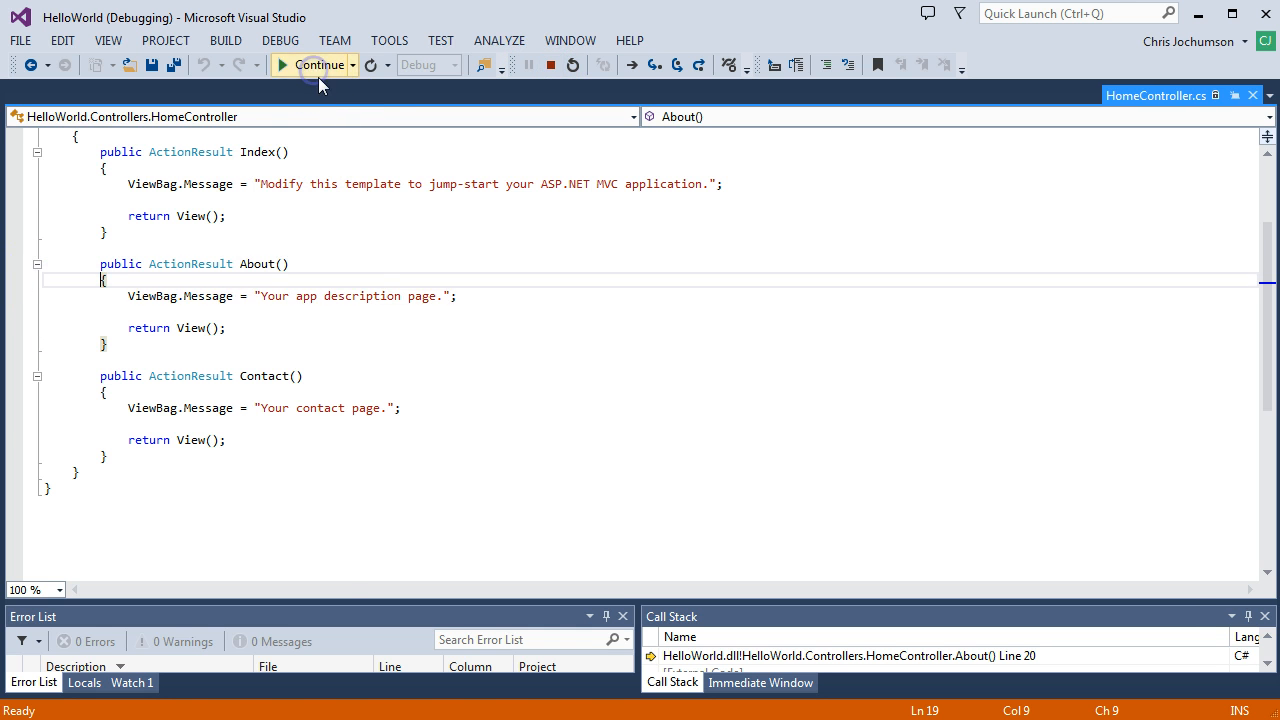
Step: Continue past the breakpoint to load the About page, then close the browser to end debugging
left_click(312, 64)
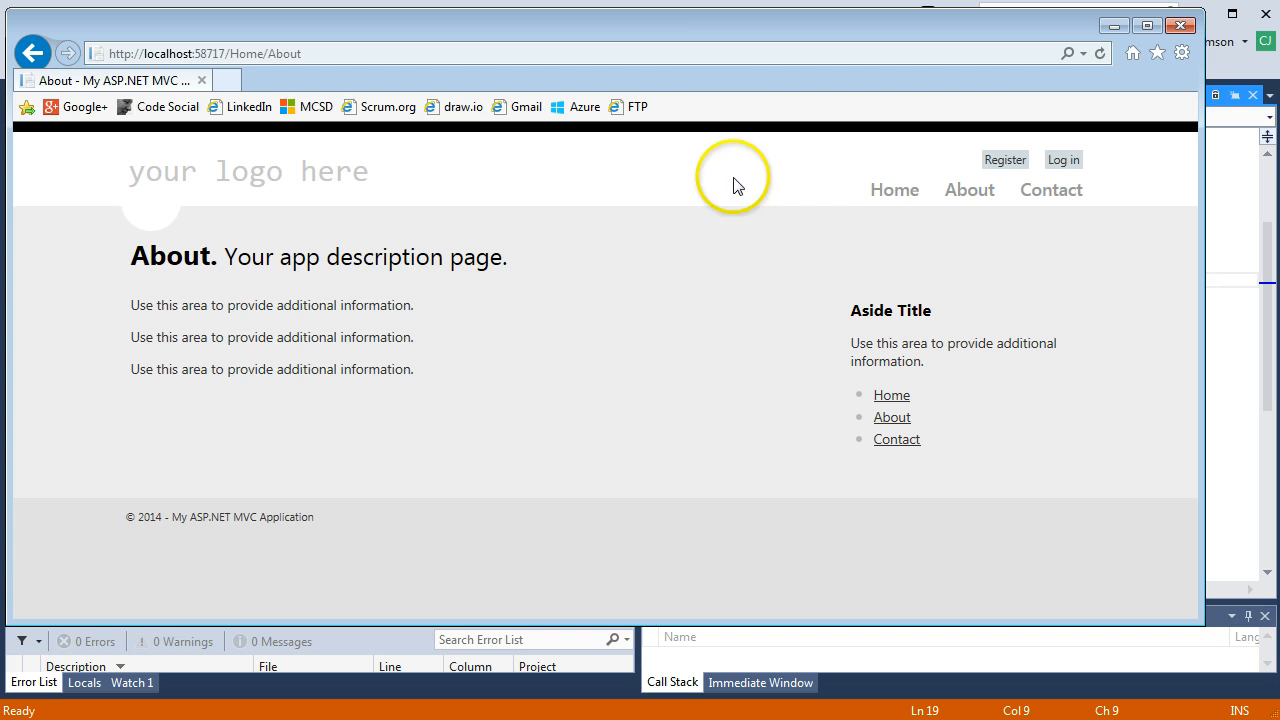
mouse_move(968, 190)
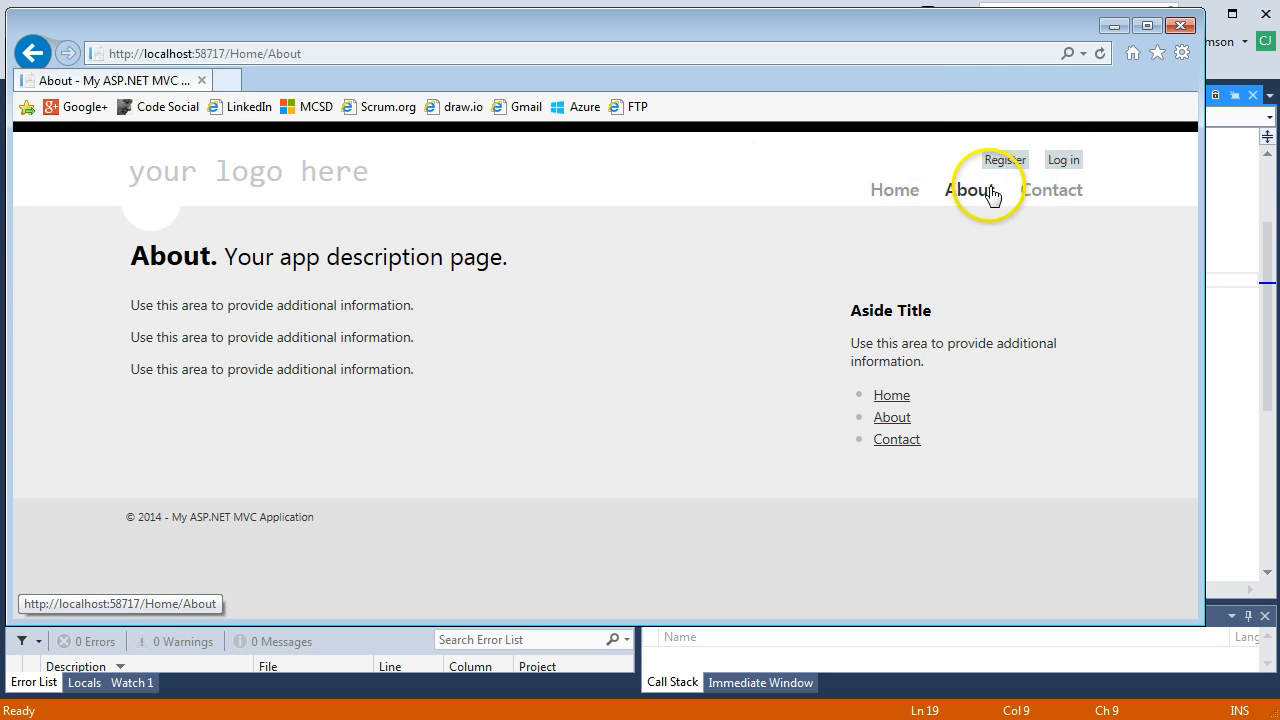
mouse_move(1230, 82)
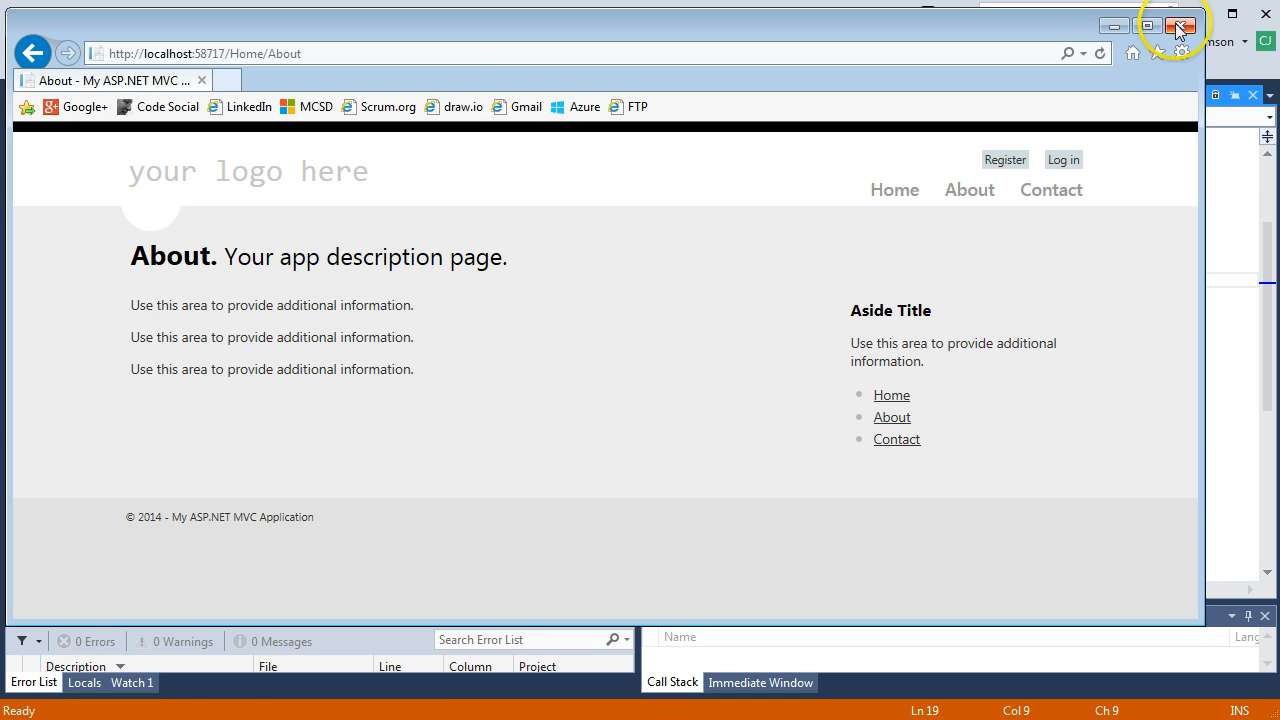
left_click(1180, 26)
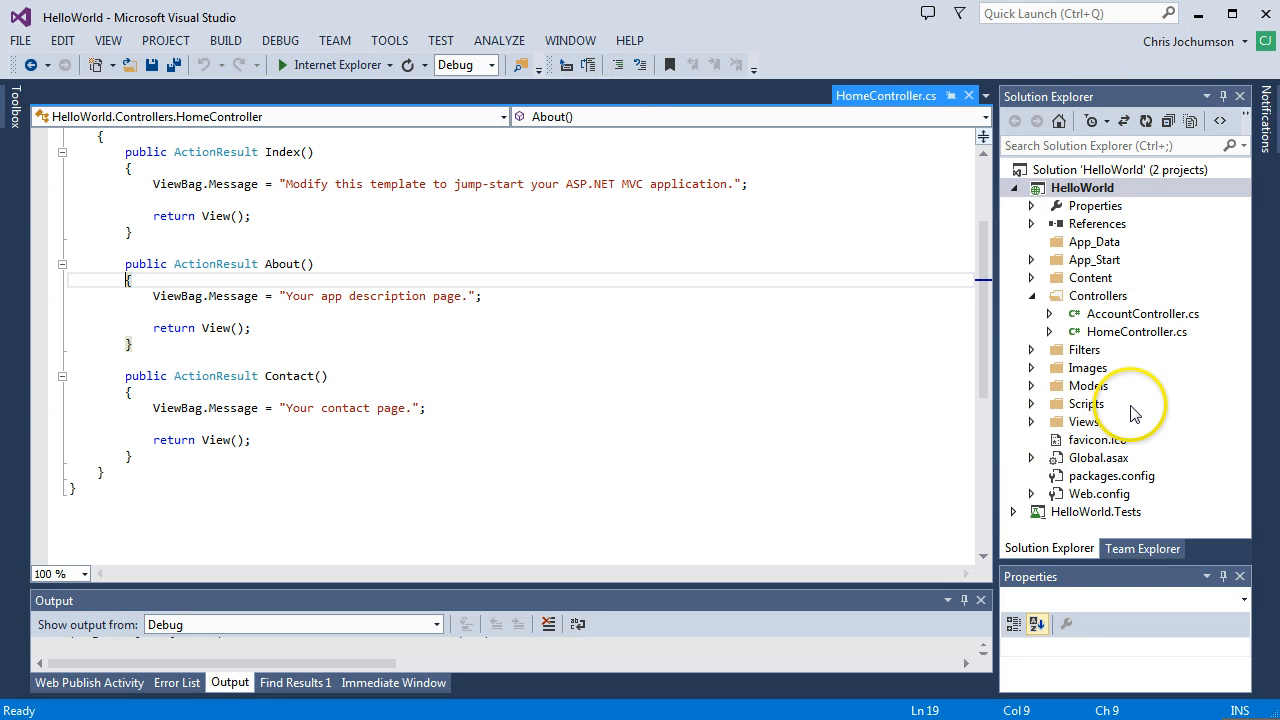
mouse_move(1108, 412)
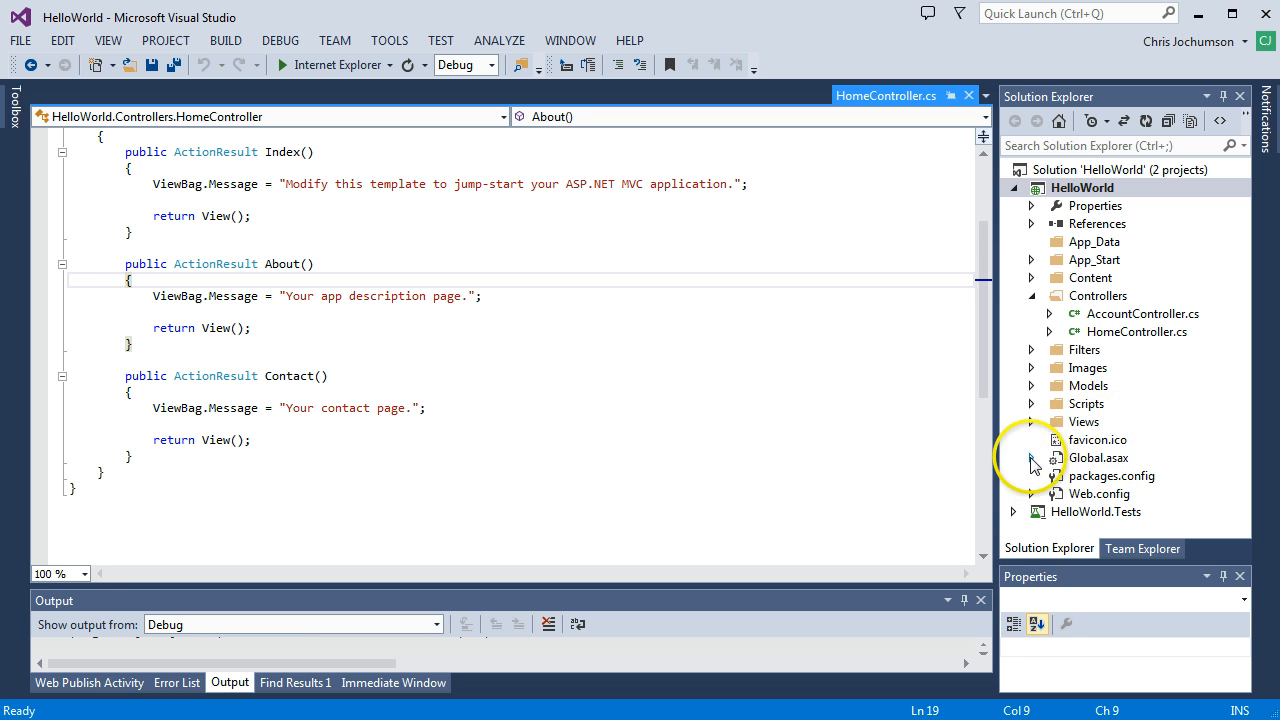
Step: Expand Views and its Home subfolder to reveal About.cshtml, Contact.cshtml and Index.cshtml
left_click(1032, 368)
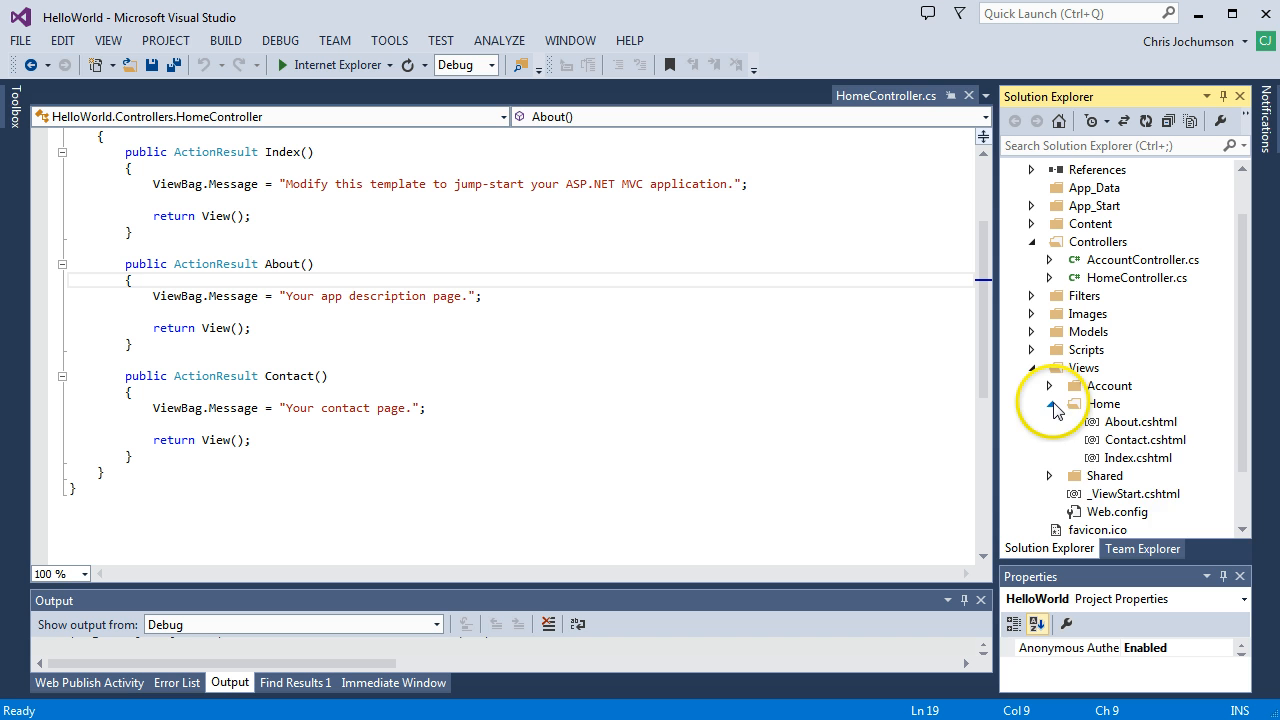
left_click(1048, 404)
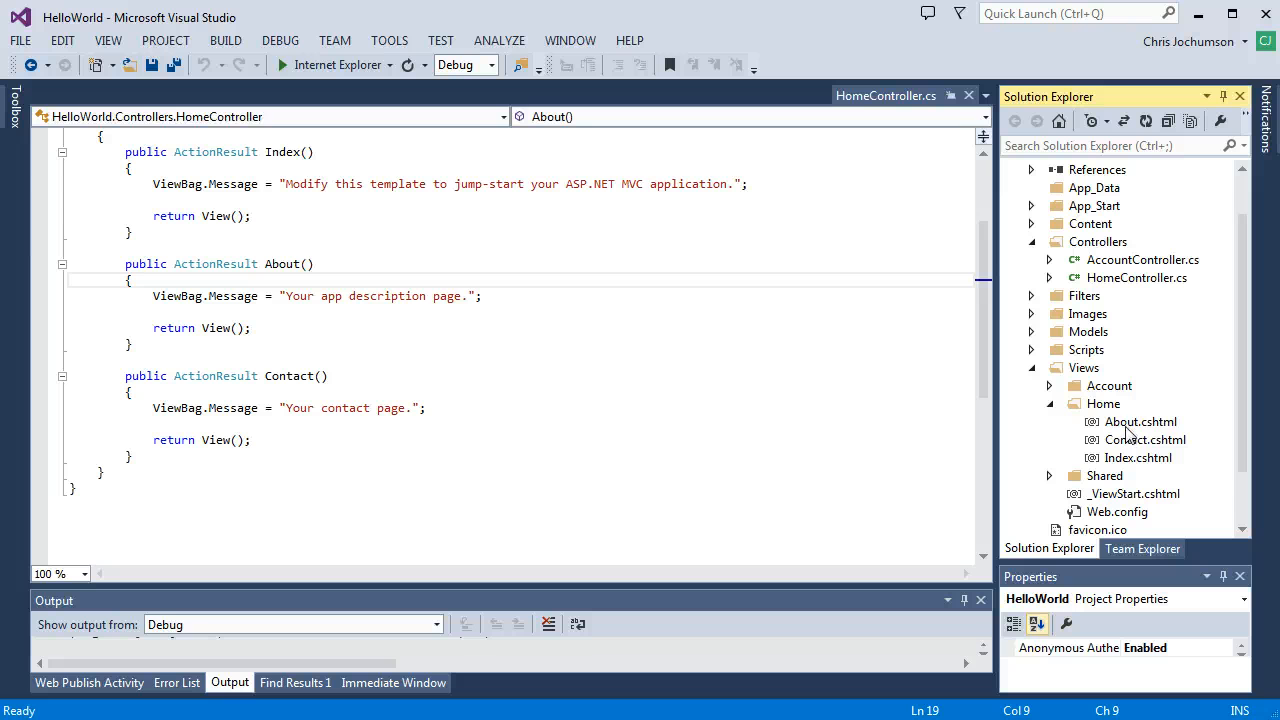
Step: Review About.cshtml's ViewBag headings and markup, then switch to HomeController.cs at the About action
double_click(1140, 420)
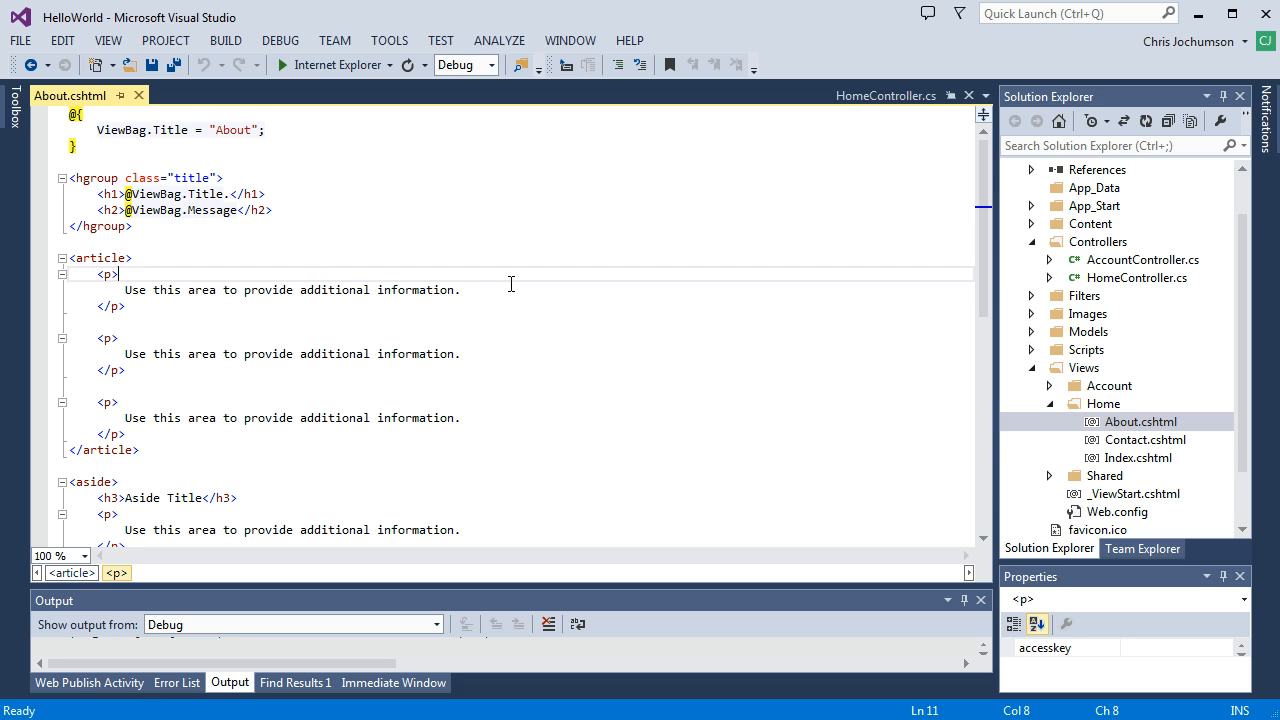
scroll("down", 3)
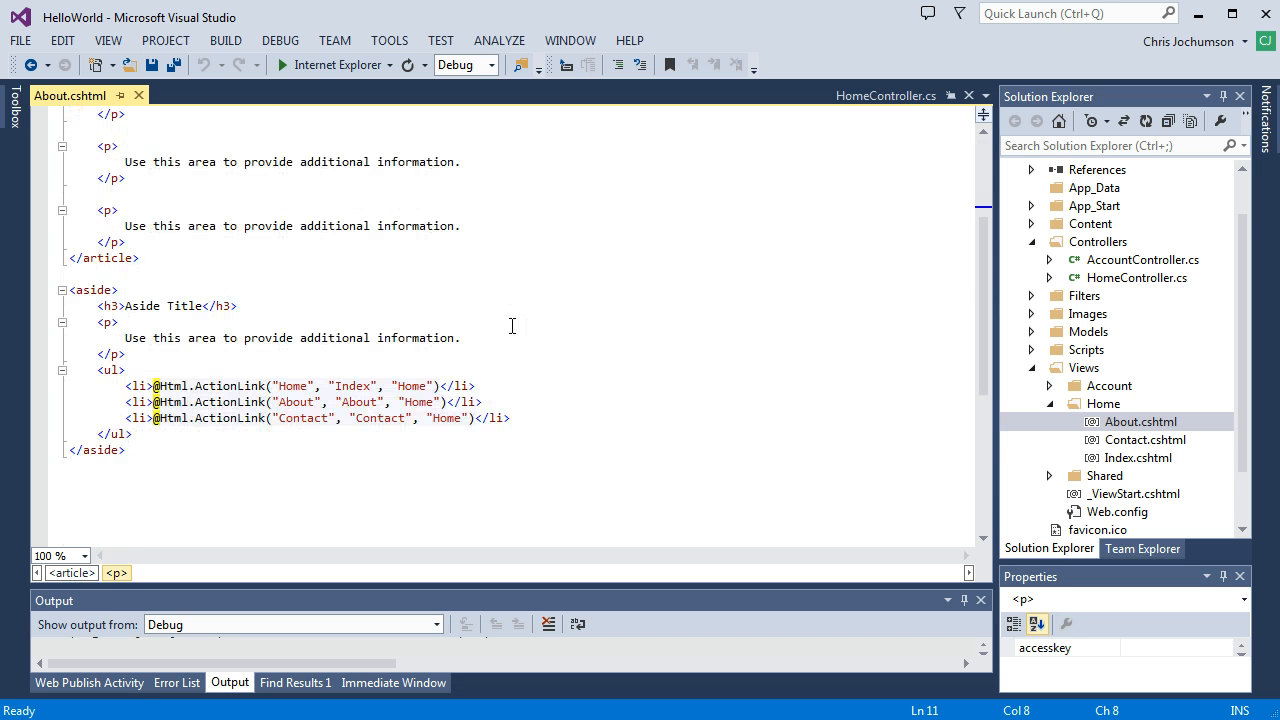
scroll("up", 3)
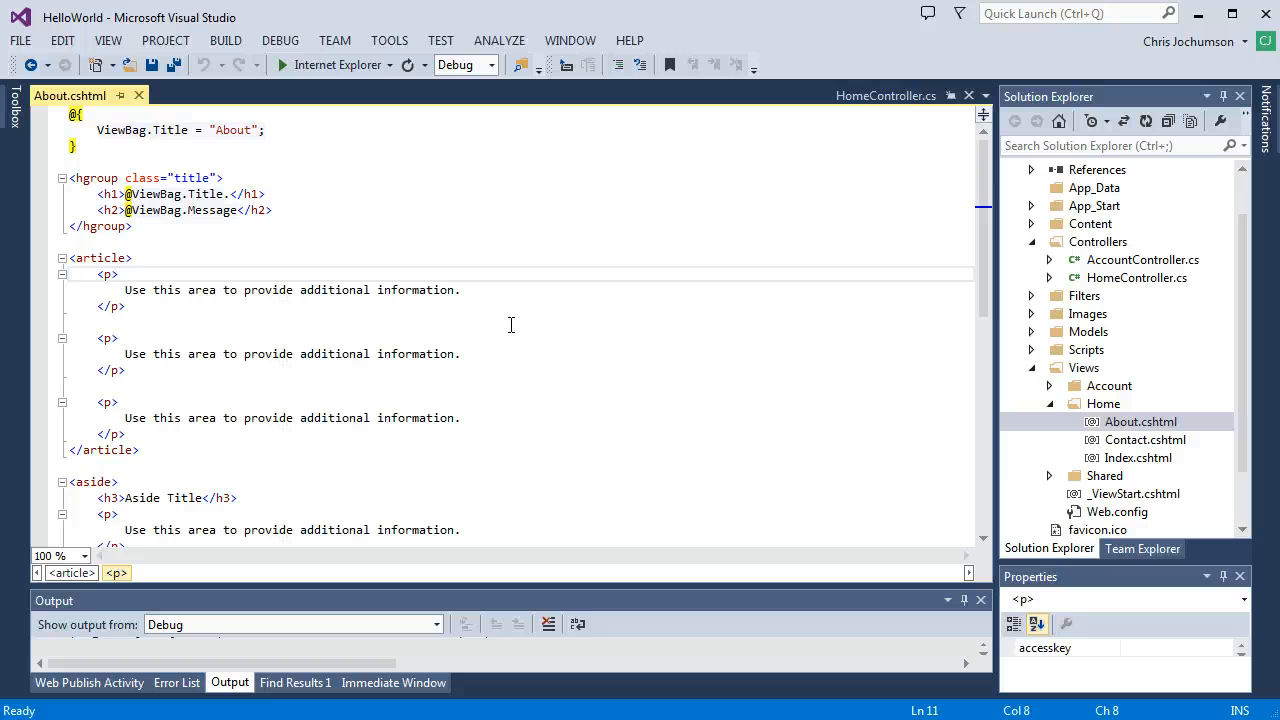
left_click(116, 274)
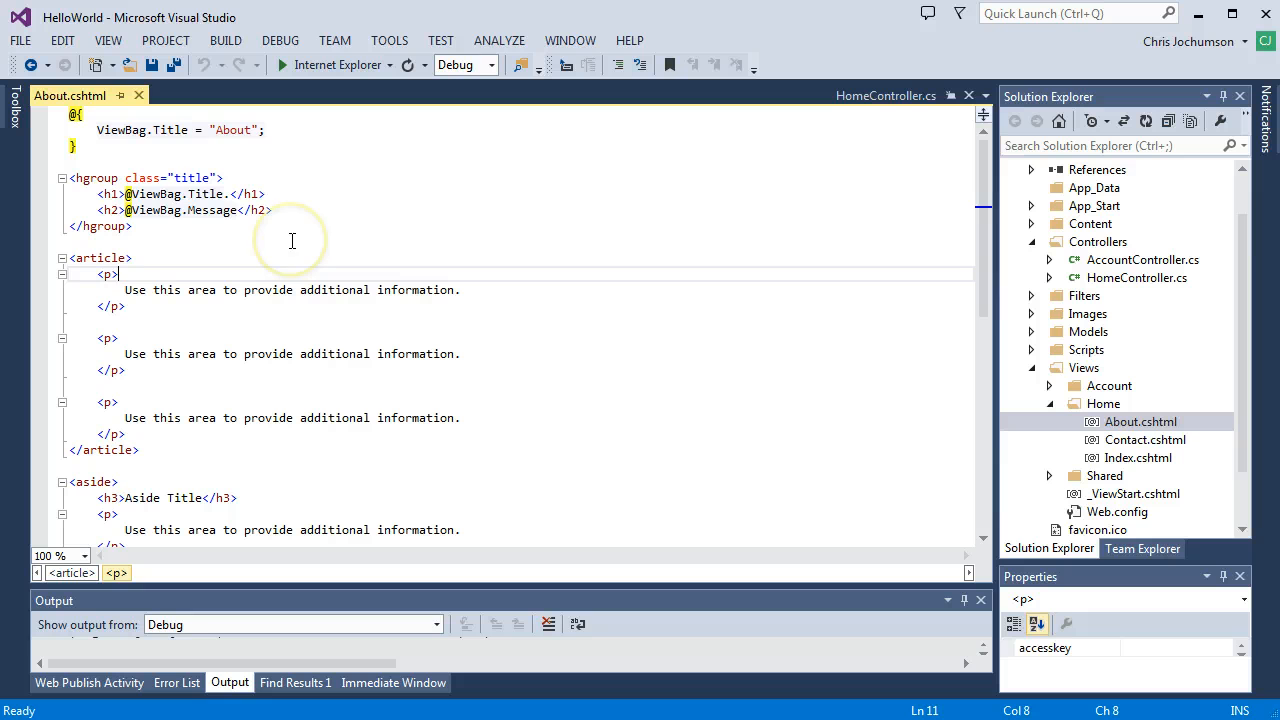
mouse_move(350, 178)
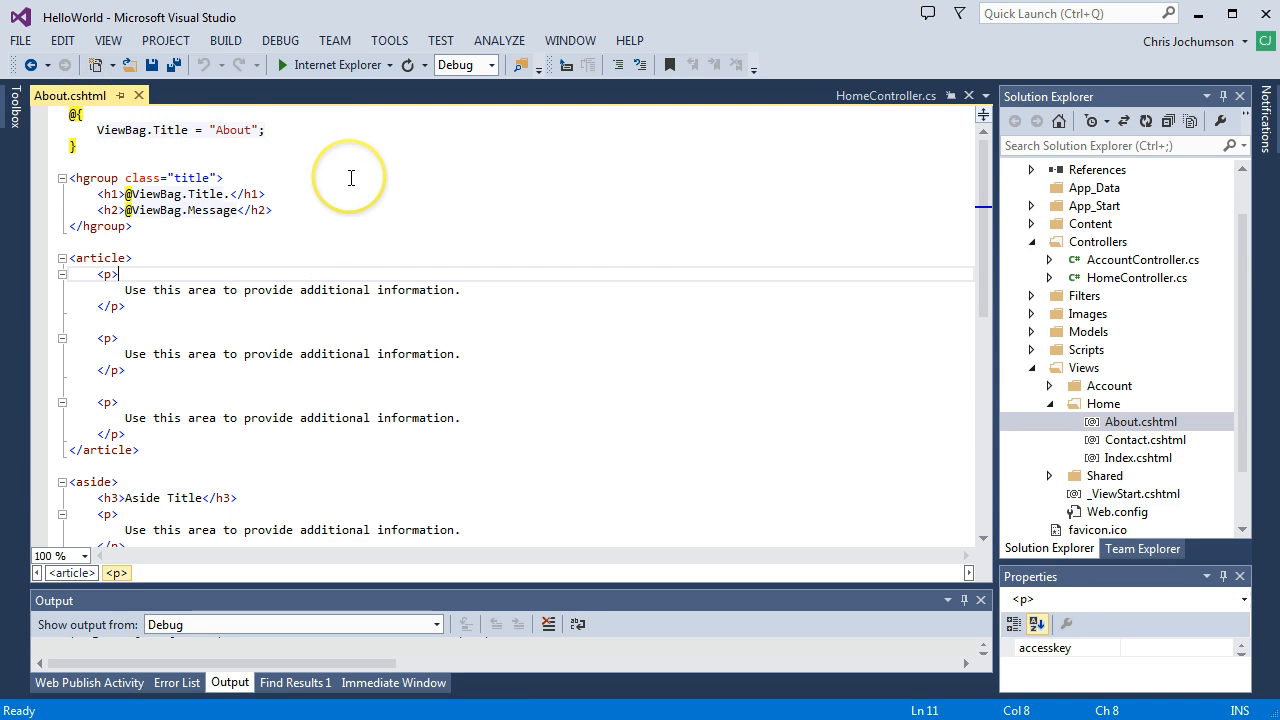
mouse_move(440, 338)
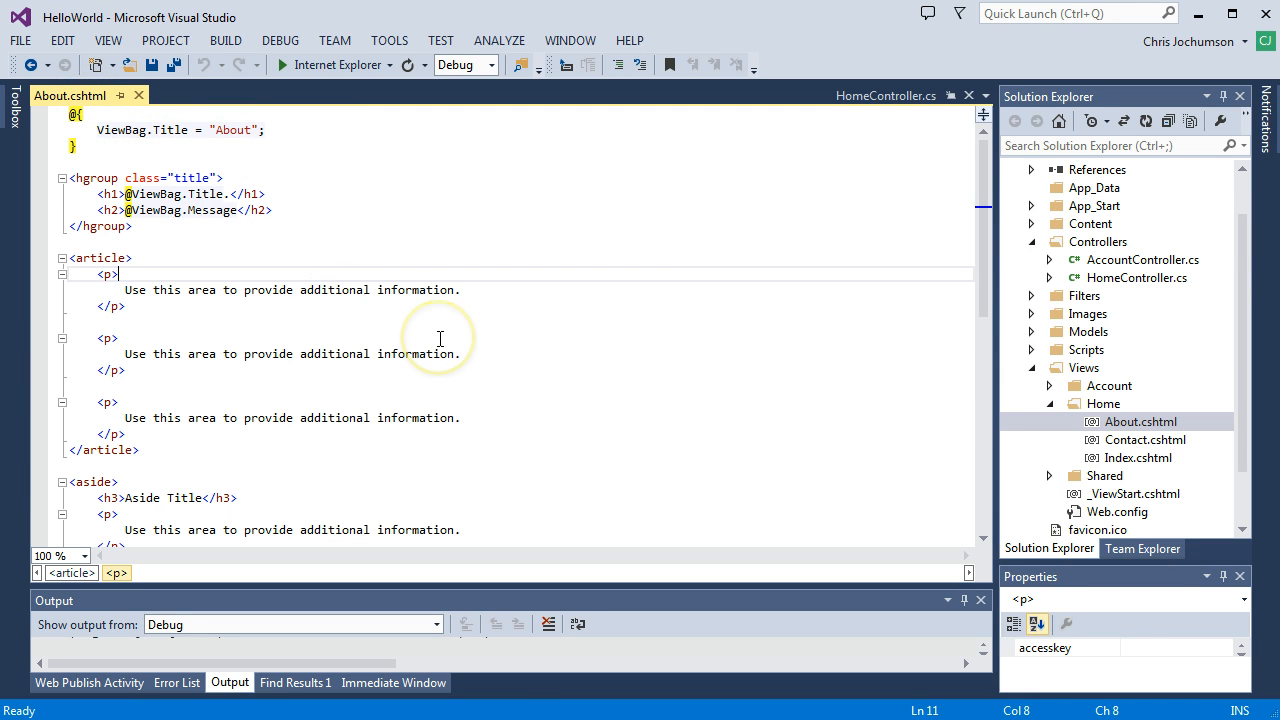
mouse_move(156, 192)
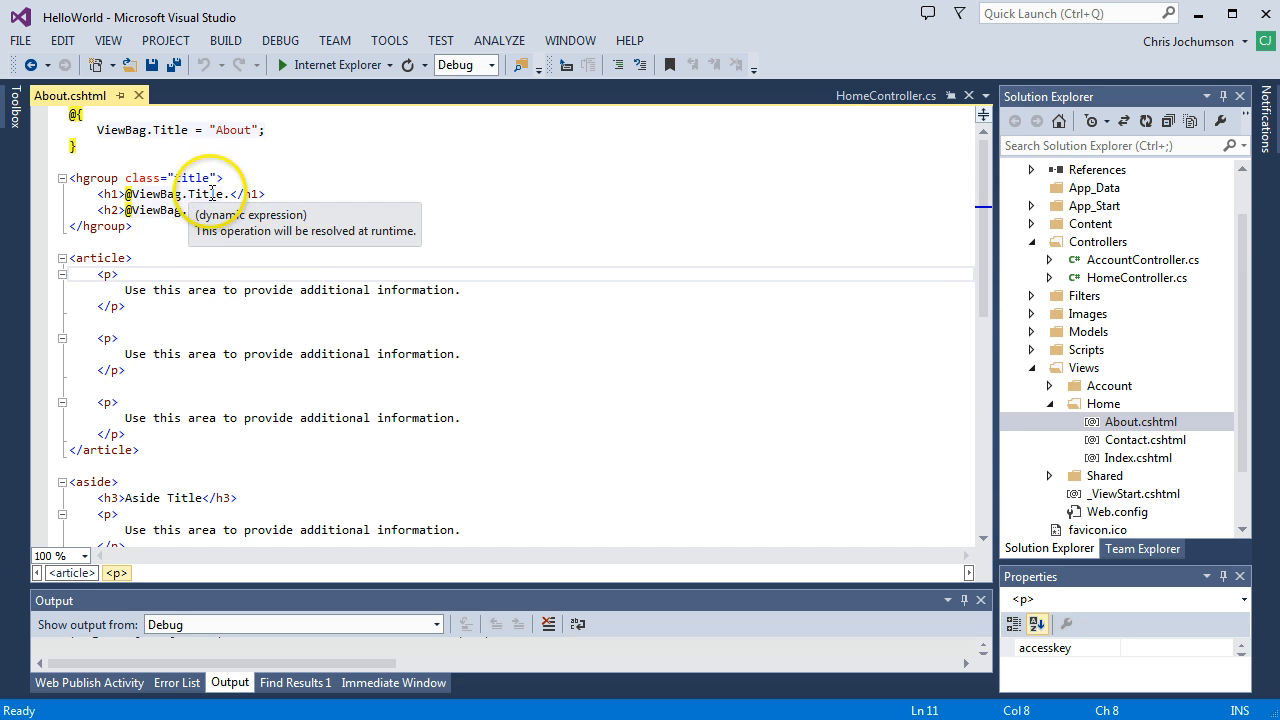
double_click(212, 210)
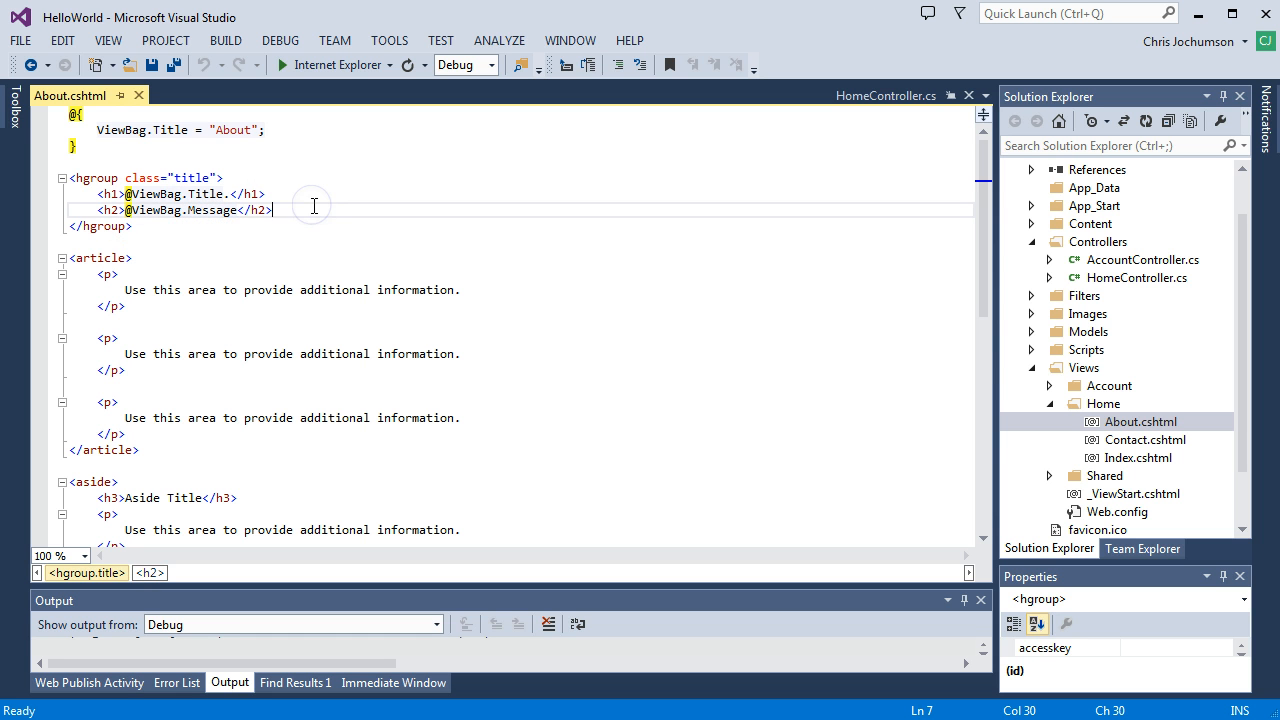
mouse_move(1100, 304)
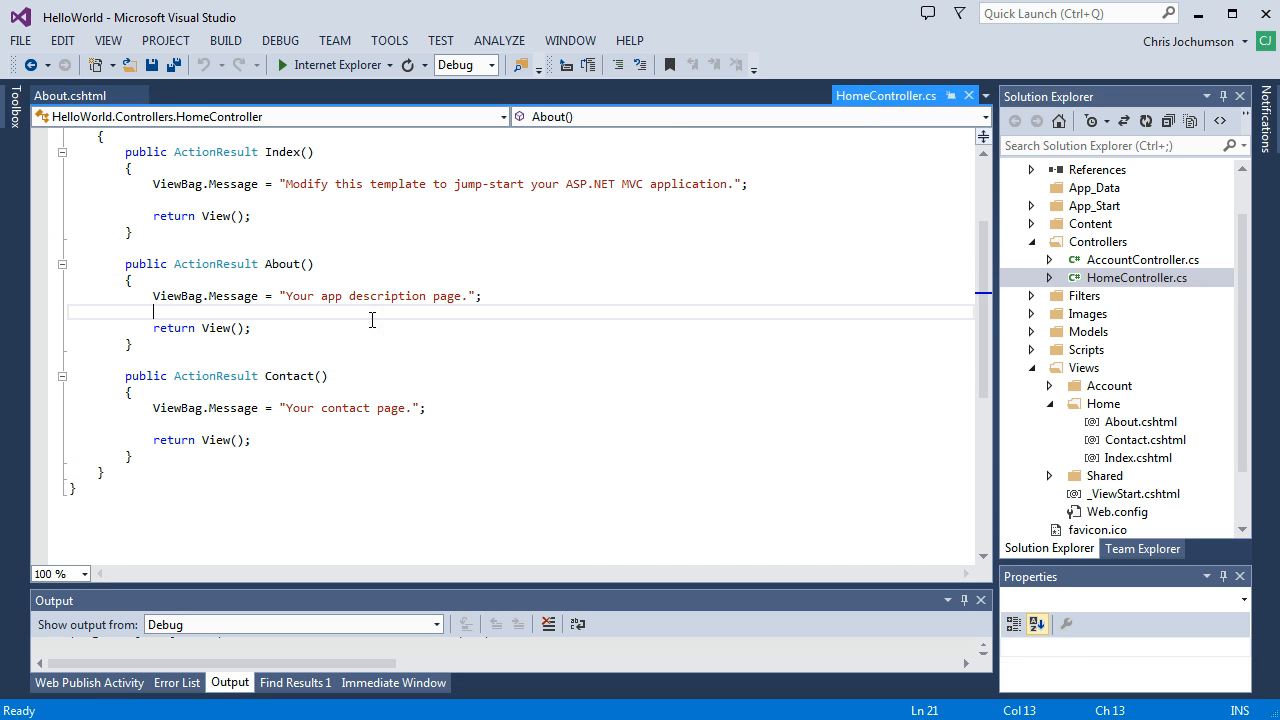
Step: Add ViewBag.Location = "San Francisco, California"; to About() and save HomeController.cs
type("ViewBag")
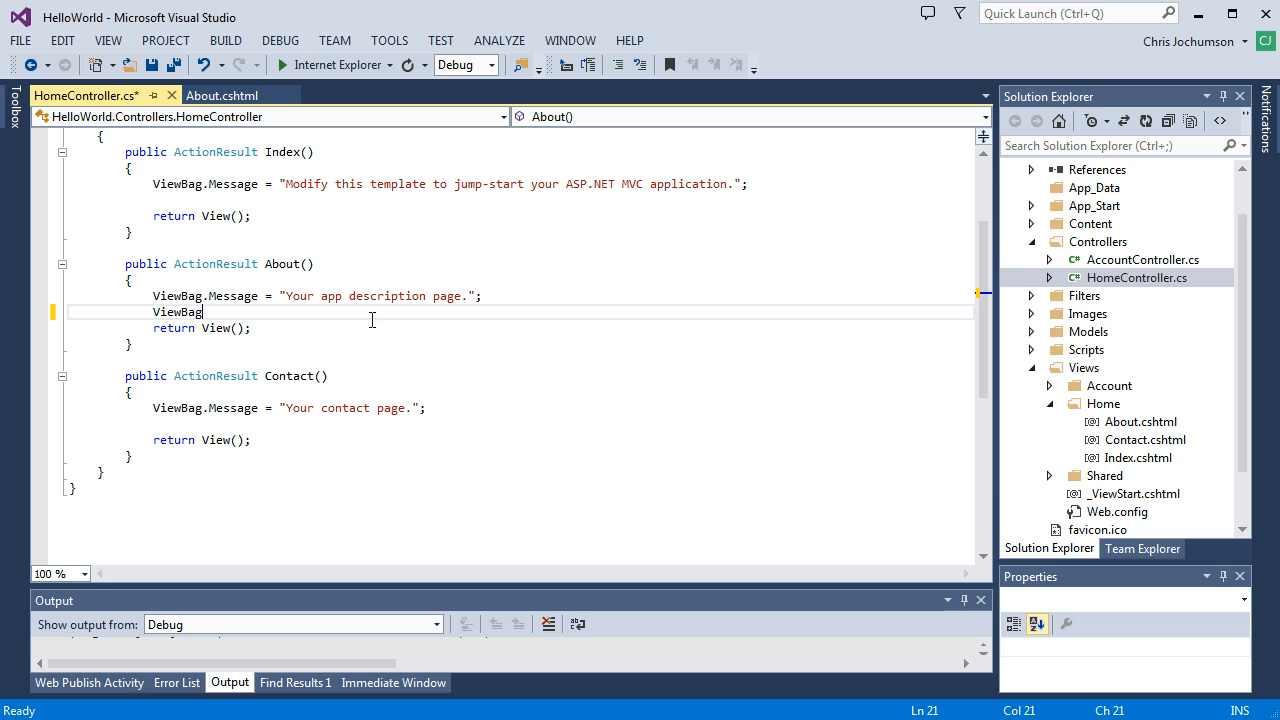
type(".Location = \"San Francisco")
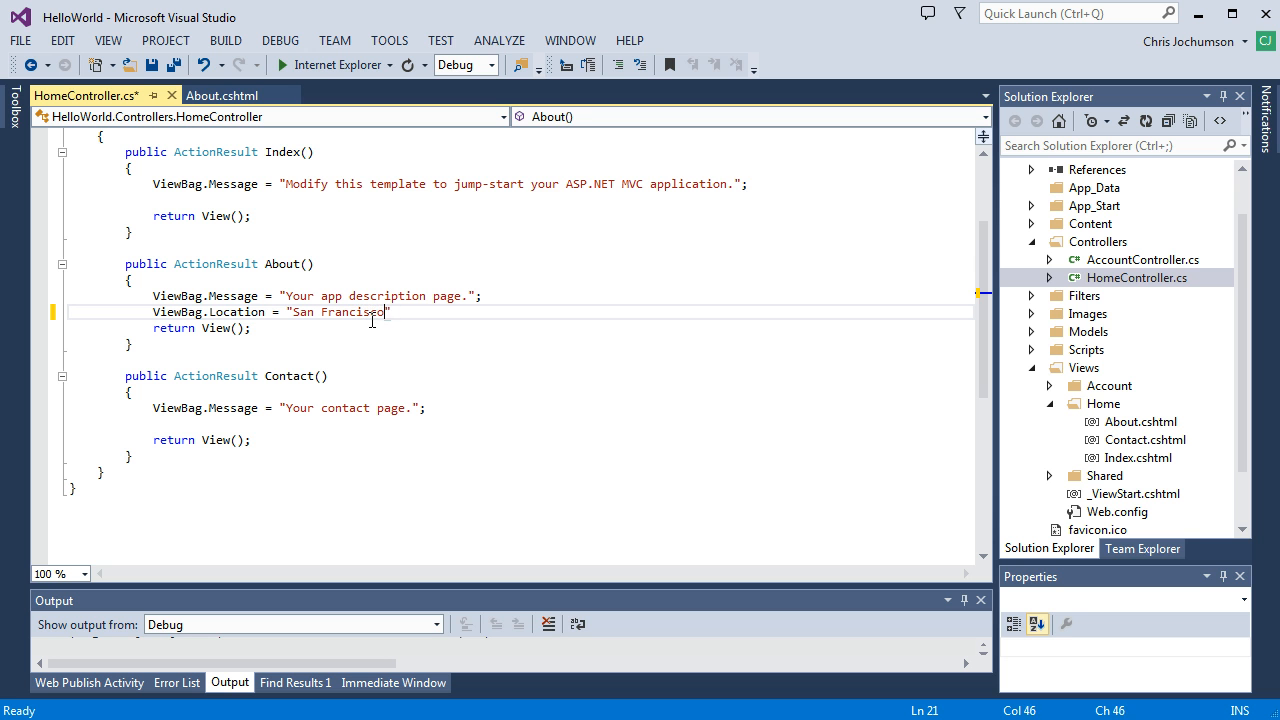
type(", Californ")
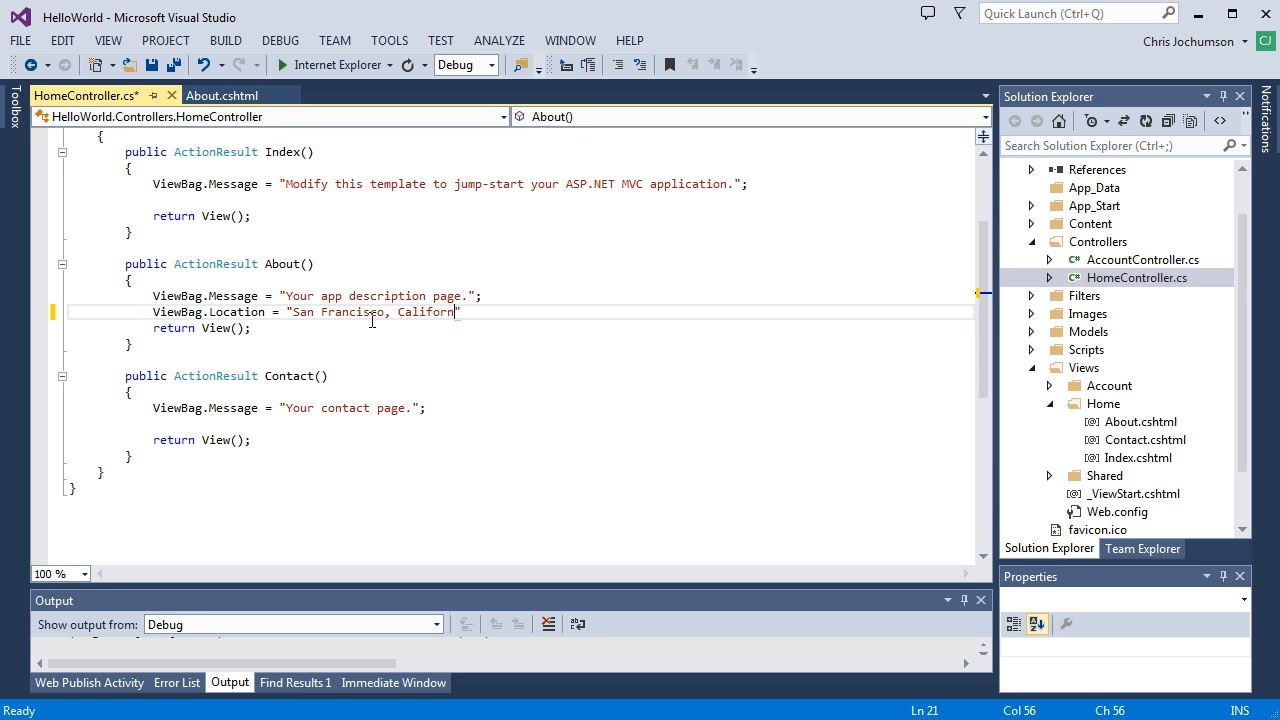
type("ia")
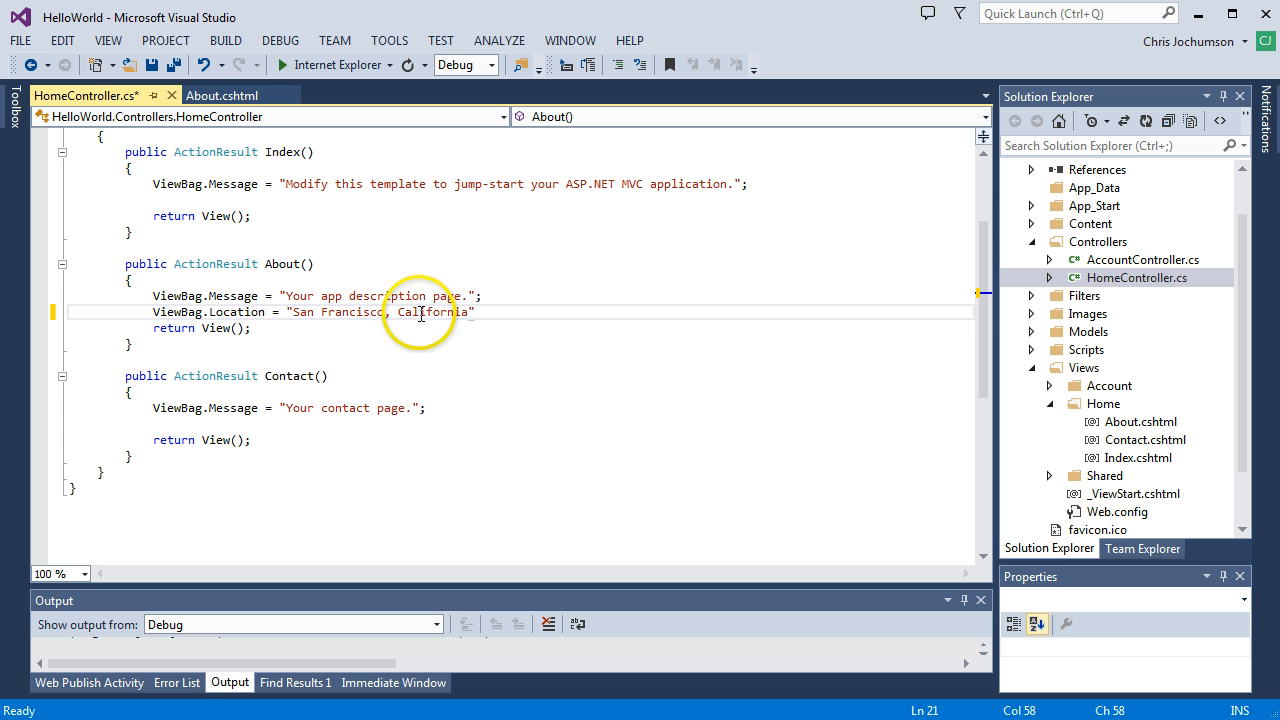
type(";")
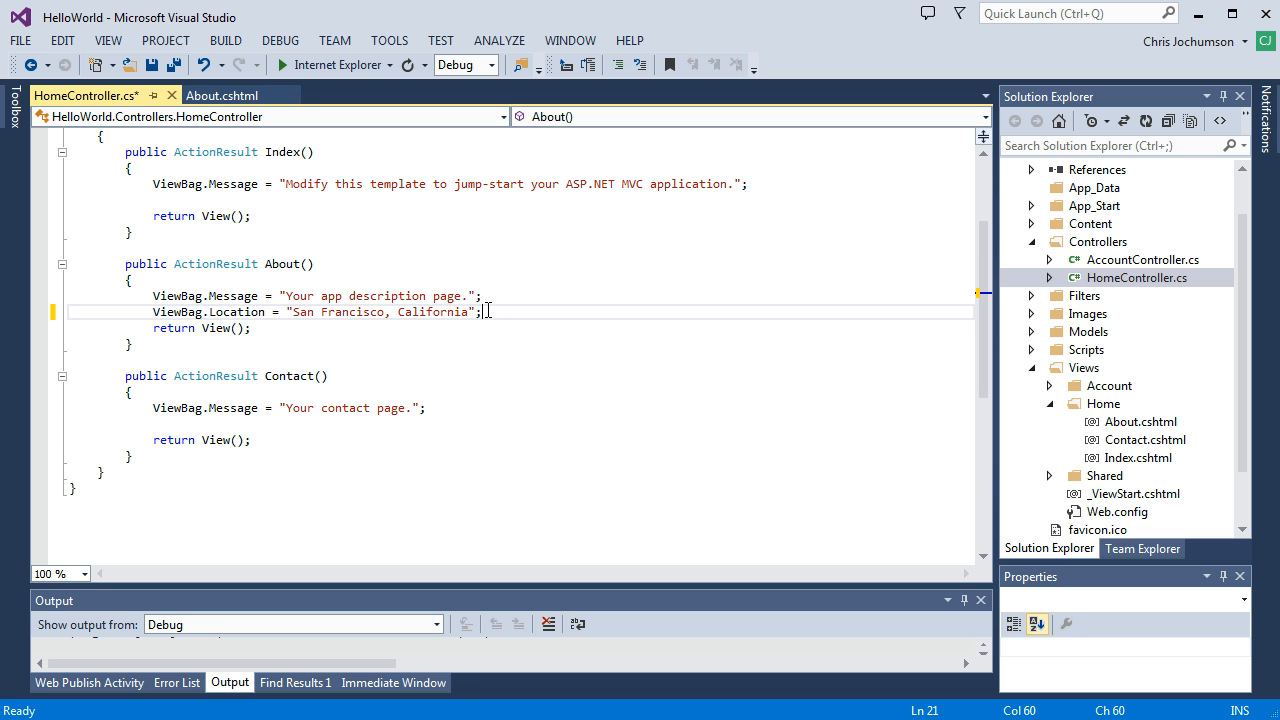
key("ctrl+s")
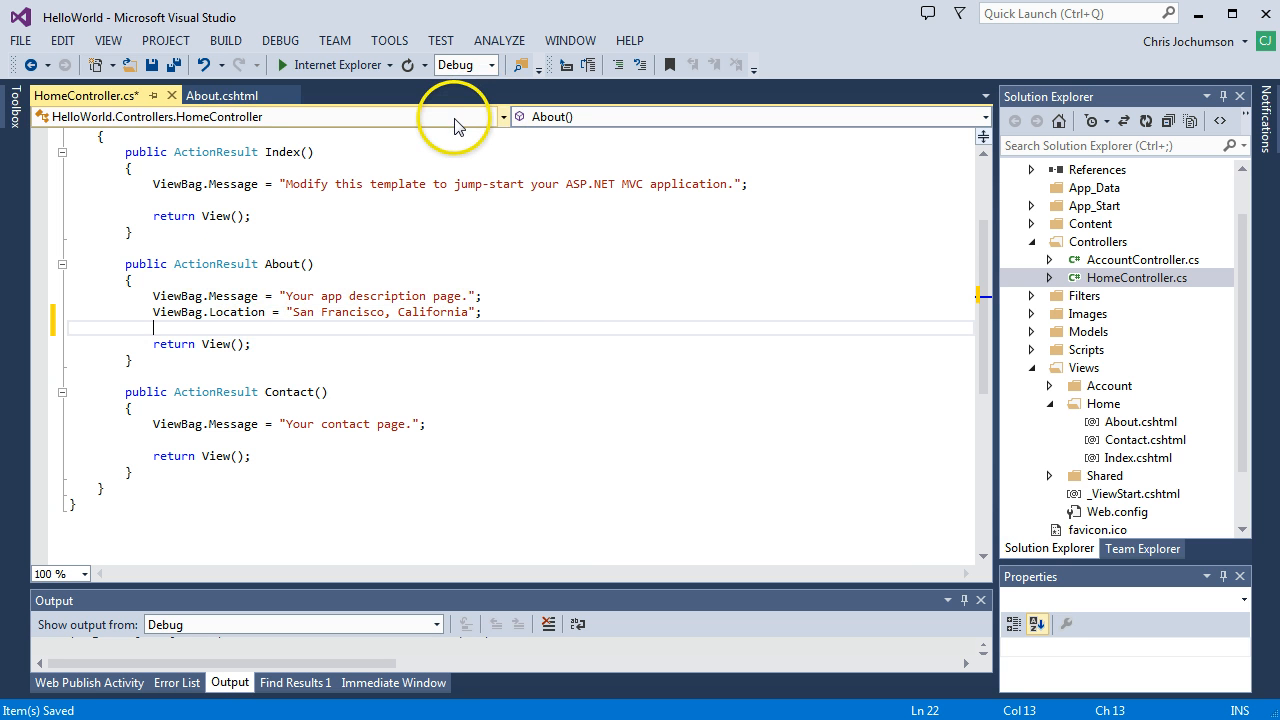
left_click(216, 96)
type("<div></div>")
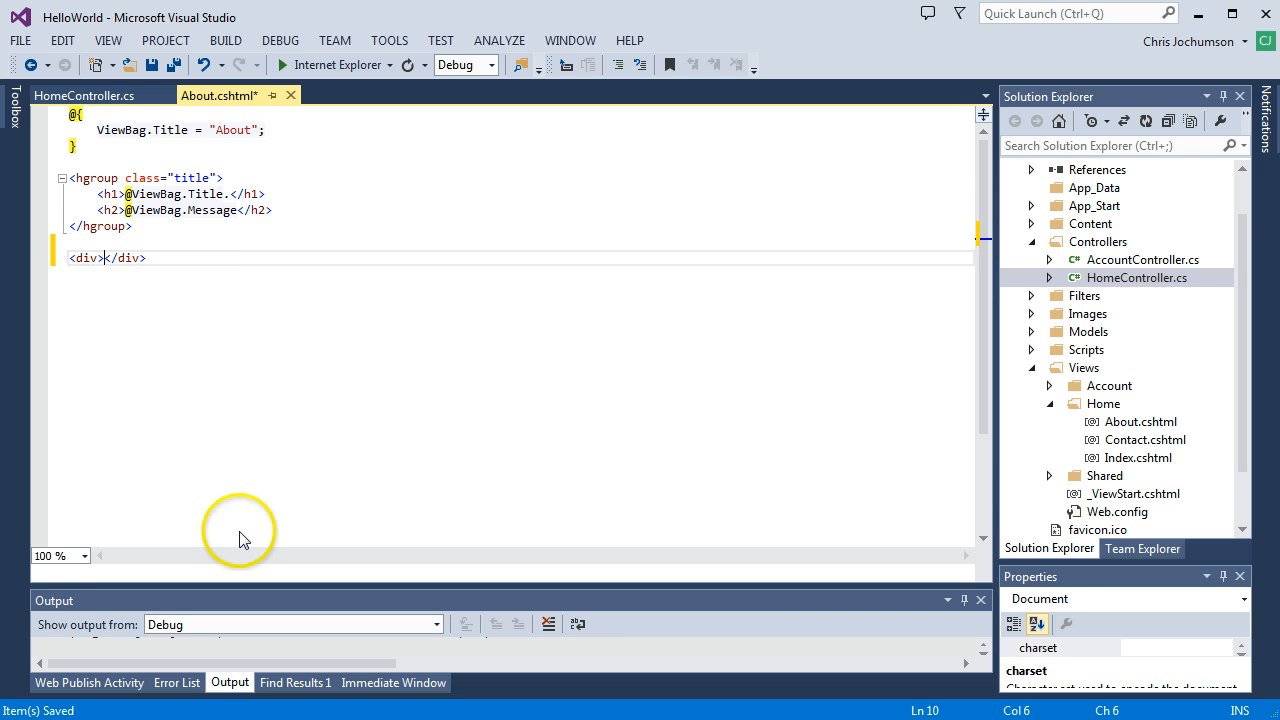
type("#@")
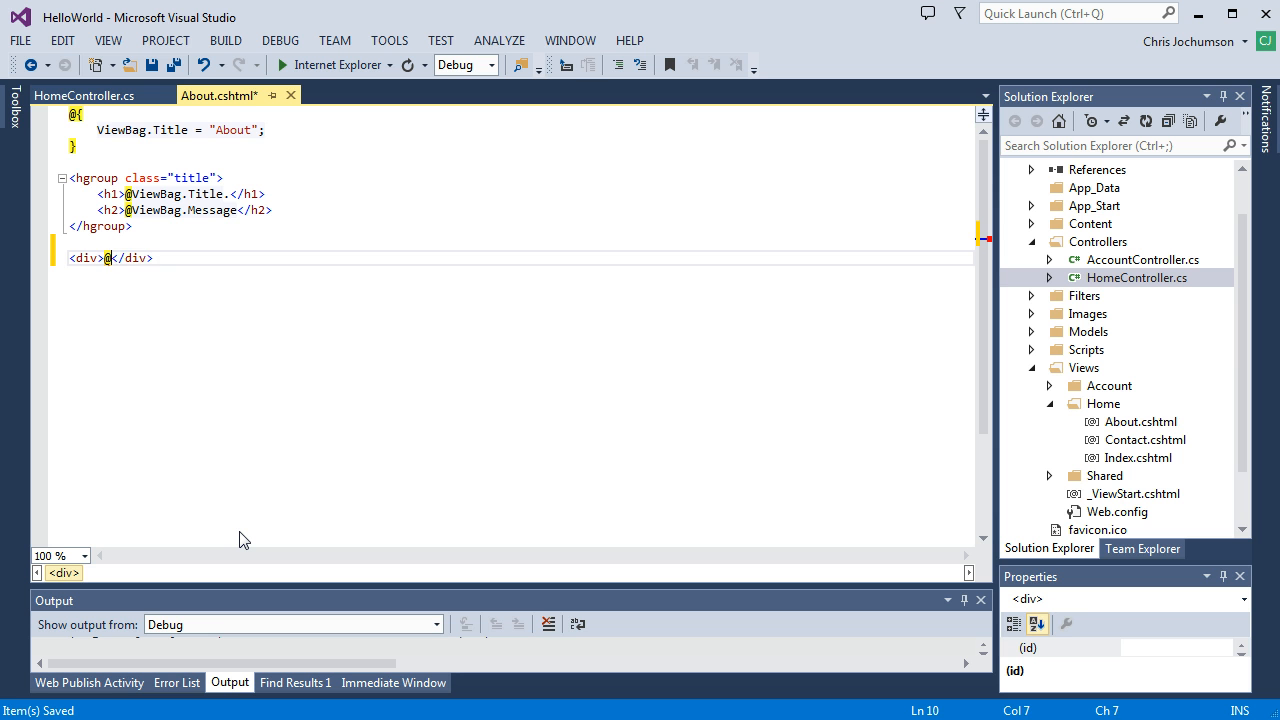
type("ViewBag.L")
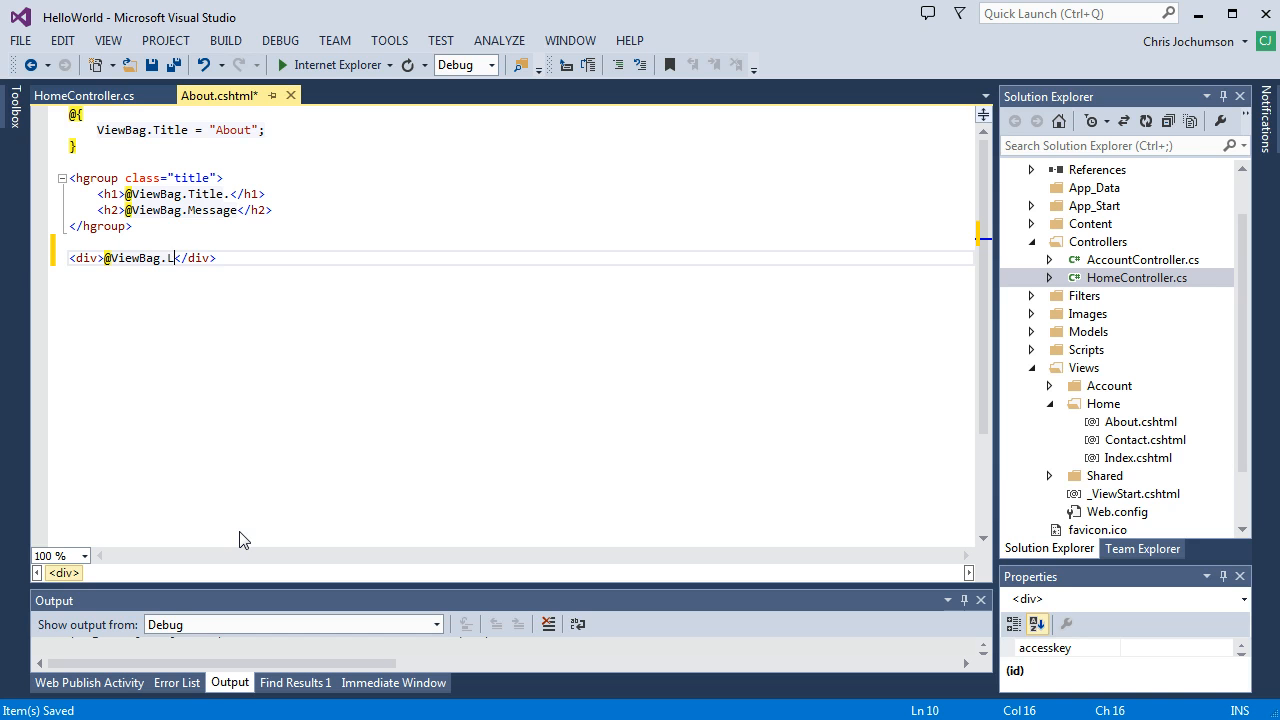
key("Backspace")
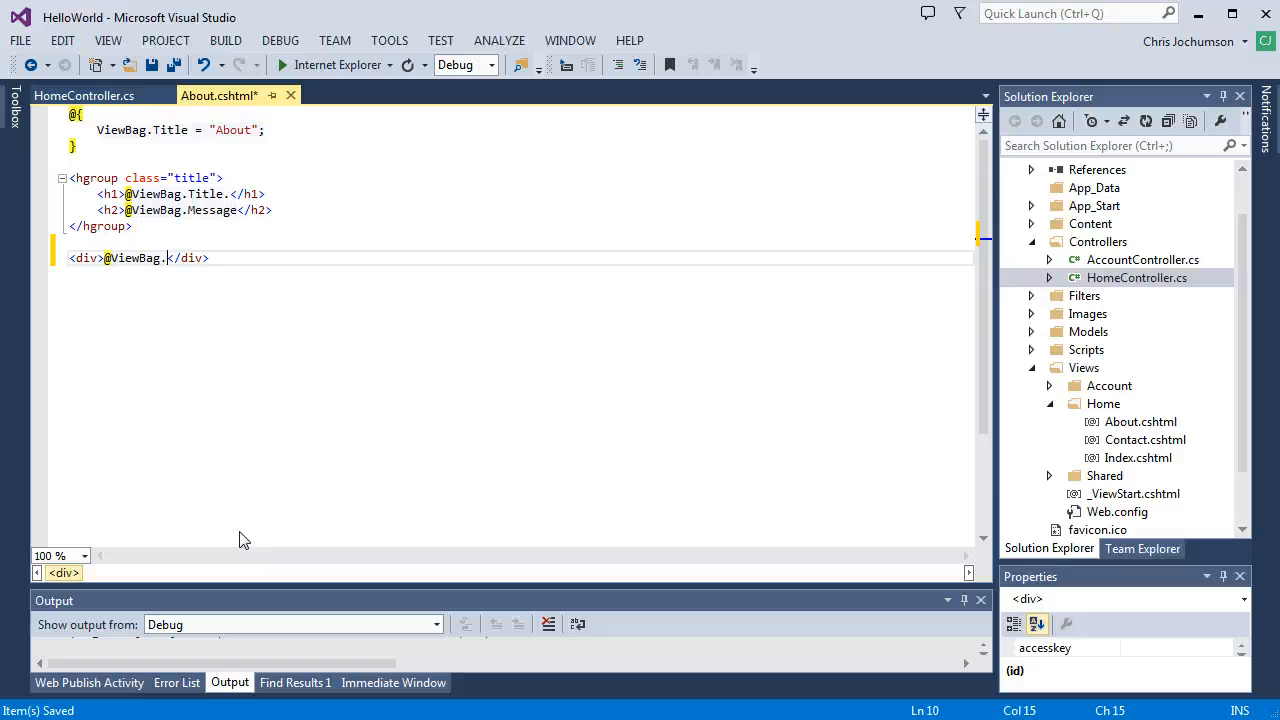
key("Backspace")
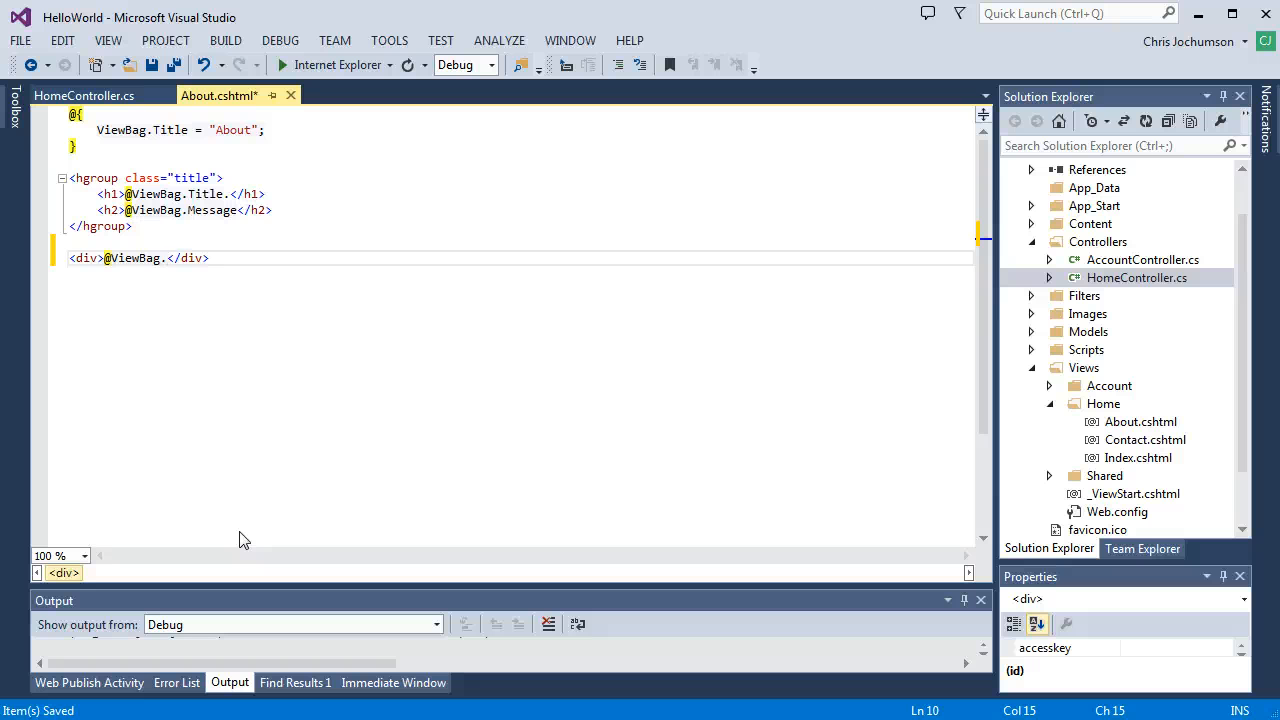
type("Location")
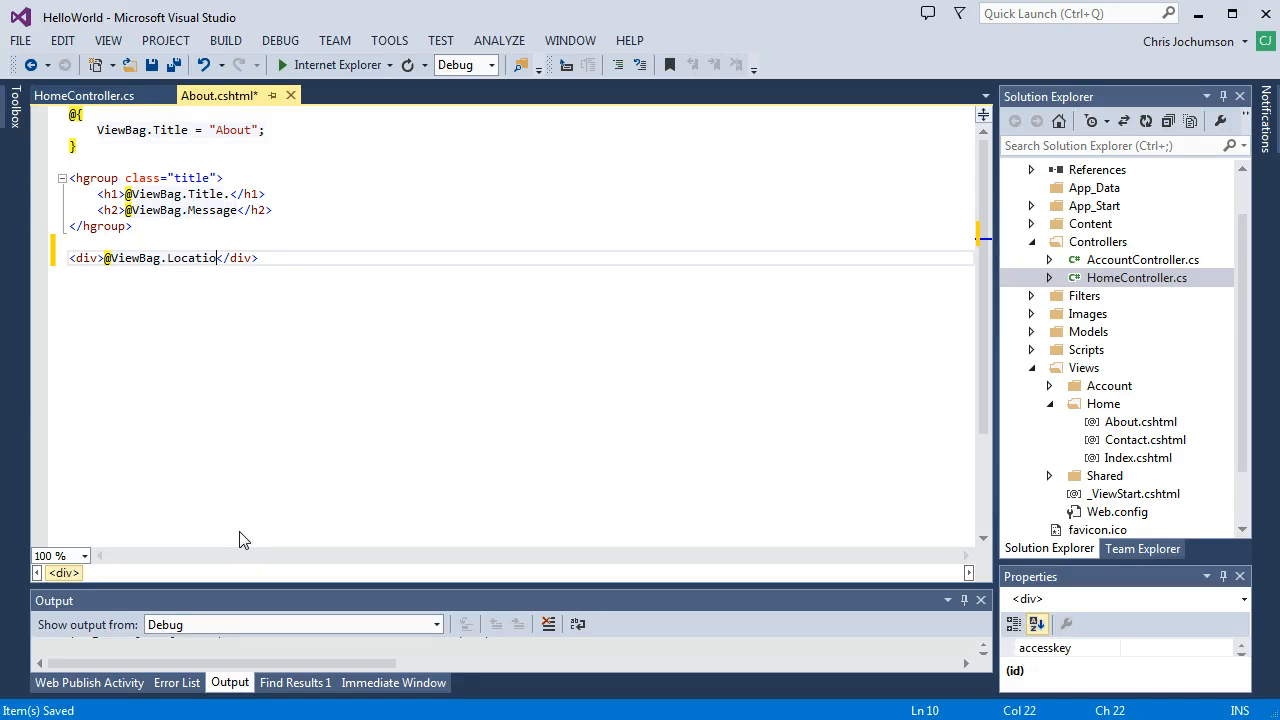
type("n")
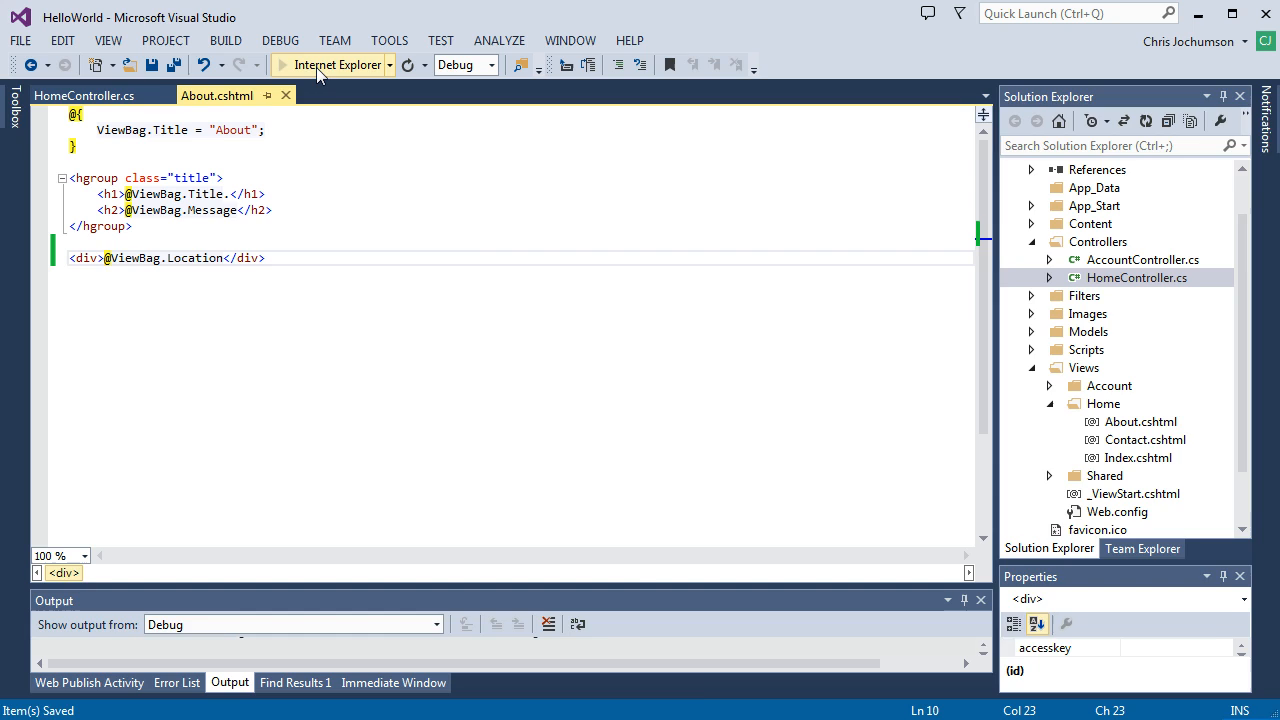
left_click(284, 64)
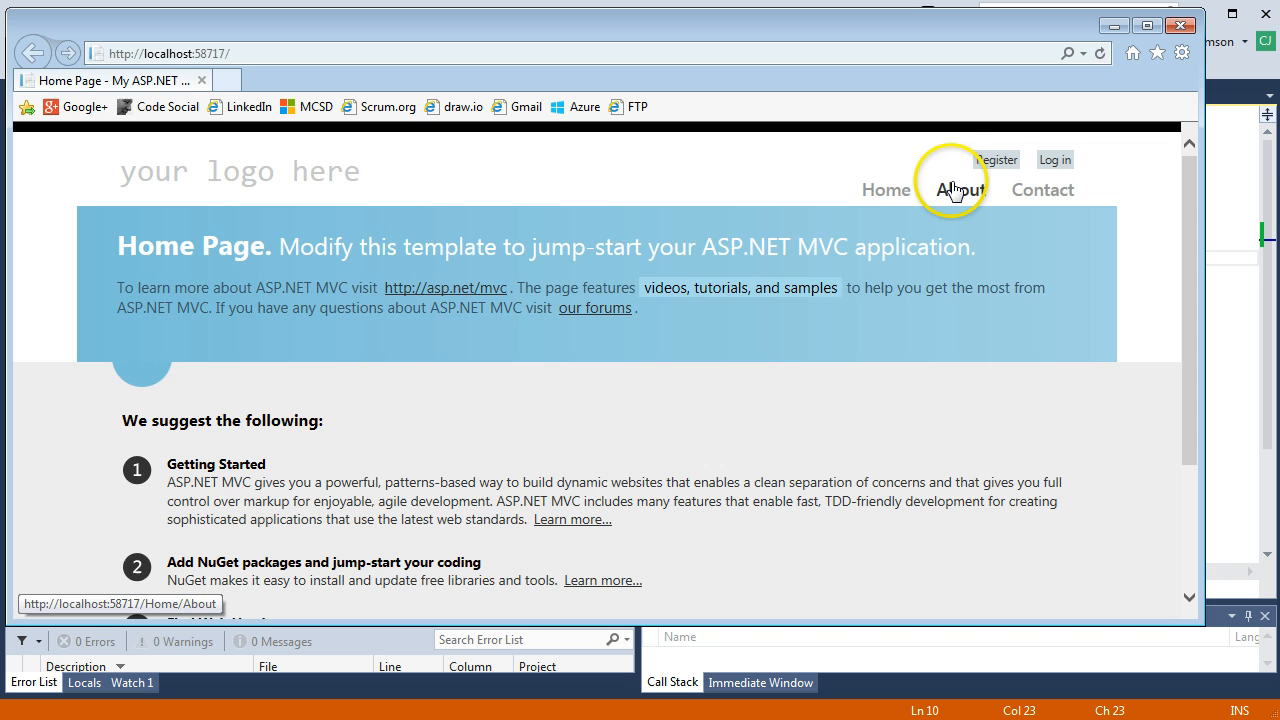
Step: View the About page showing San Francisco, California, then close Internet Explorer
left_click(958, 188)
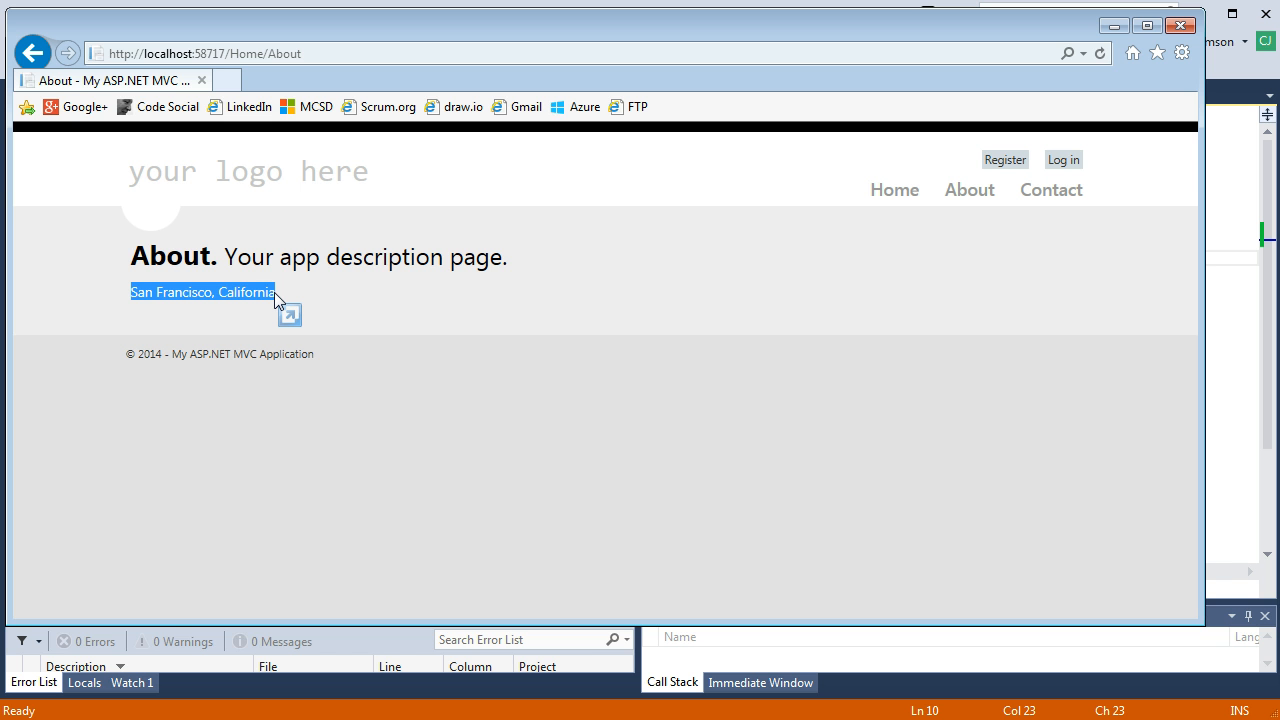
mouse_move(1180, 26)
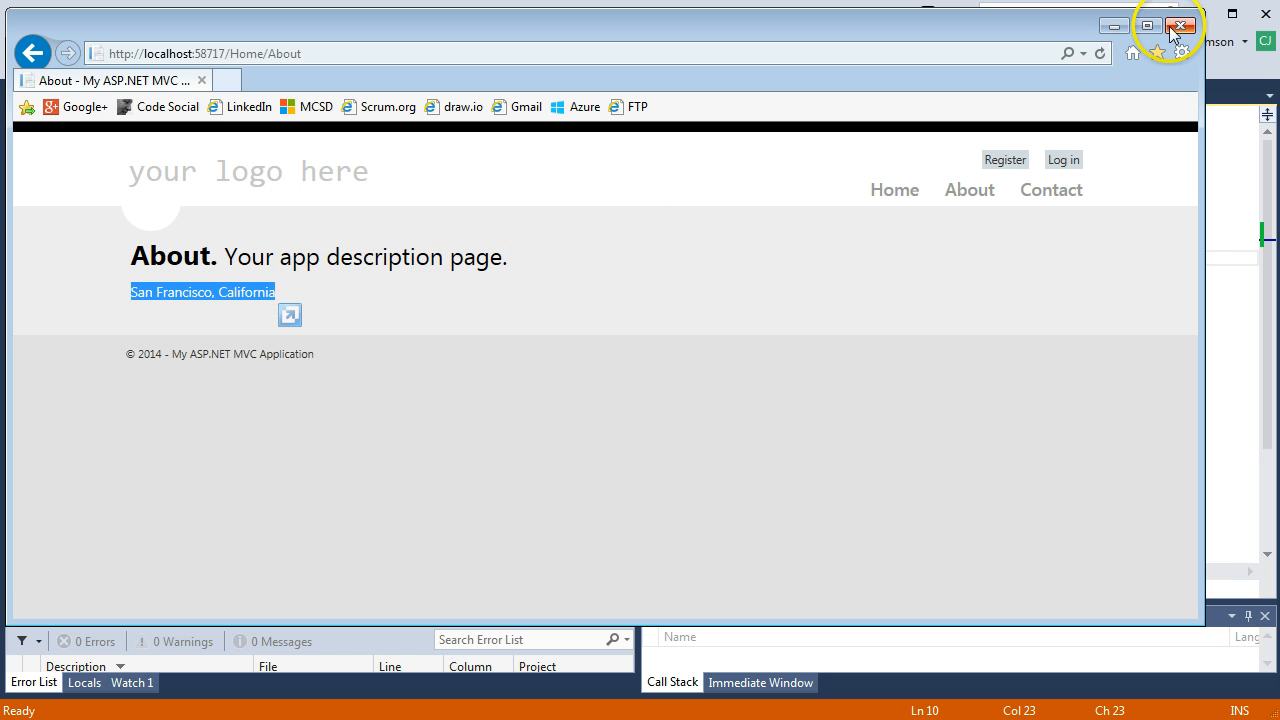
left_click(1180, 26)
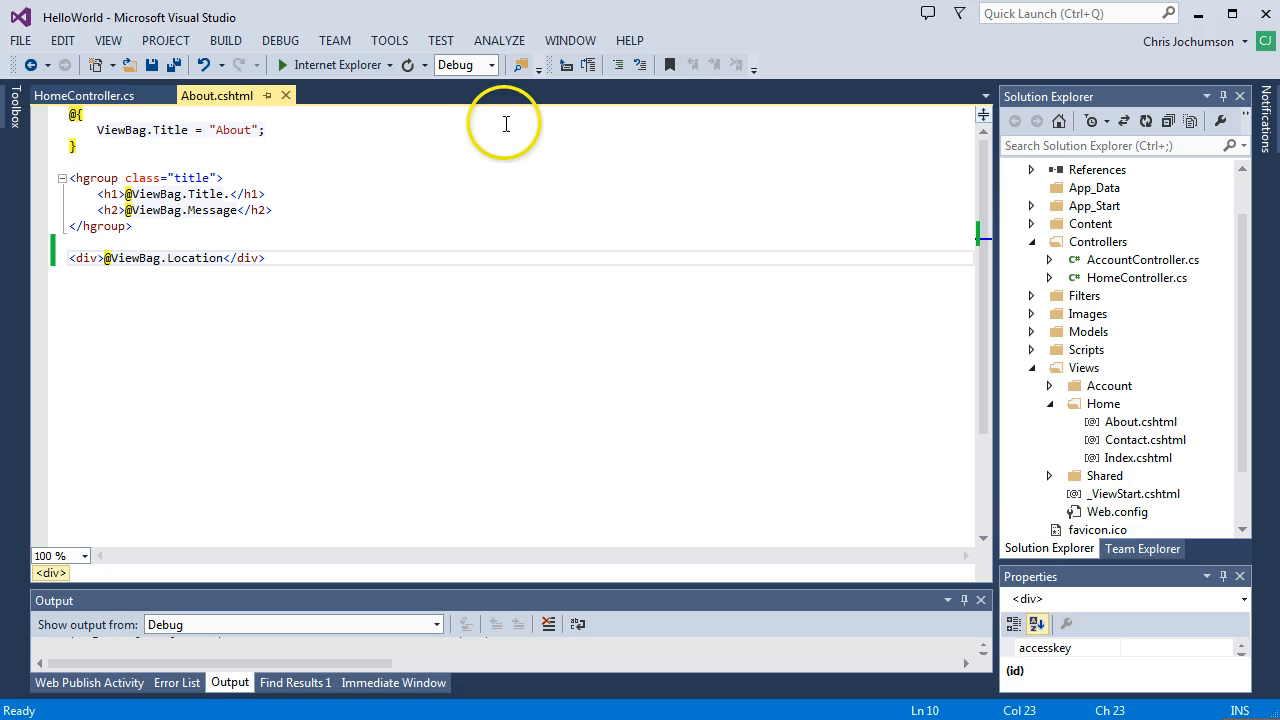
mouse_move(996, 324)
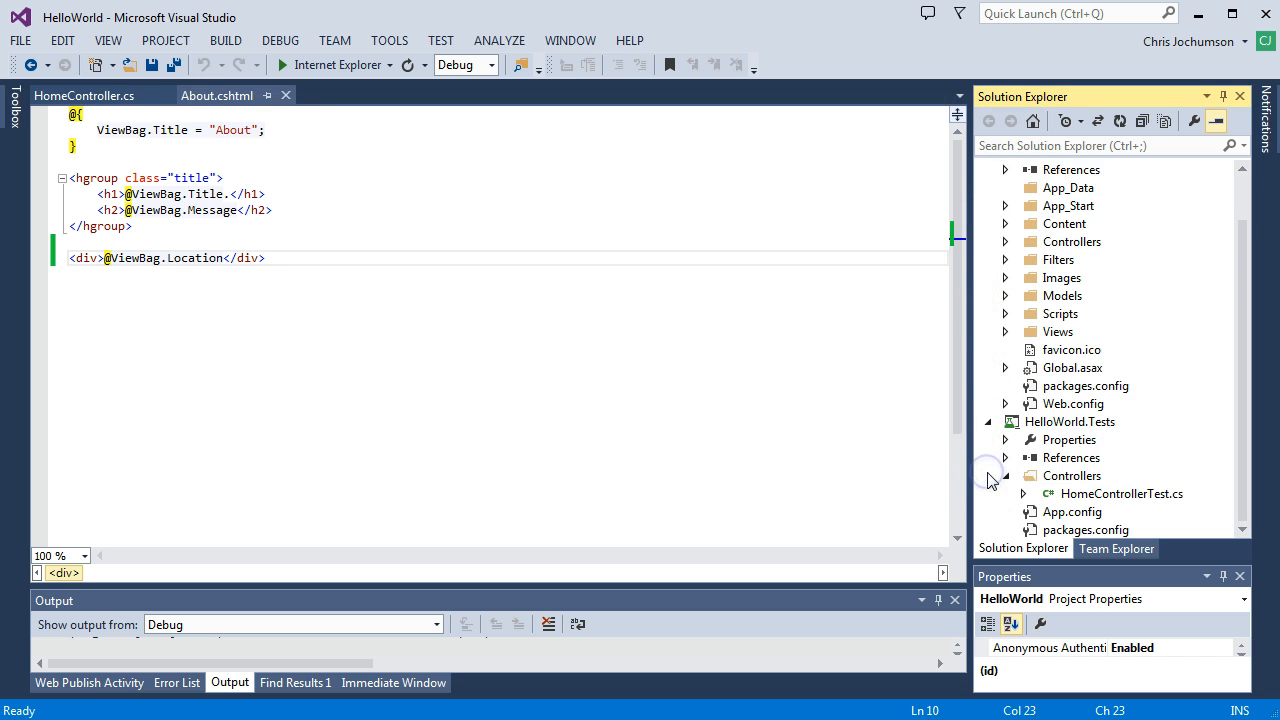
Step: Collapse HelloWorld and open HomeControllerTest.cs from HelloWorld.Tests > Controllers
left_click(1056, 188)
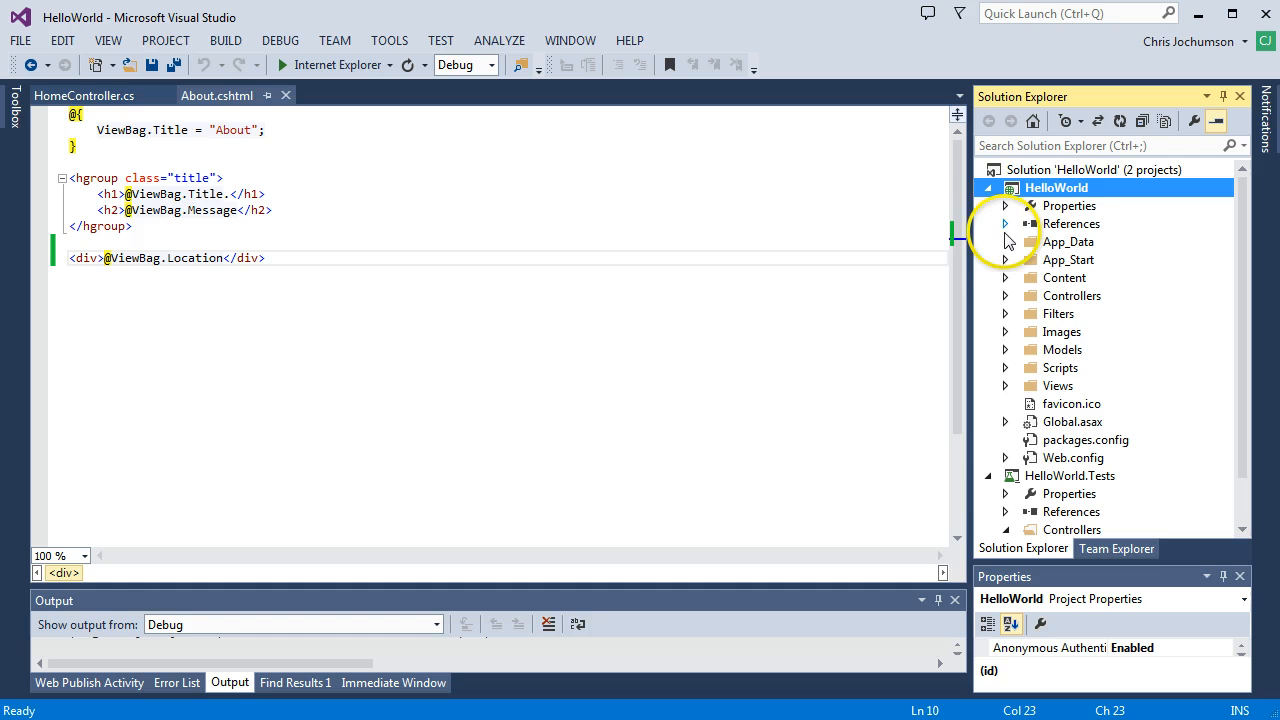
left_click(988, 188)
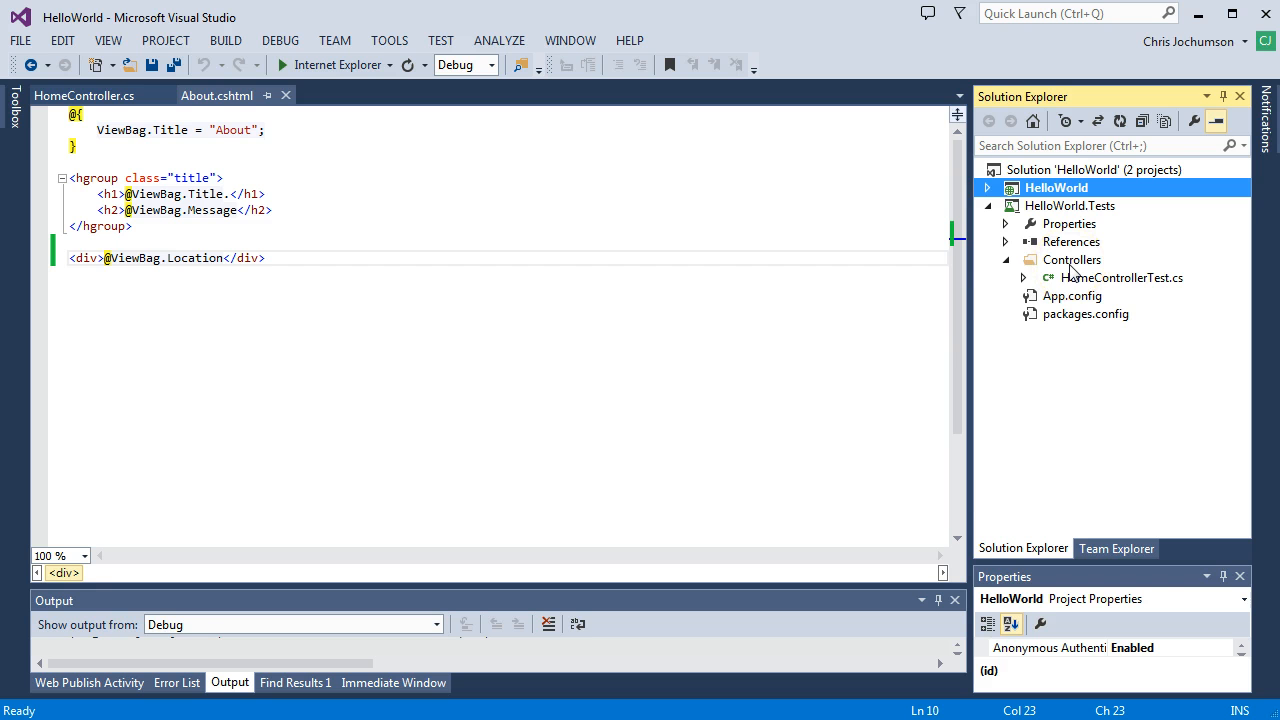
double_click(1124, 276)
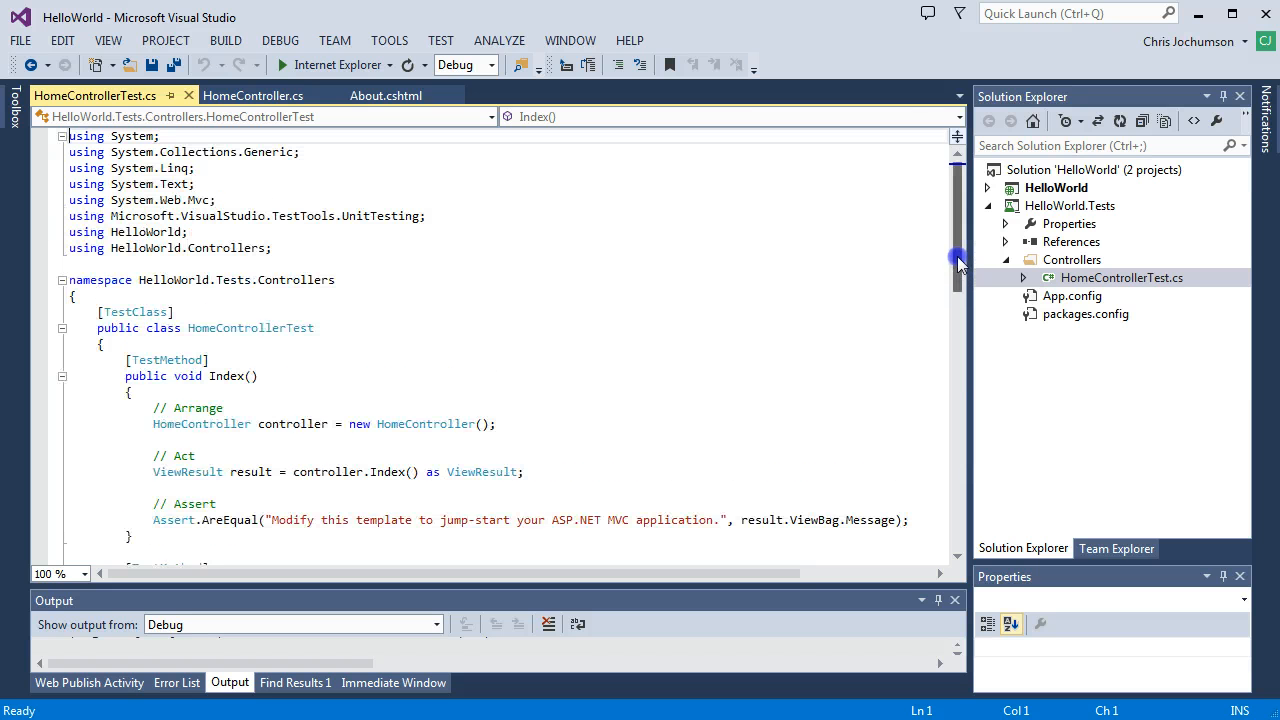
scroll("down", 3)
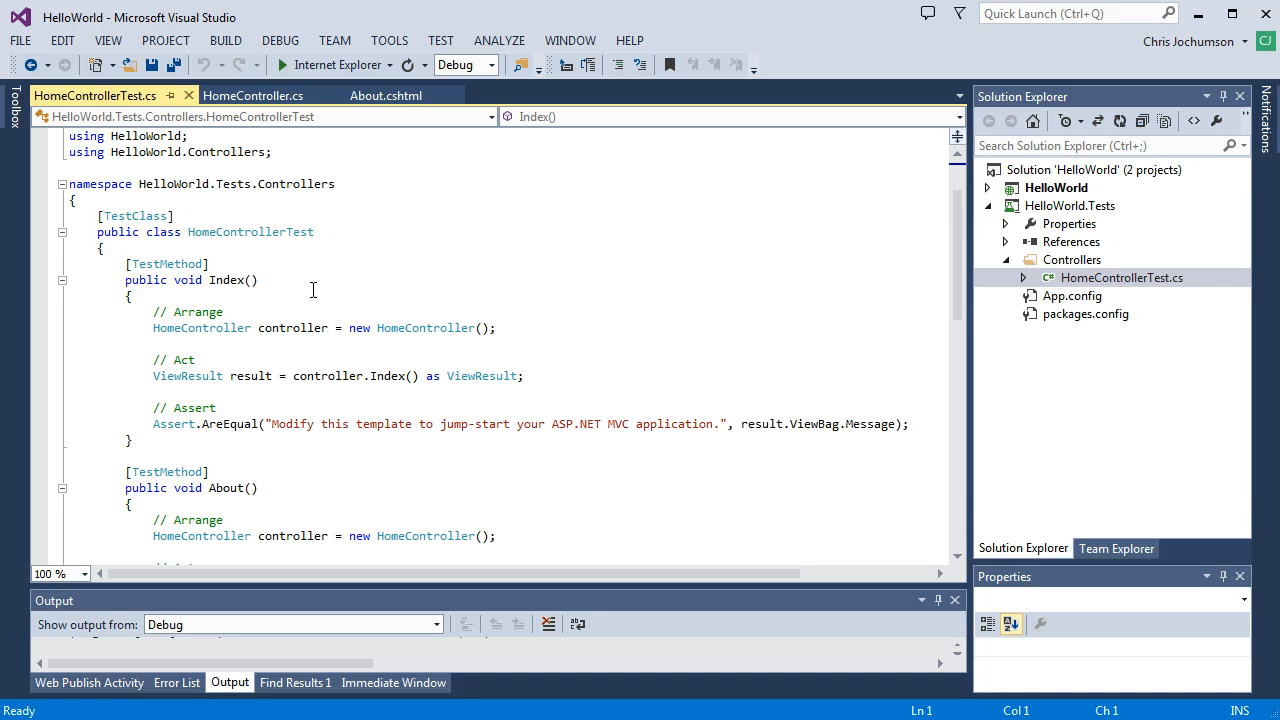
scroll("down", 3)
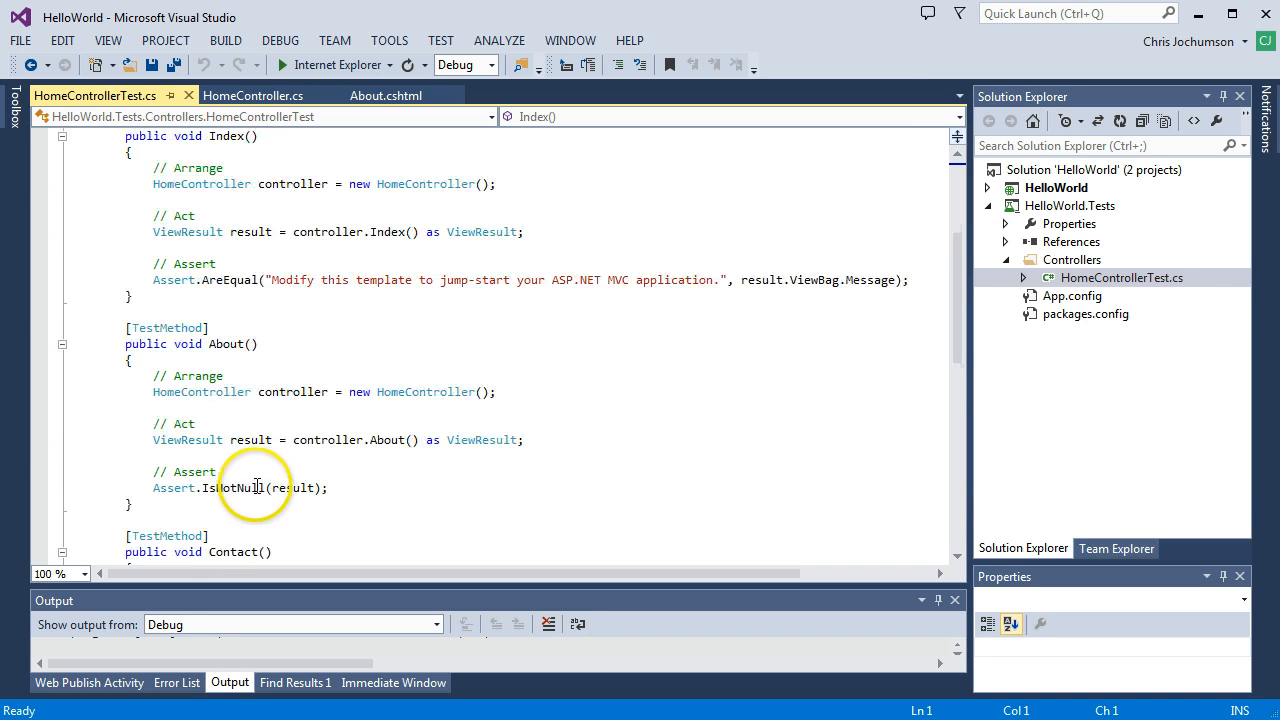
scroll("down", 3)
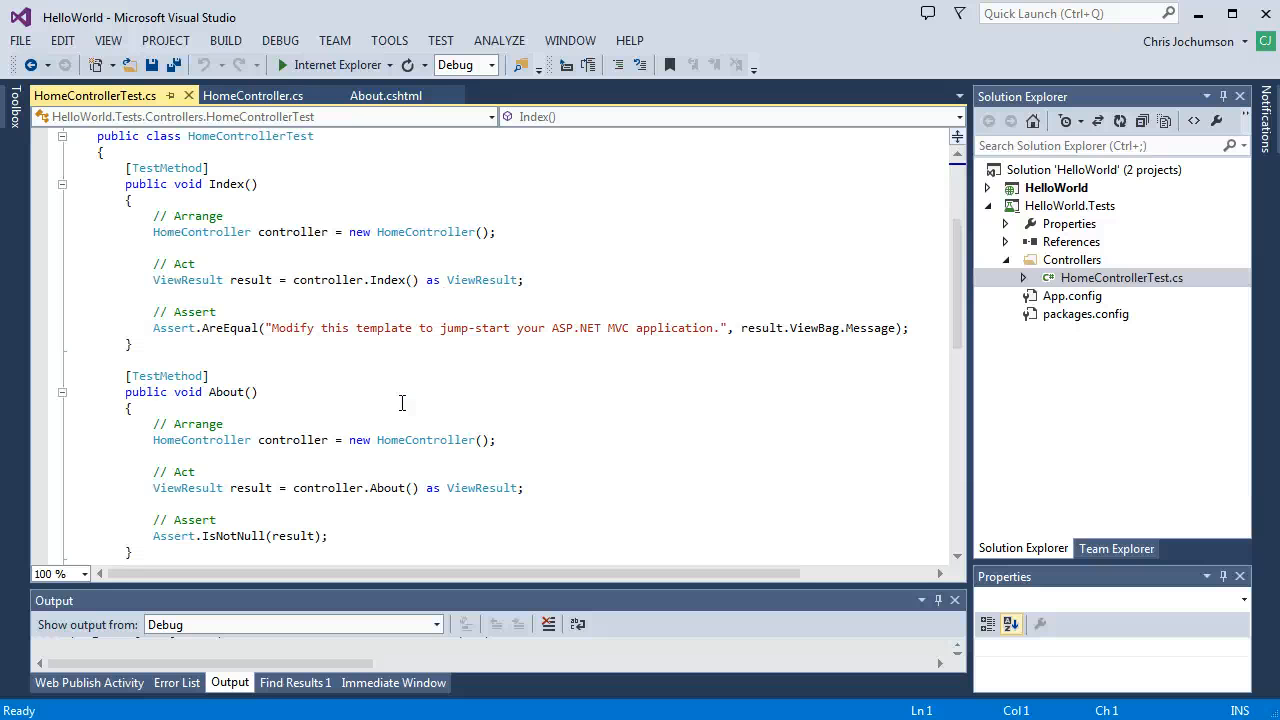
scroll("down", 3)
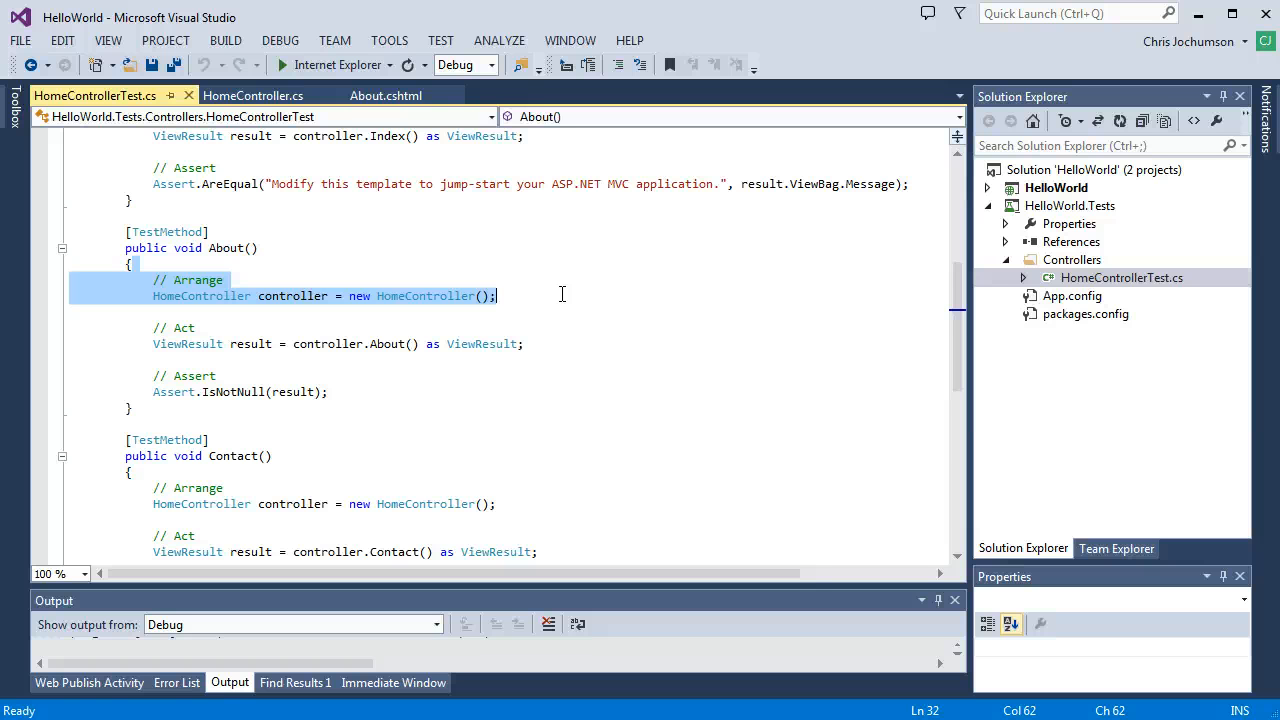
mouse_move(748, 520)
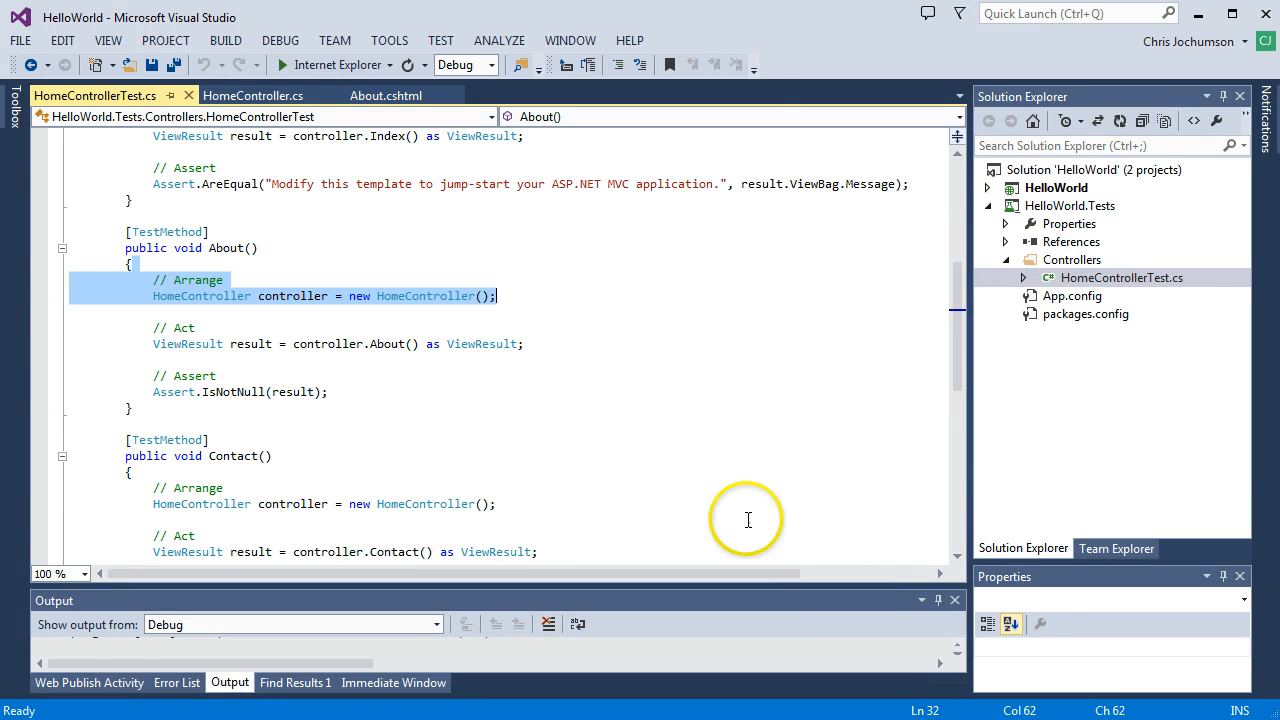
mouse_move(572, 408)
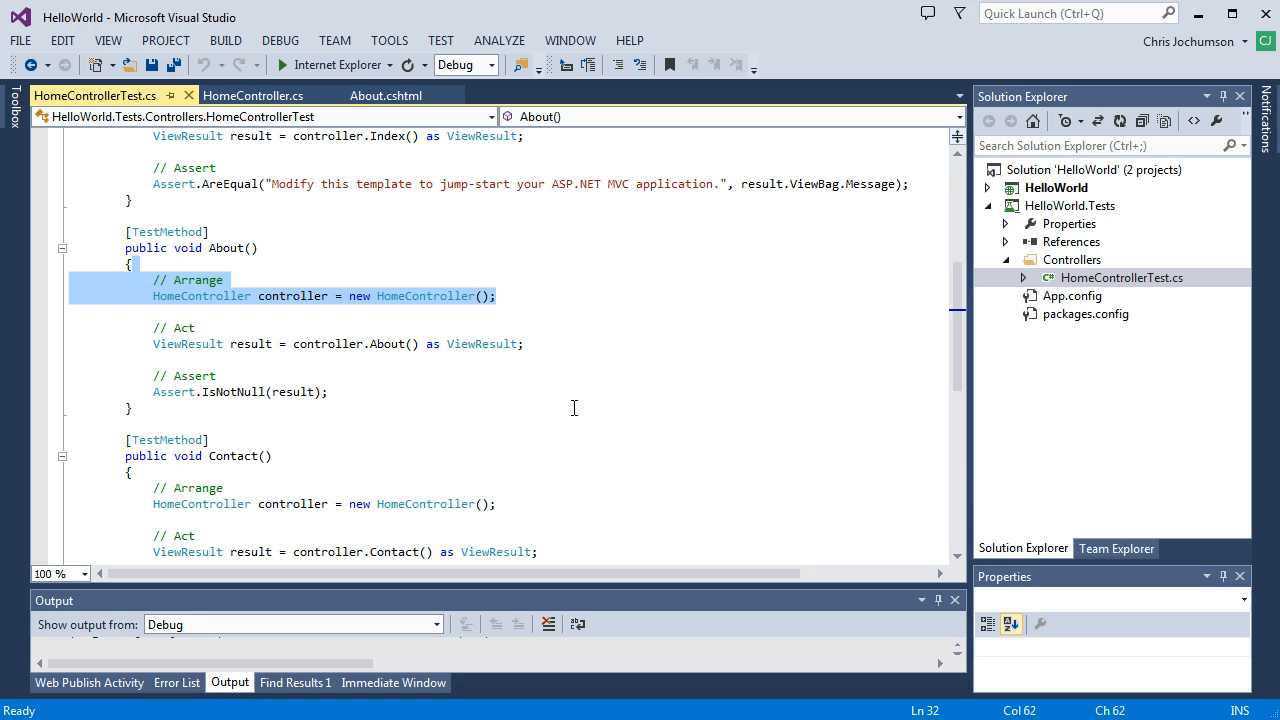
left_click(404, 312)
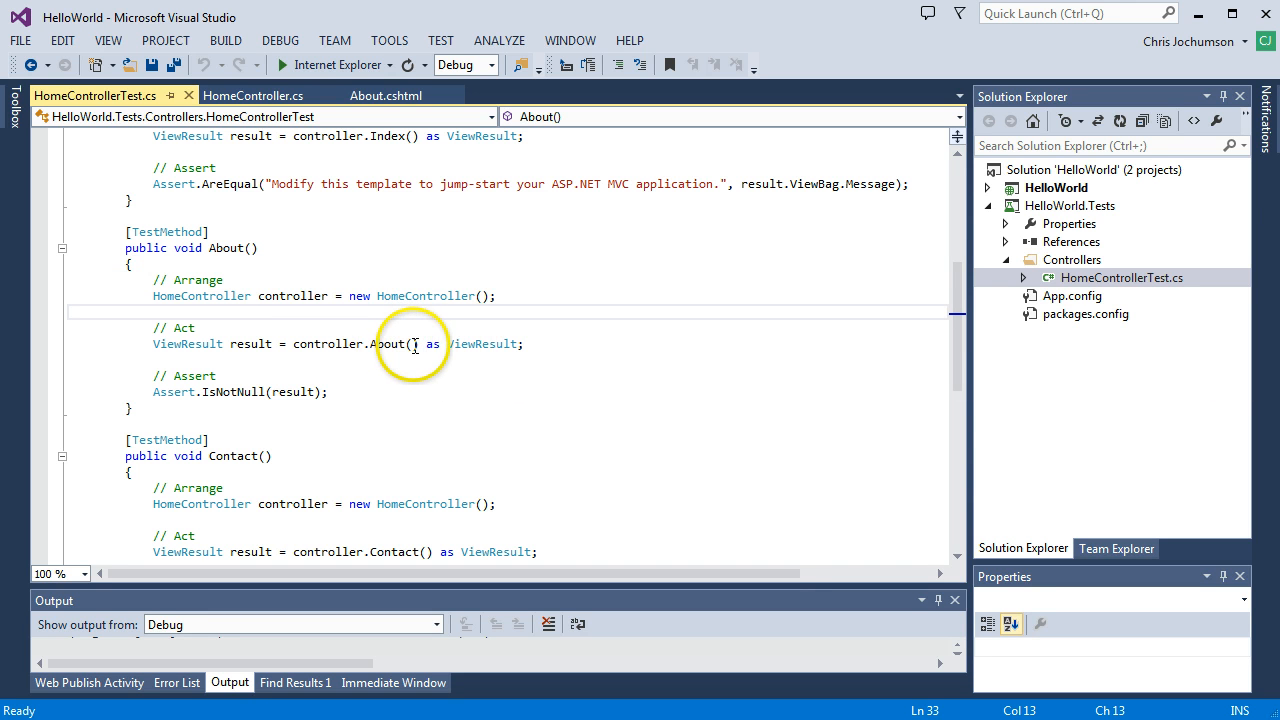
mouse_move(230, 344)
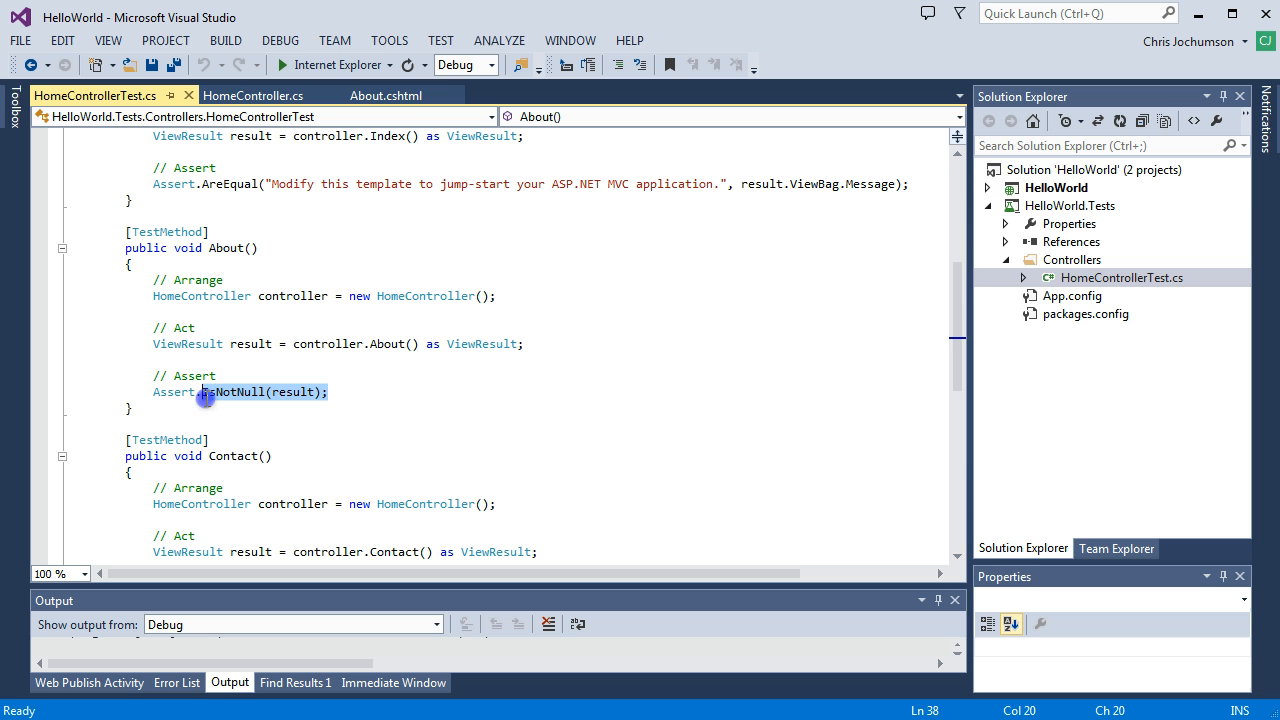
Step: Assert.AreEqual("San Francisco, California", result.ViewBag.Location) replaces IsNotNull in the About test
key("Delete")
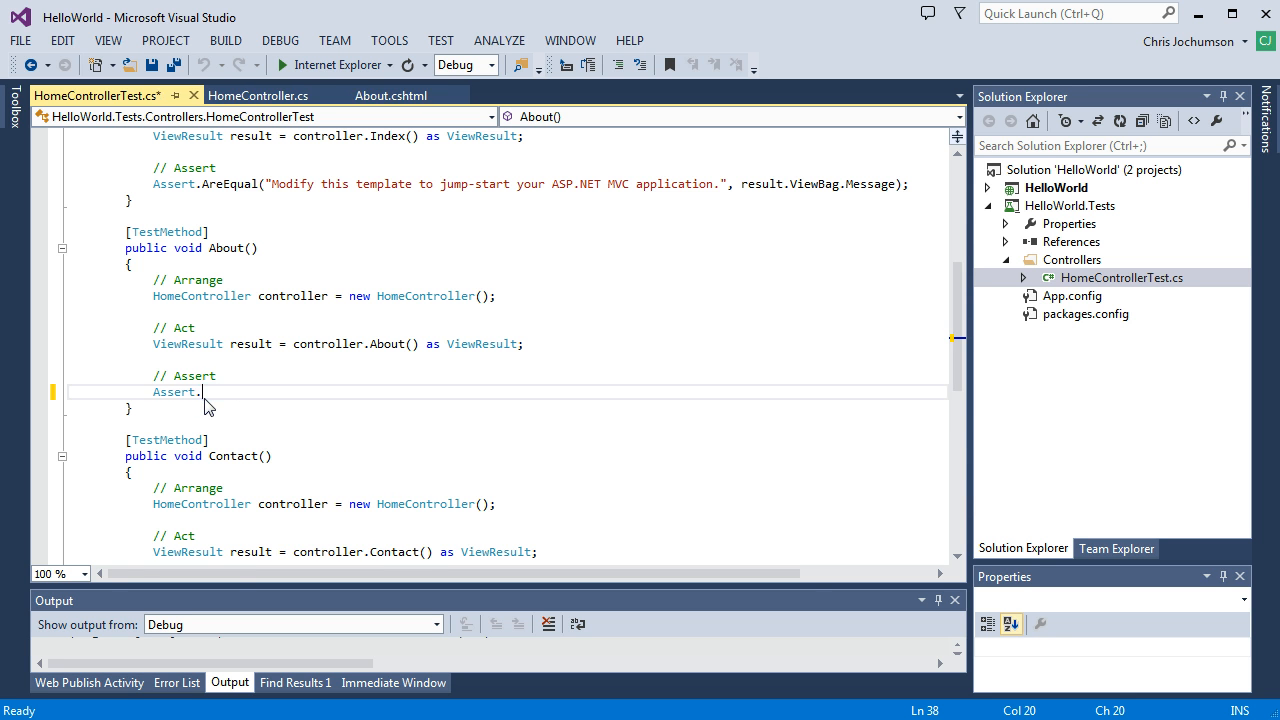
type(".")
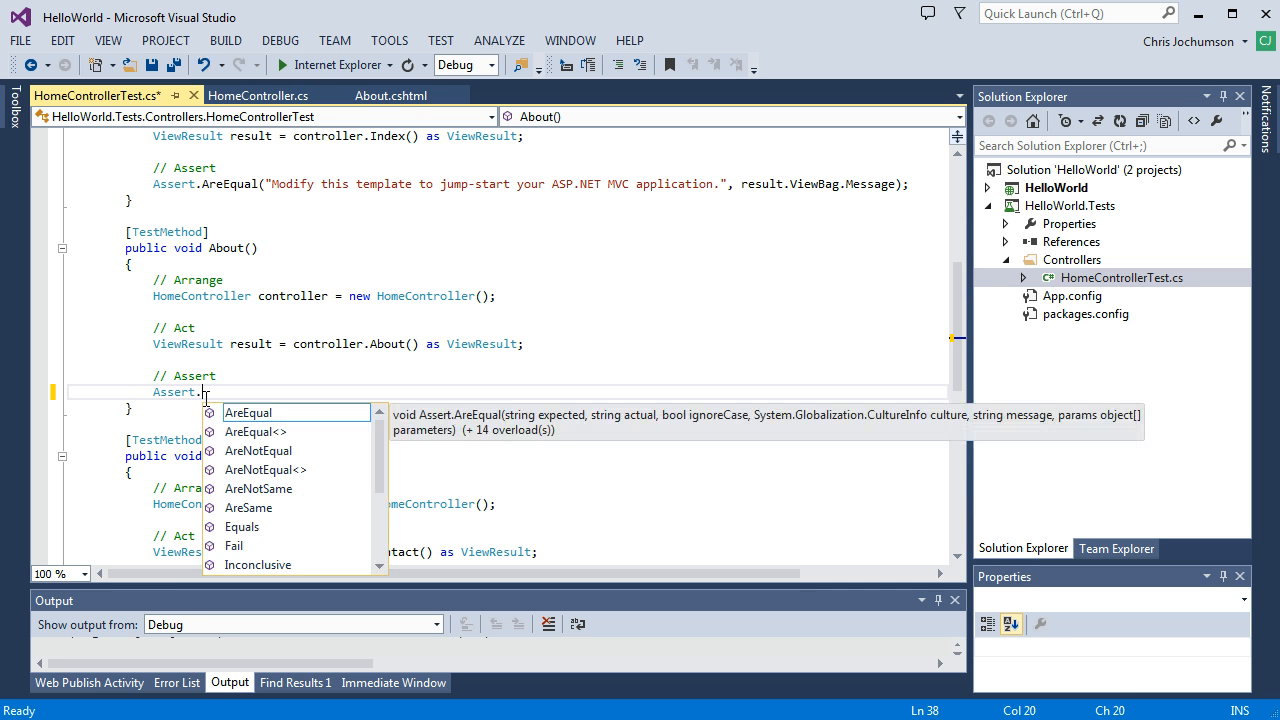
type("Are")
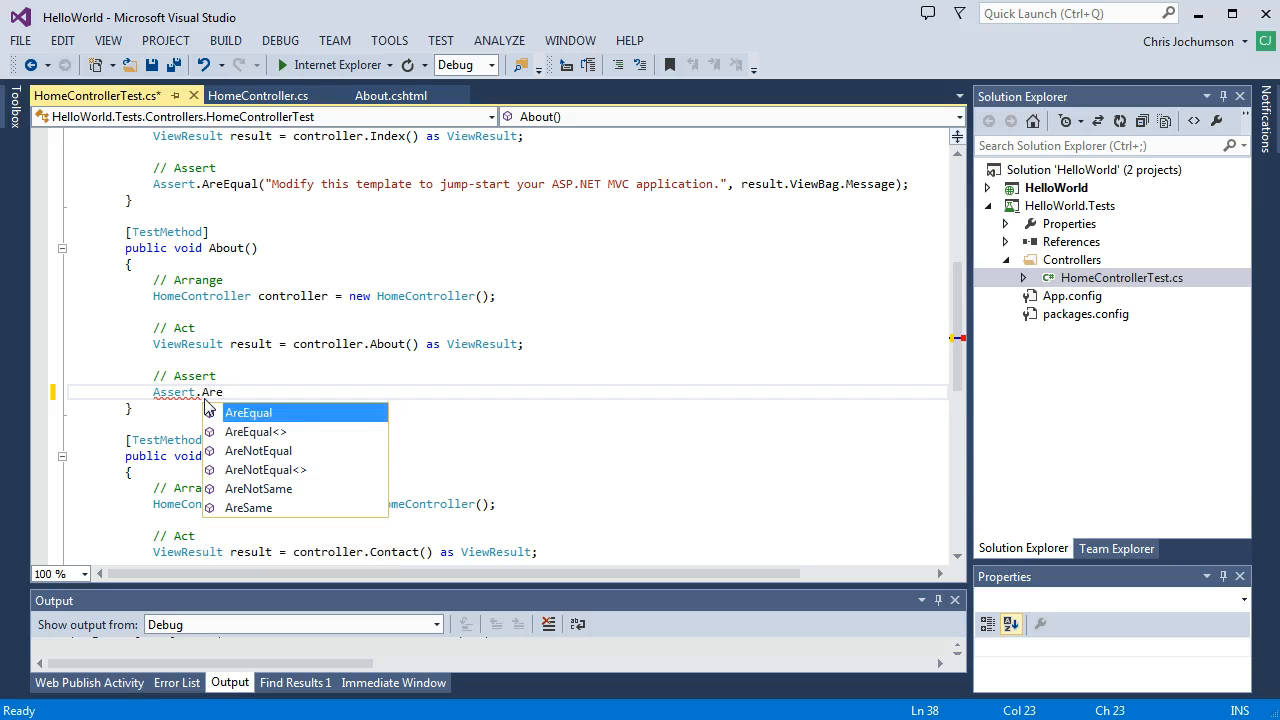
type("Equal")
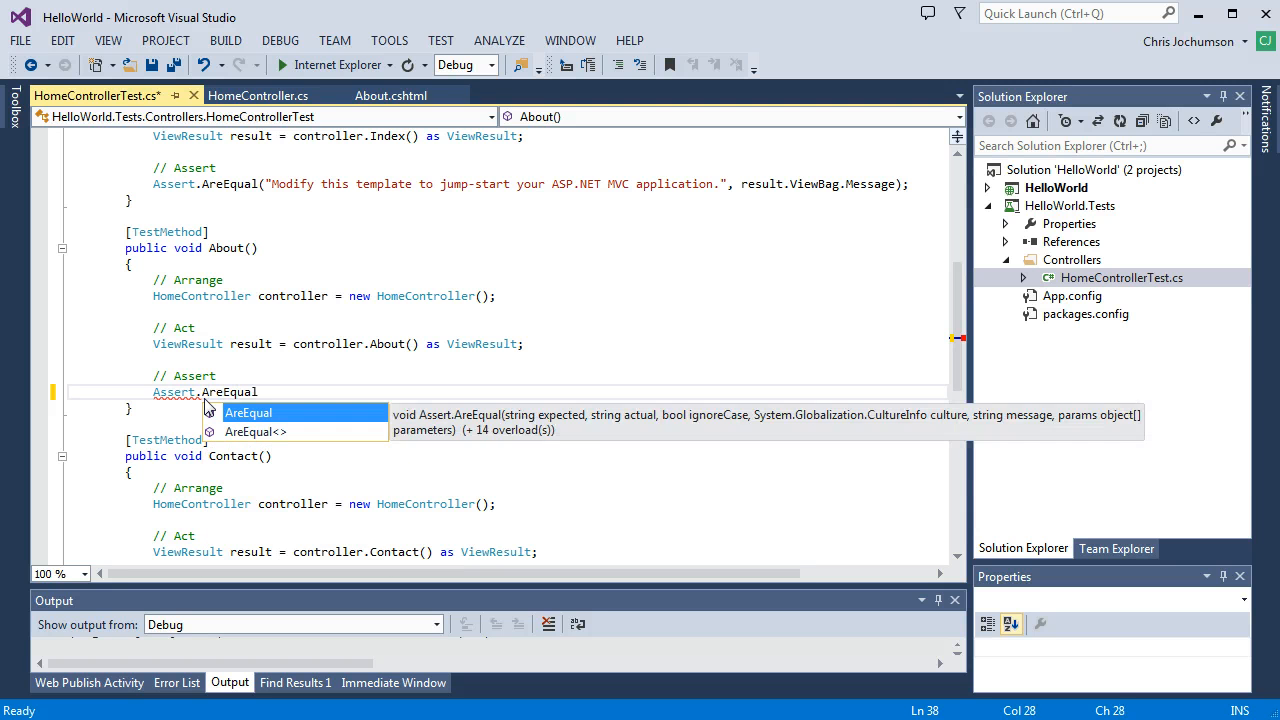
type("(\"San Franc")
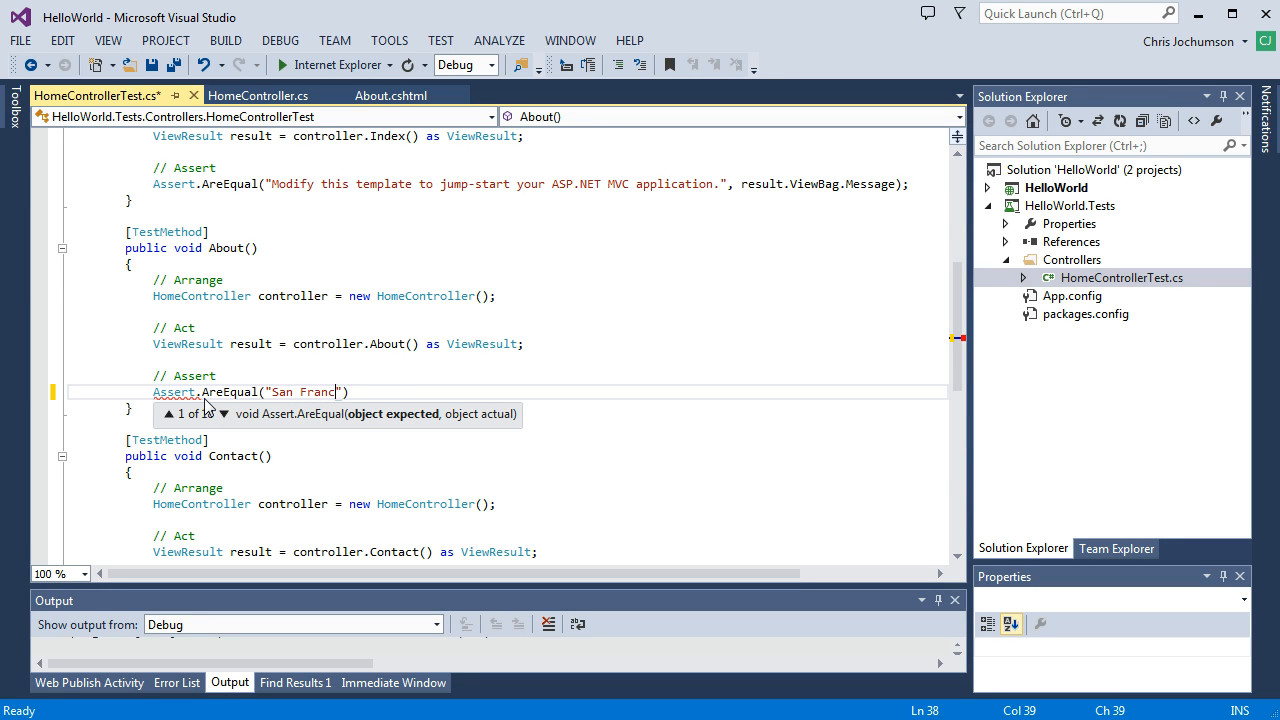
type("isco, Califo")
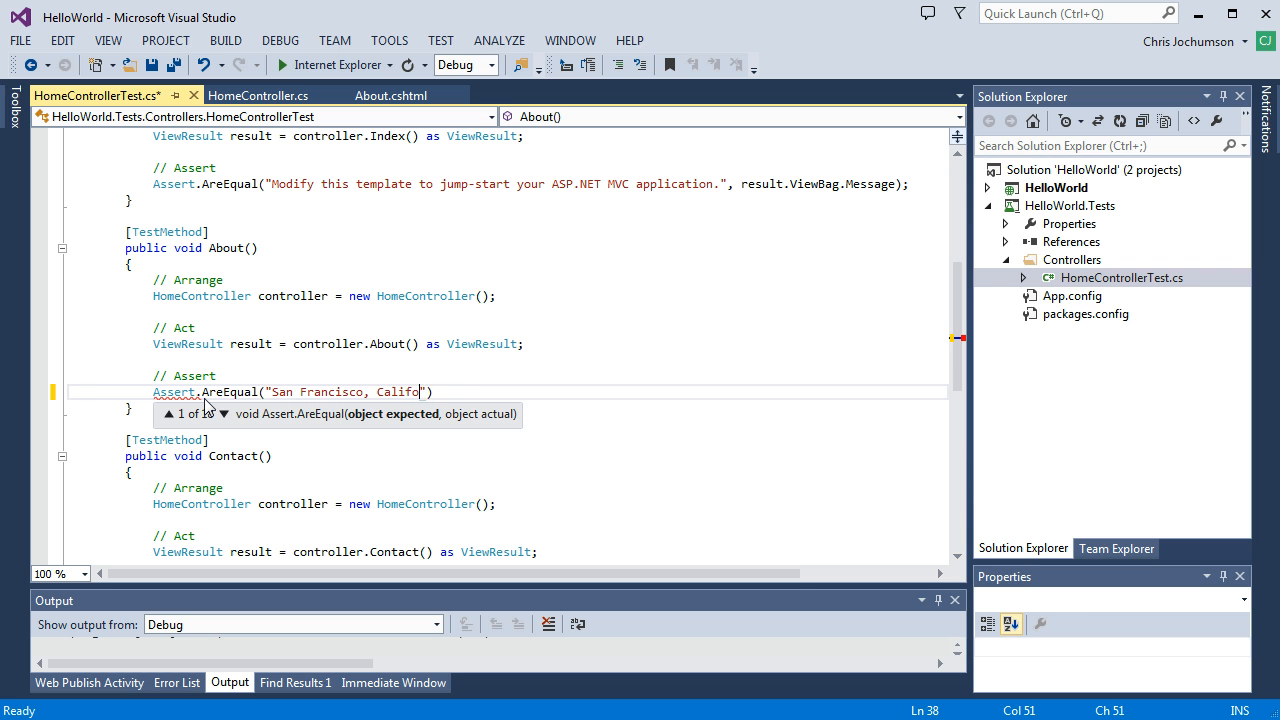
type("rnia")
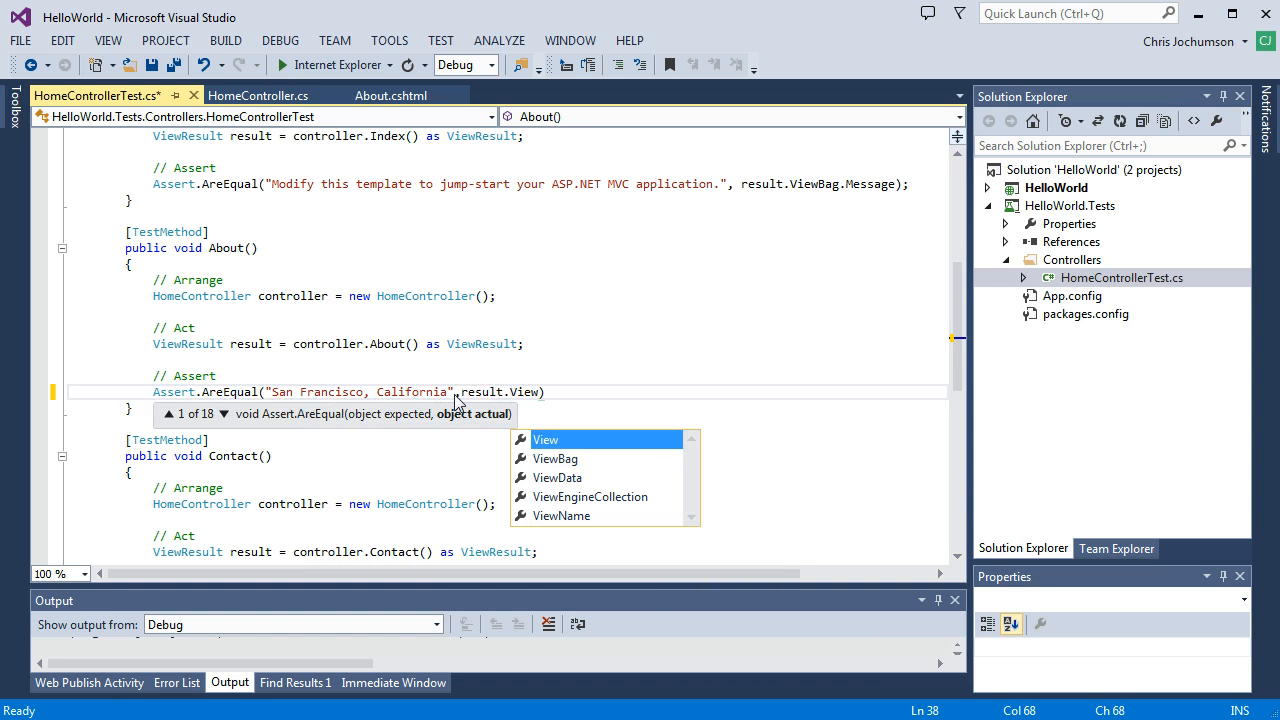
type("Ga")
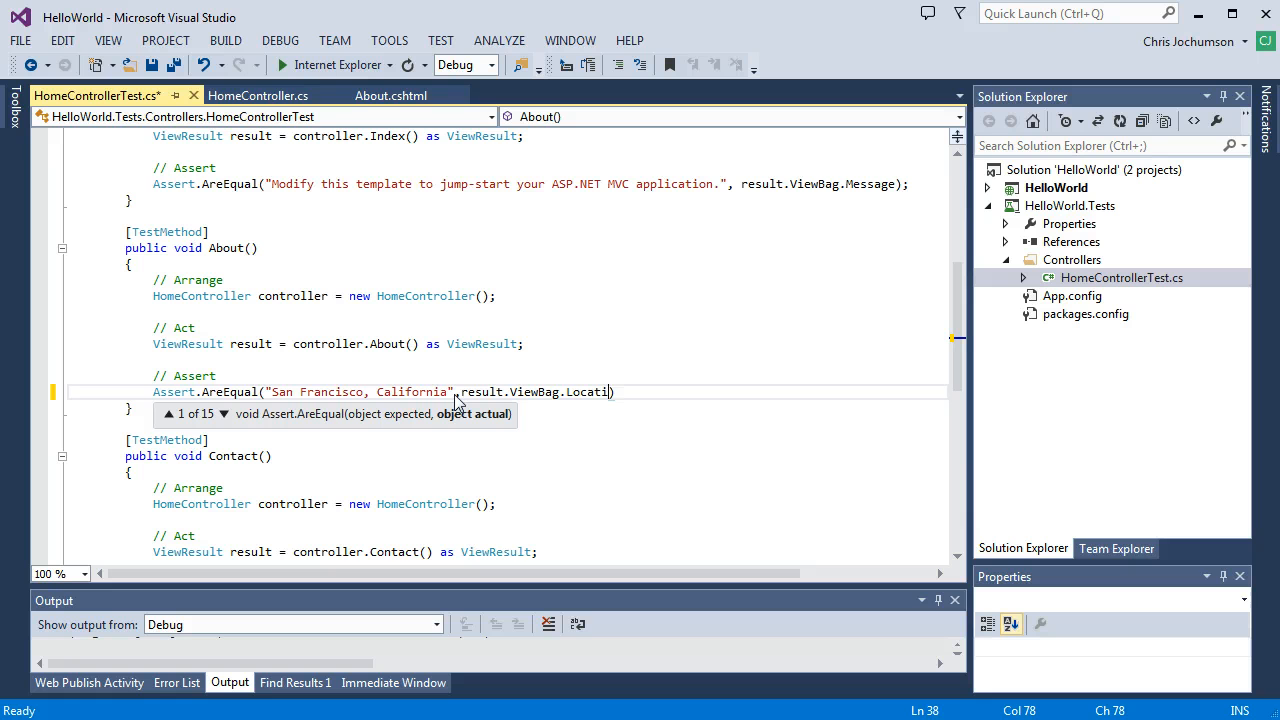
type("on)")
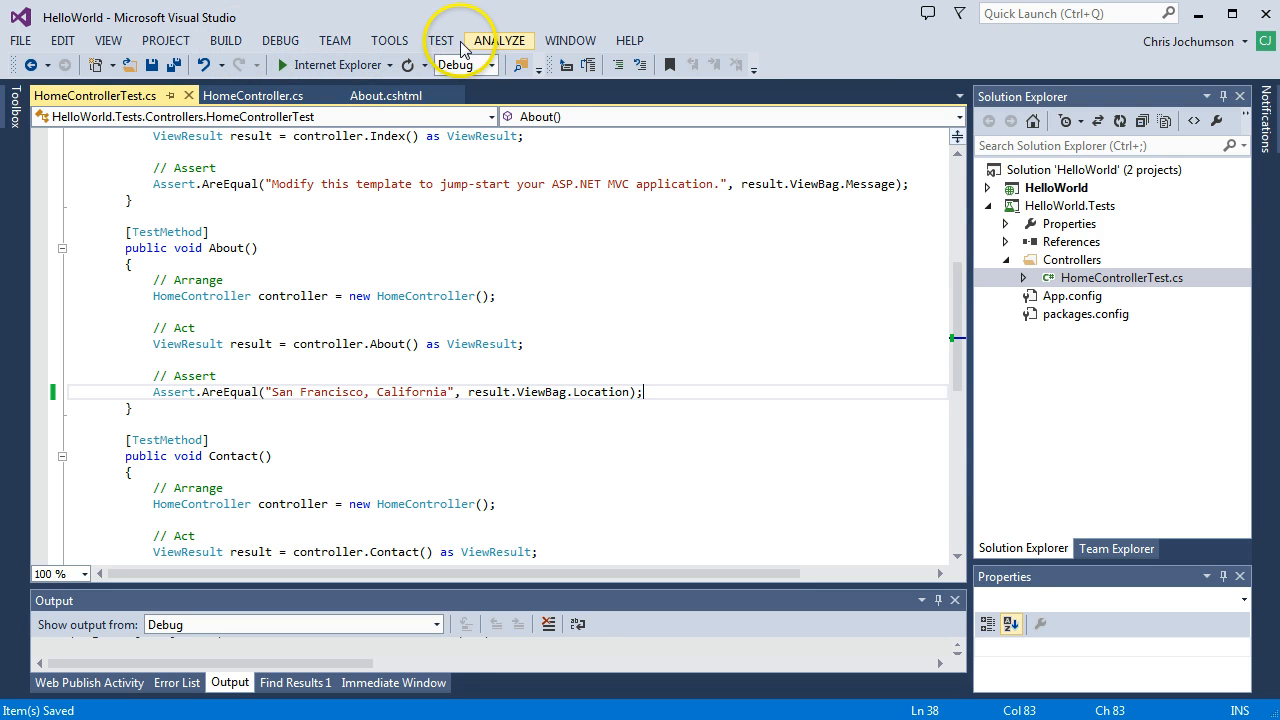
Step: Run all tests from the TEST menu so About, Contact and Index pass
left_click(440, 40)
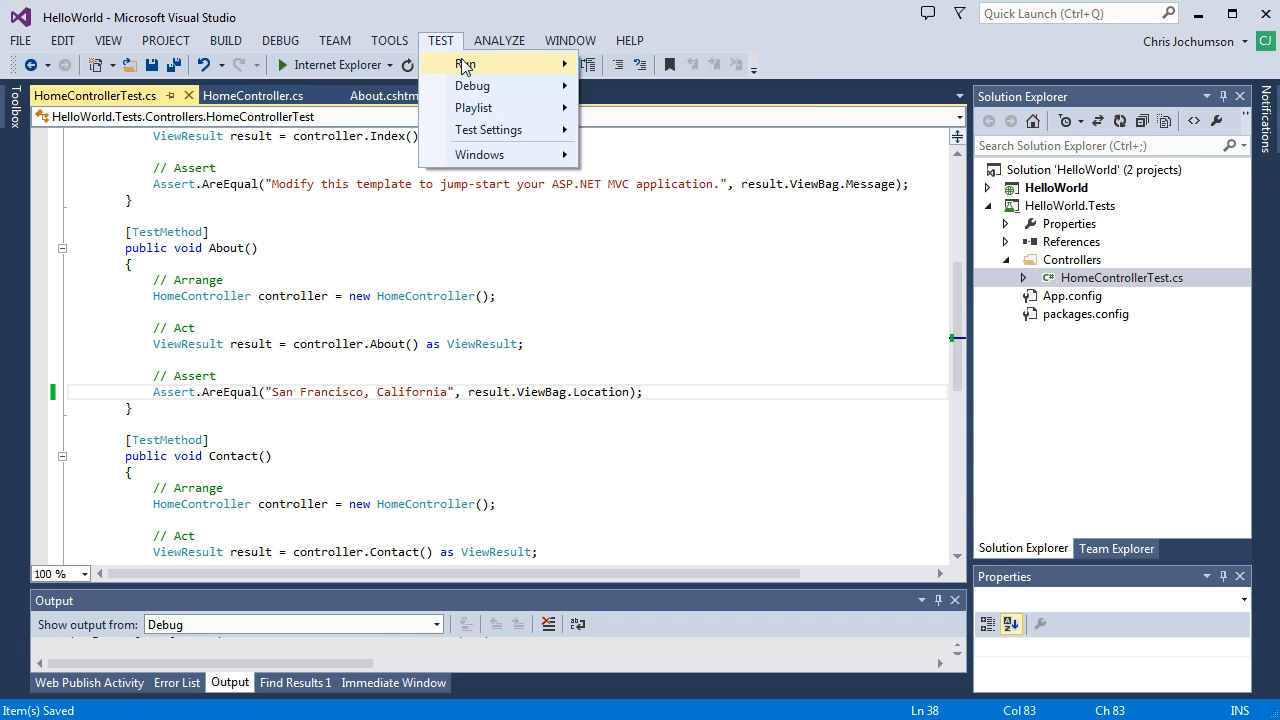
mouse_move(464, 62)
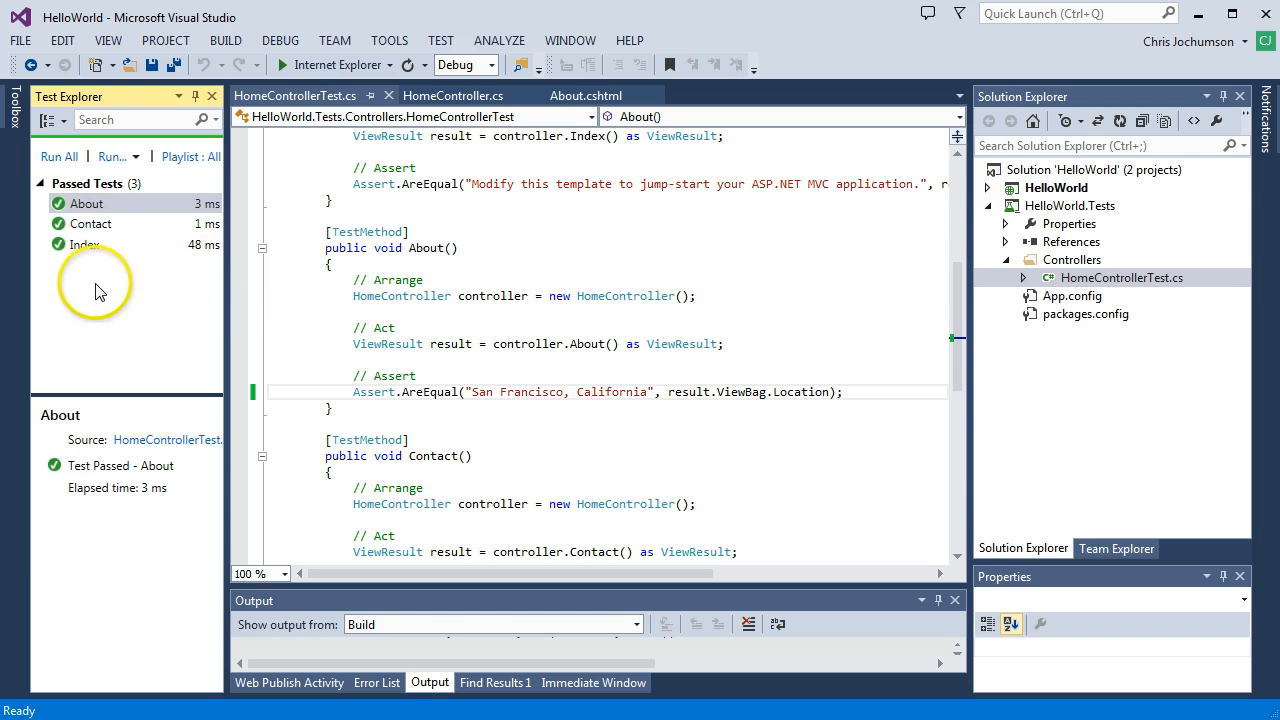
mouse_move(376, 390)
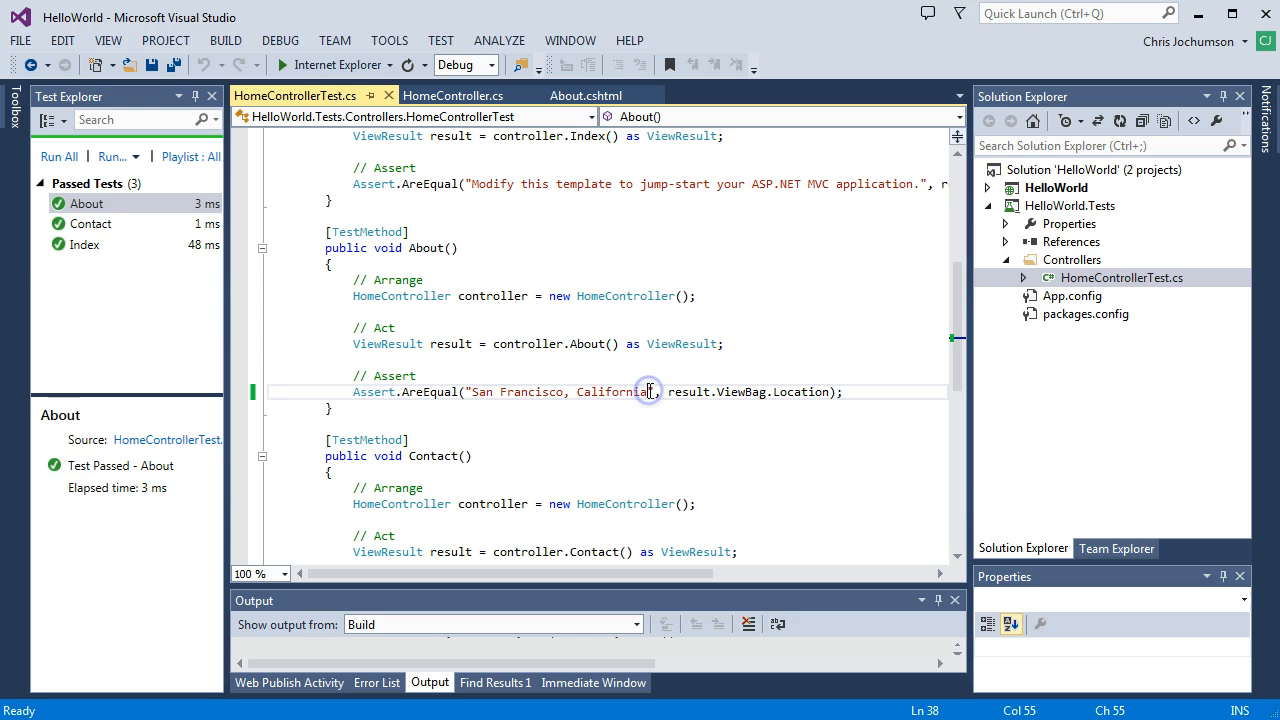
Step: Change the expected string to "San Francisco, Californiax" and save the test file
type("x")
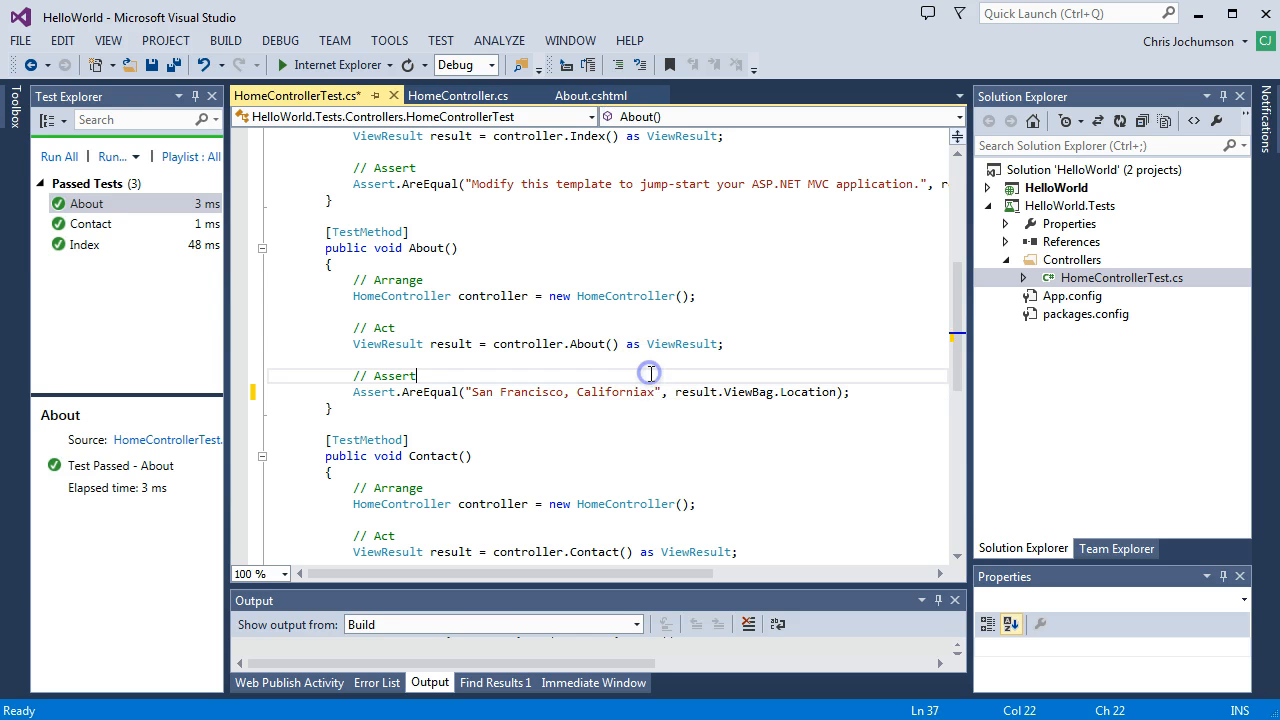
key("ctrl+s")
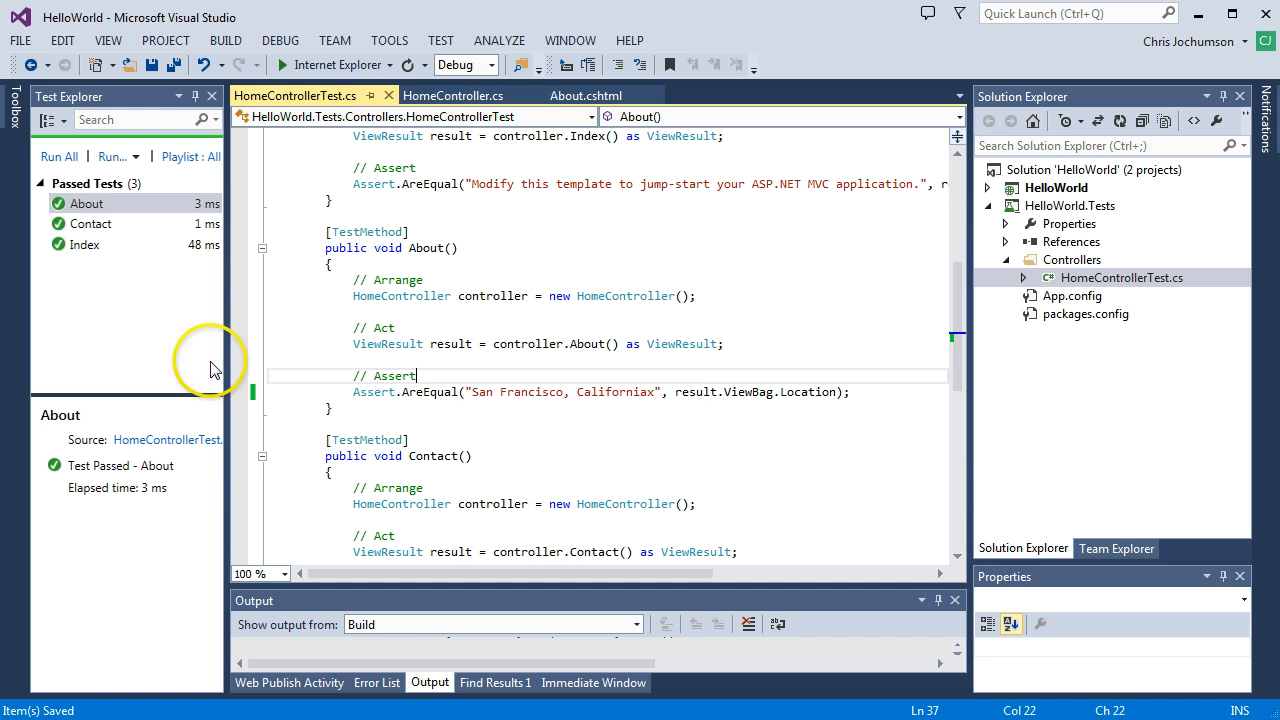
mouse_move(440, 40)
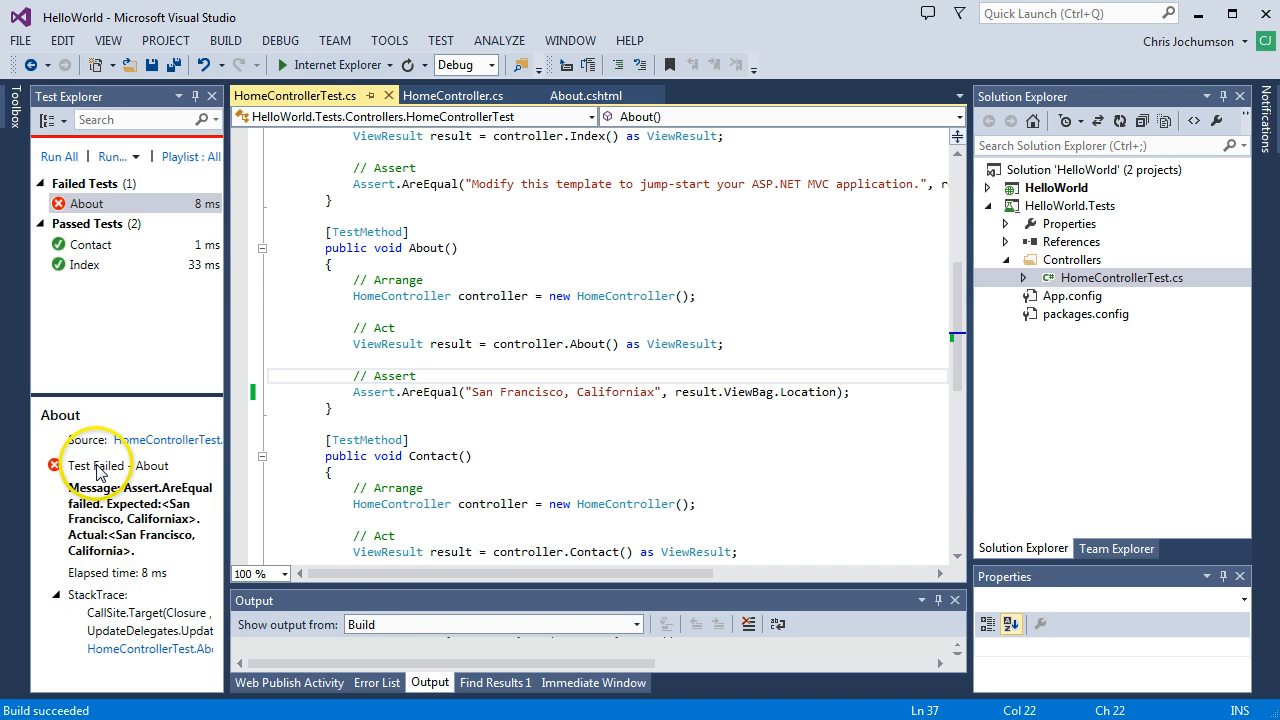
mouse_move(130, 496)
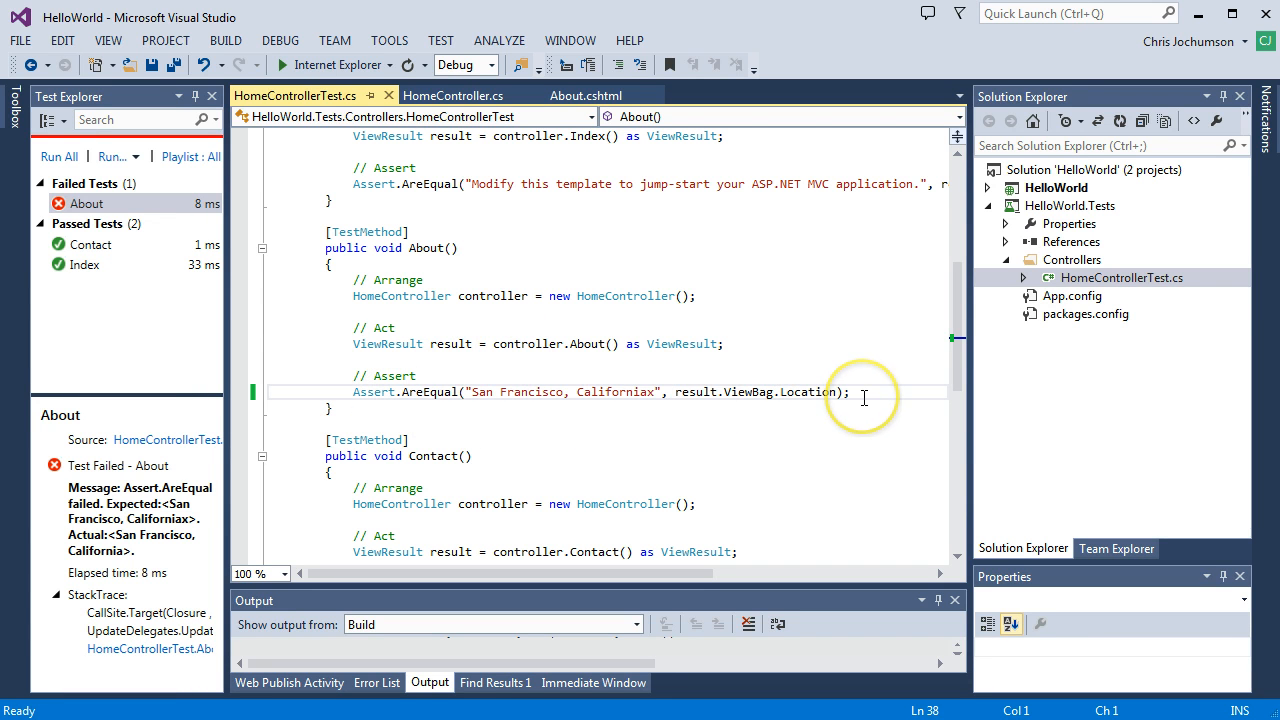
mouse_move(712, 400)
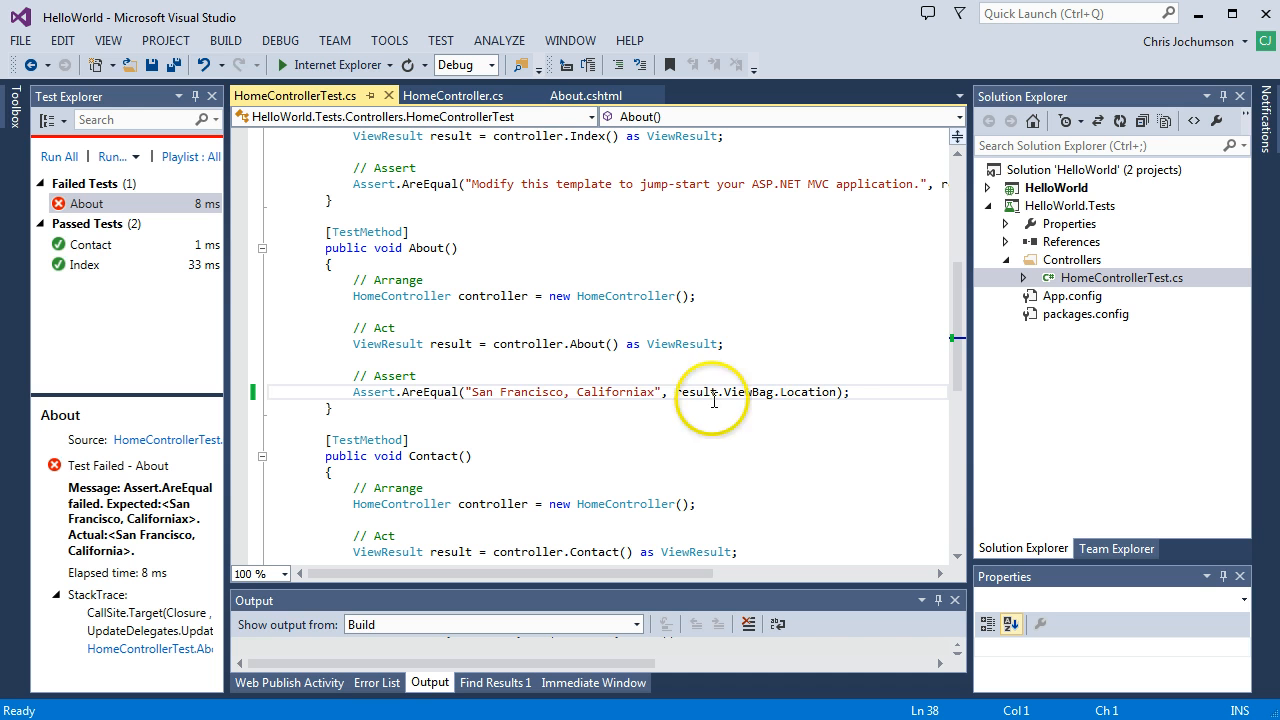